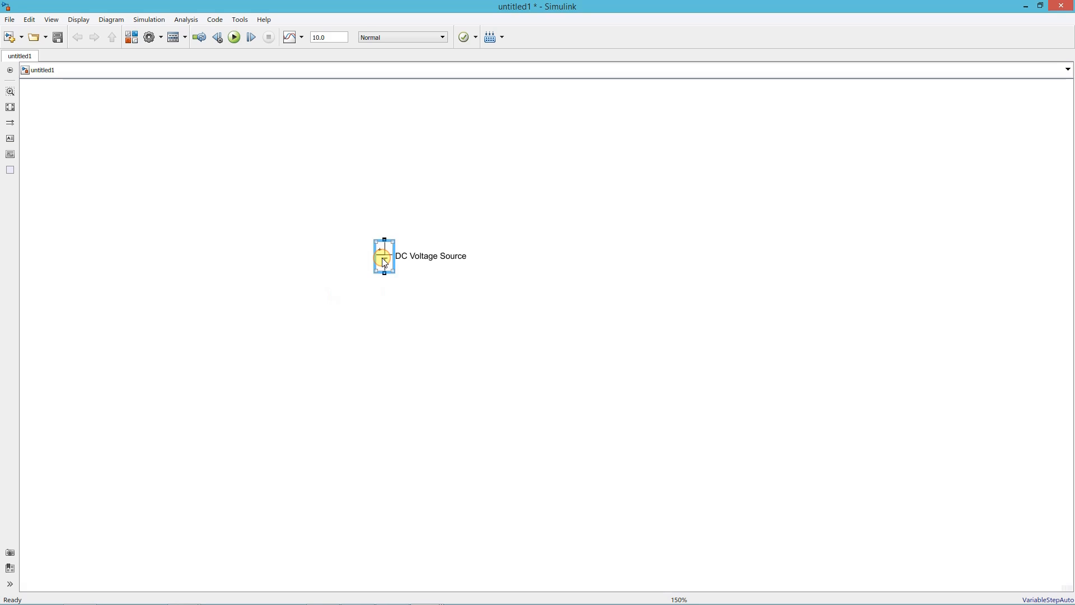
Step: Enter 400 V as the DC Voltage Source block's amplitude
double_click(382, 264)
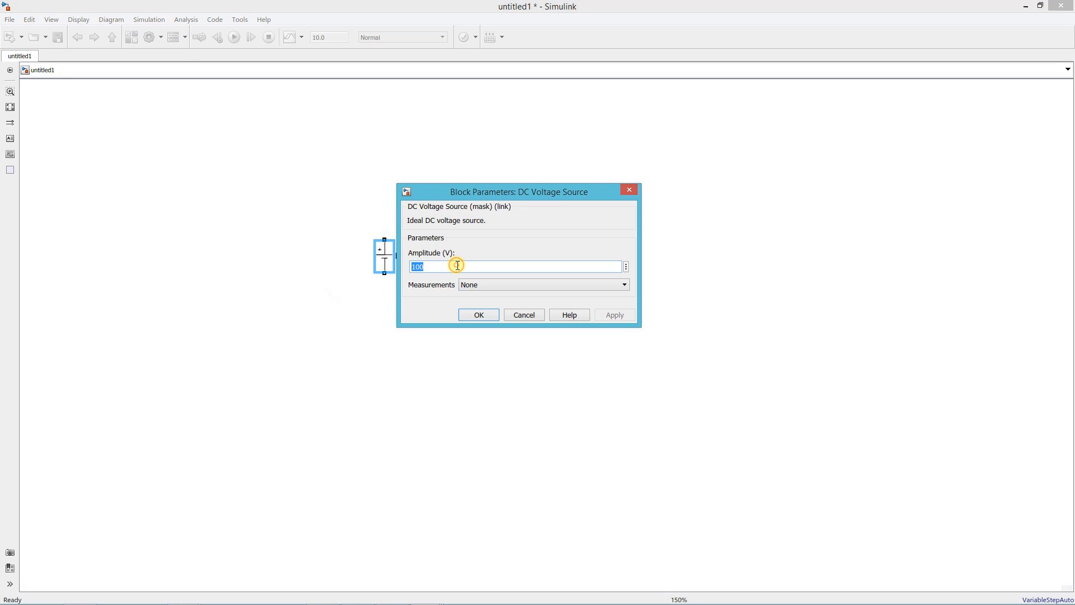
type("400")
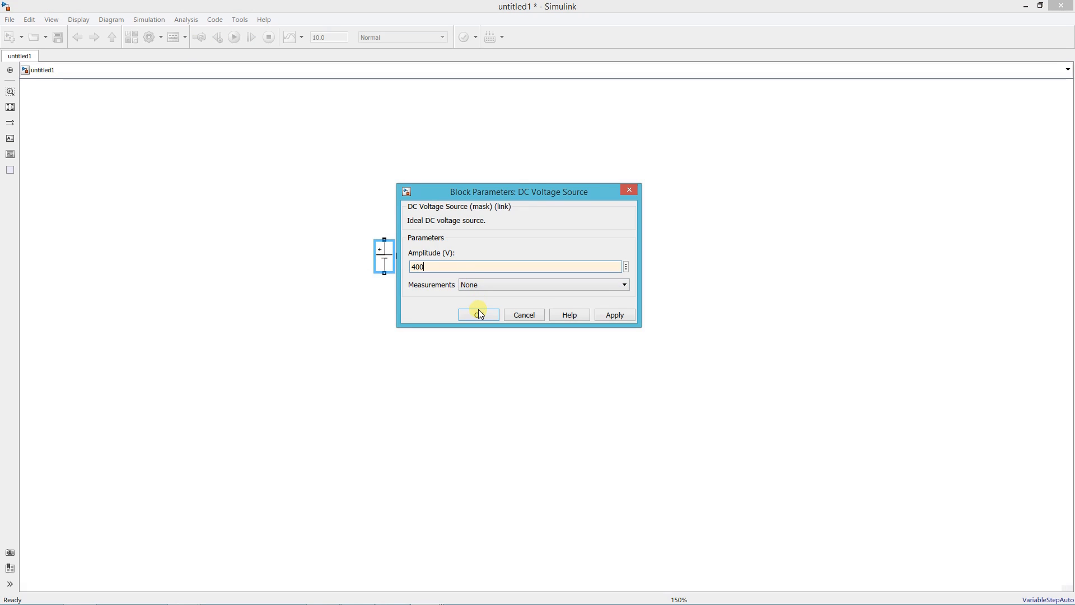
left_click(478, 315)
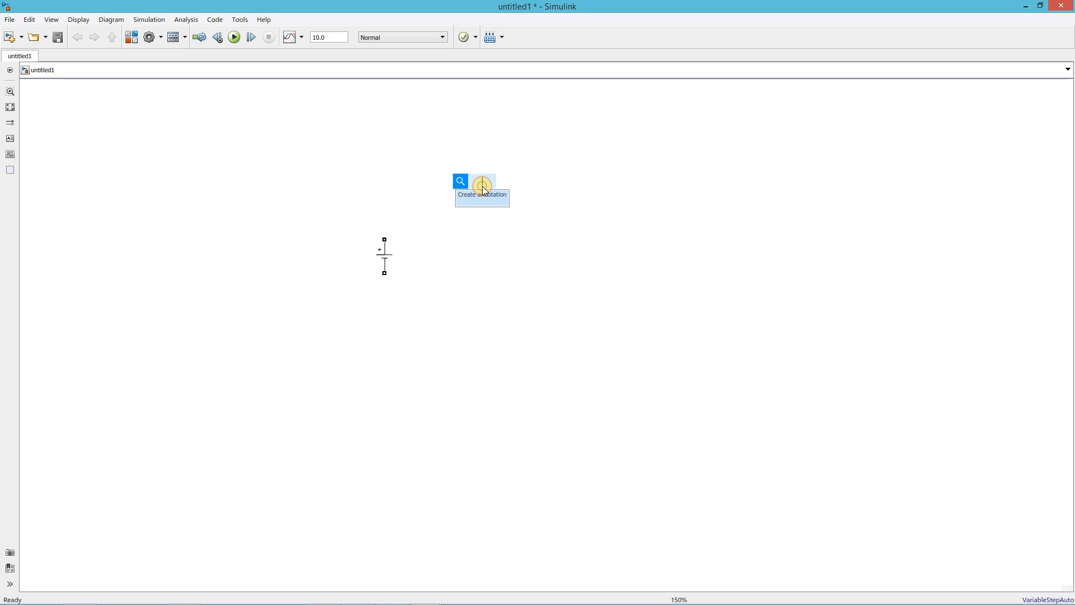
Step: Quick-insert four MOSFETs wired as an H-bridge across the source, plus a Linear Transformer
type("mosfet")
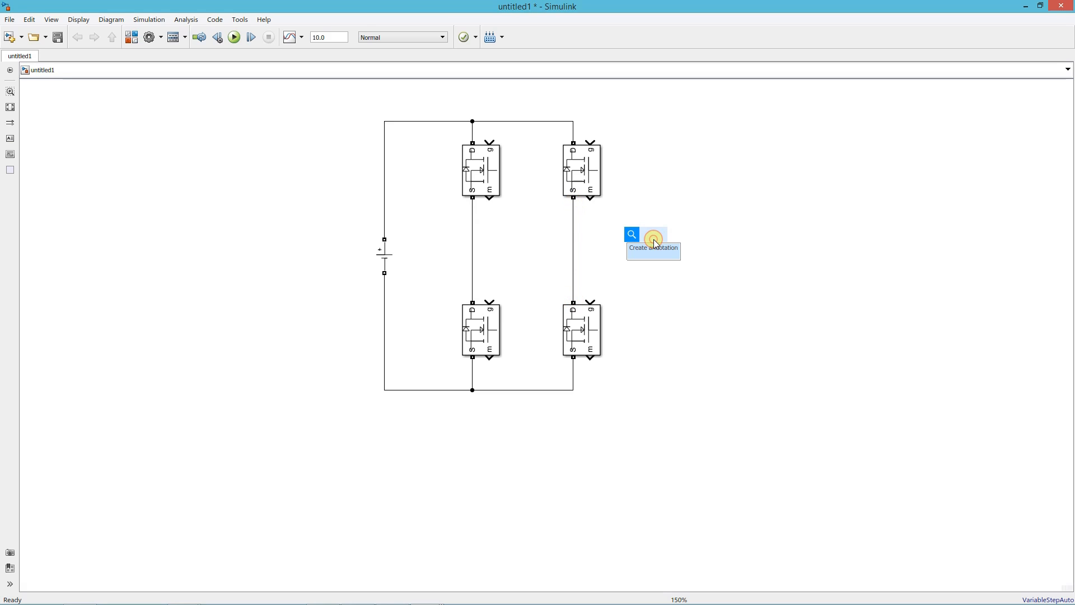
type("linear")
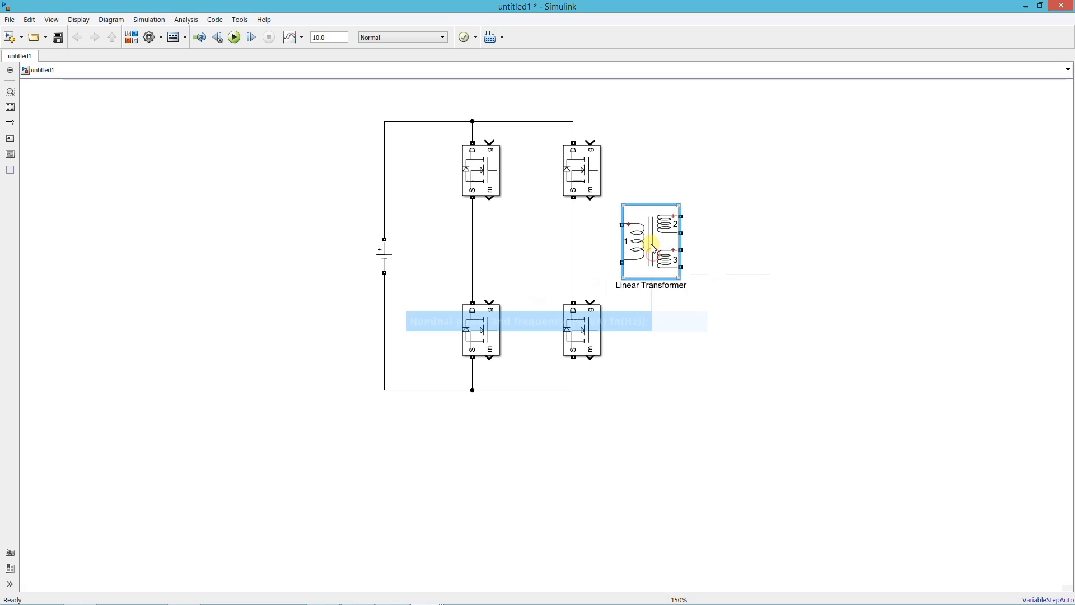
Step: Switch the Linear Transformer to a two-winding configuration by unchecking Three windings
double_click(650, 245)
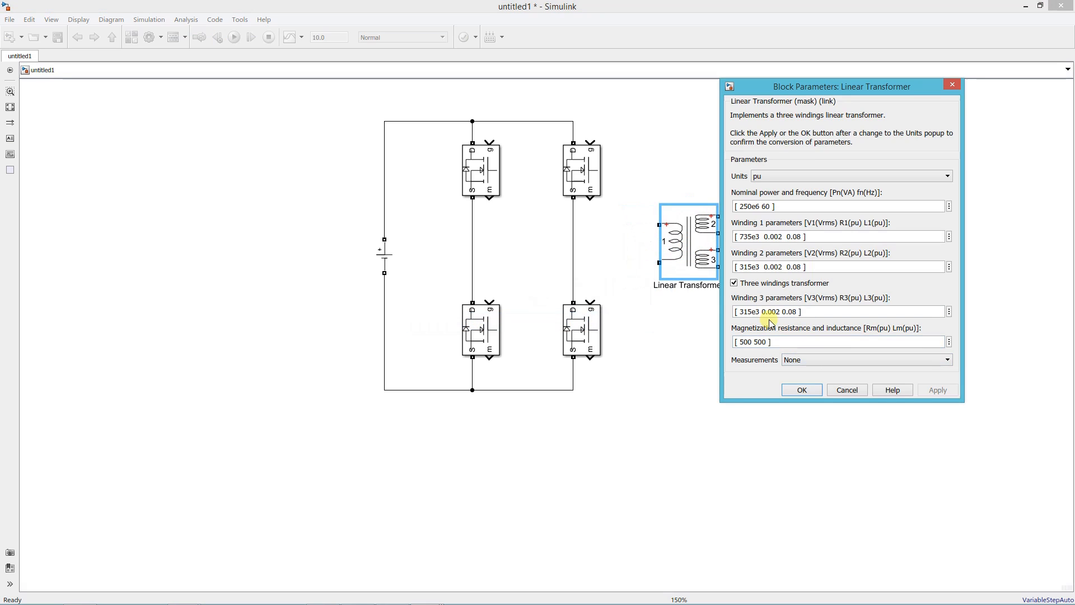
left_click(734, 283)
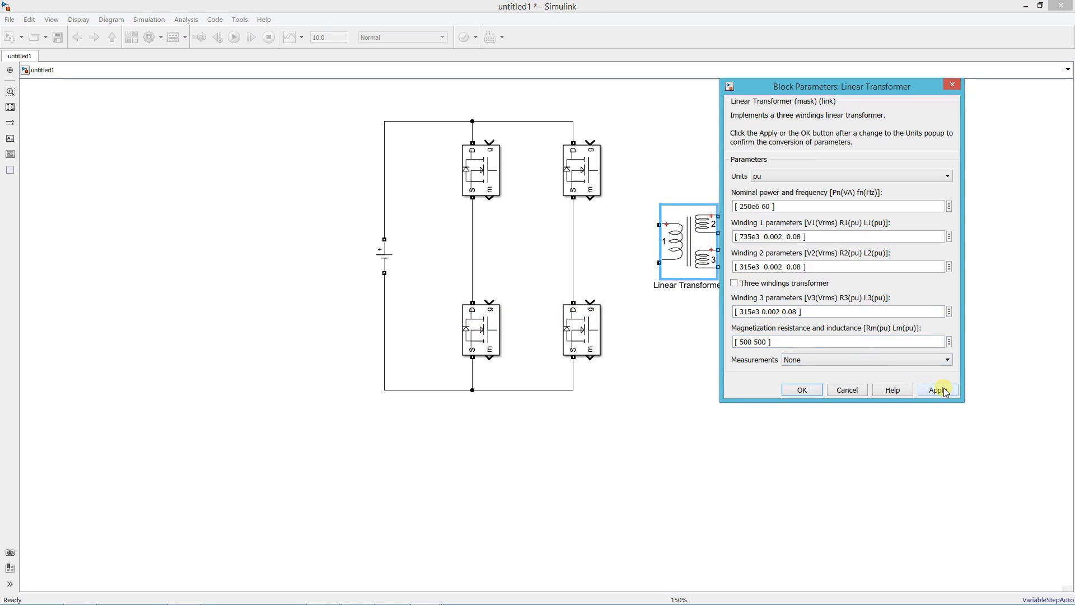
left_click(938, 390)
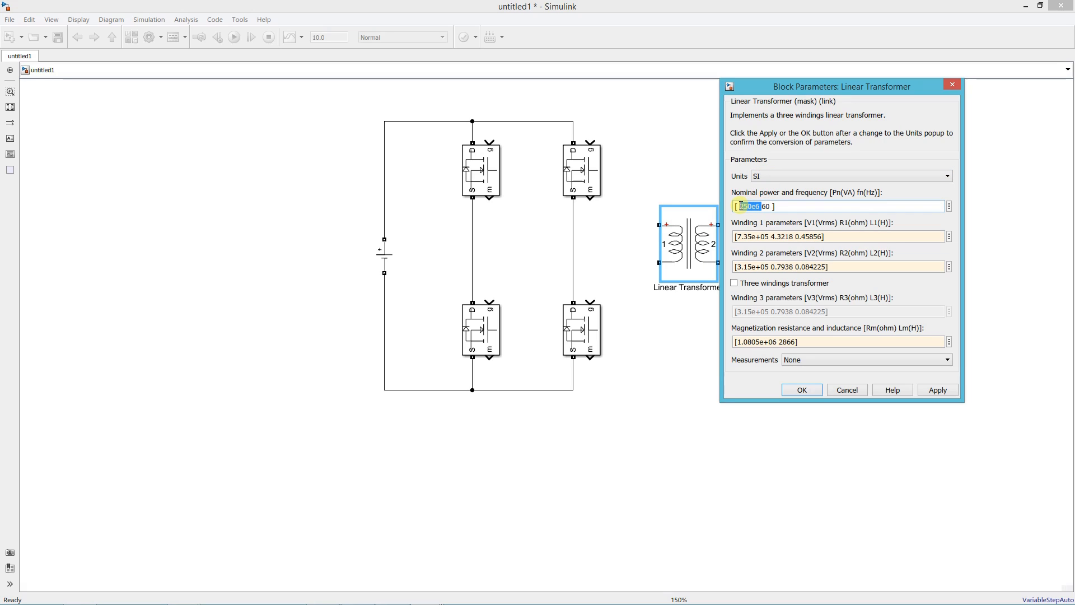
Step: Set 600 VA at 100e3 Hz with 400 V and 15 V winding parameters
type("100")
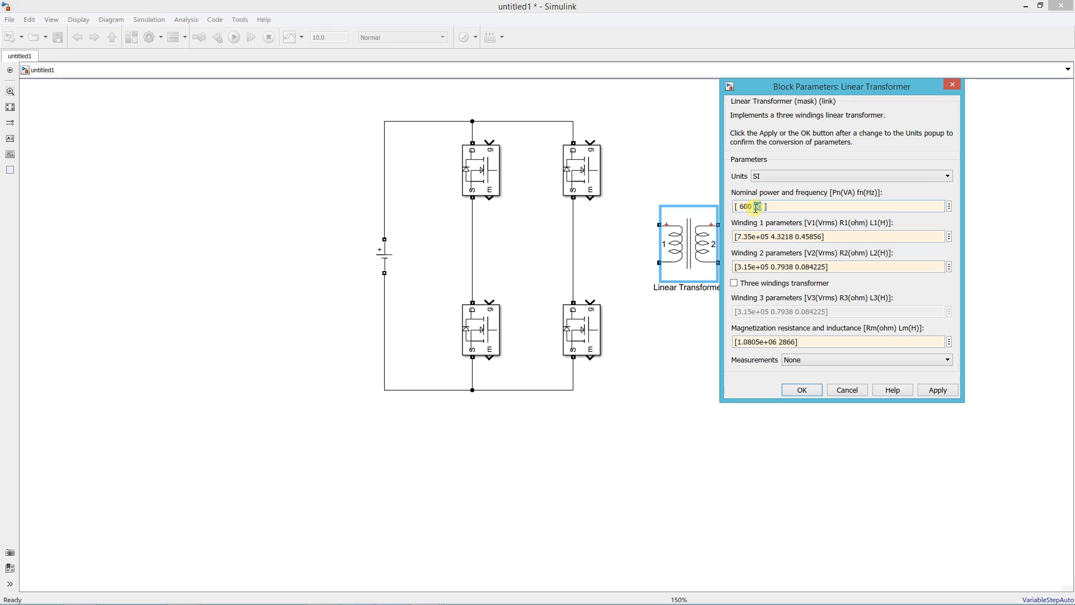
type("100e3")
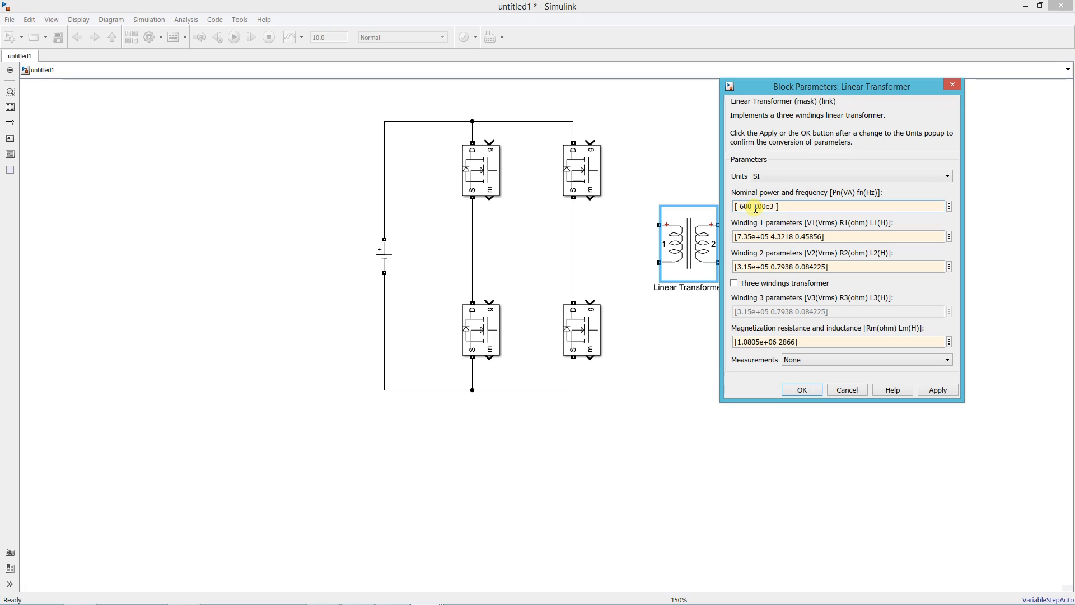
triple_click(779, 237)
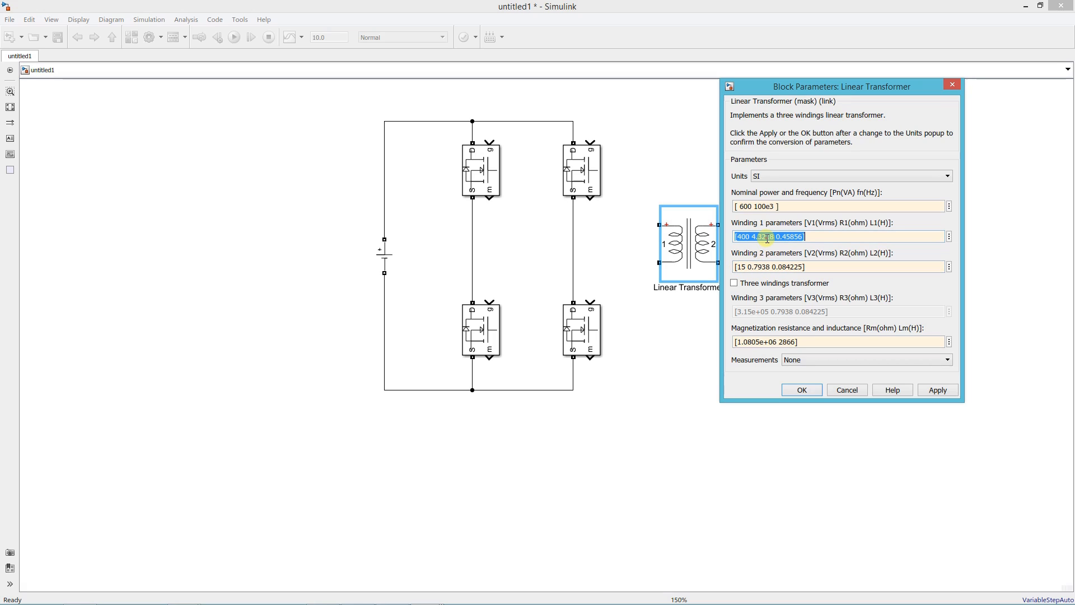
left_click(780, 236)
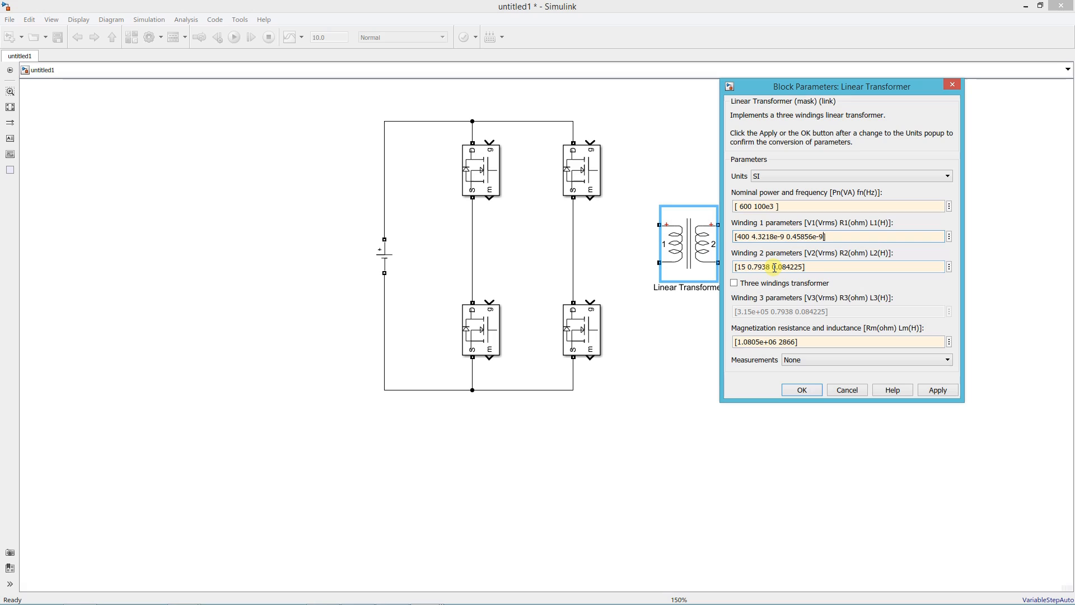
triple_click(768, 267)
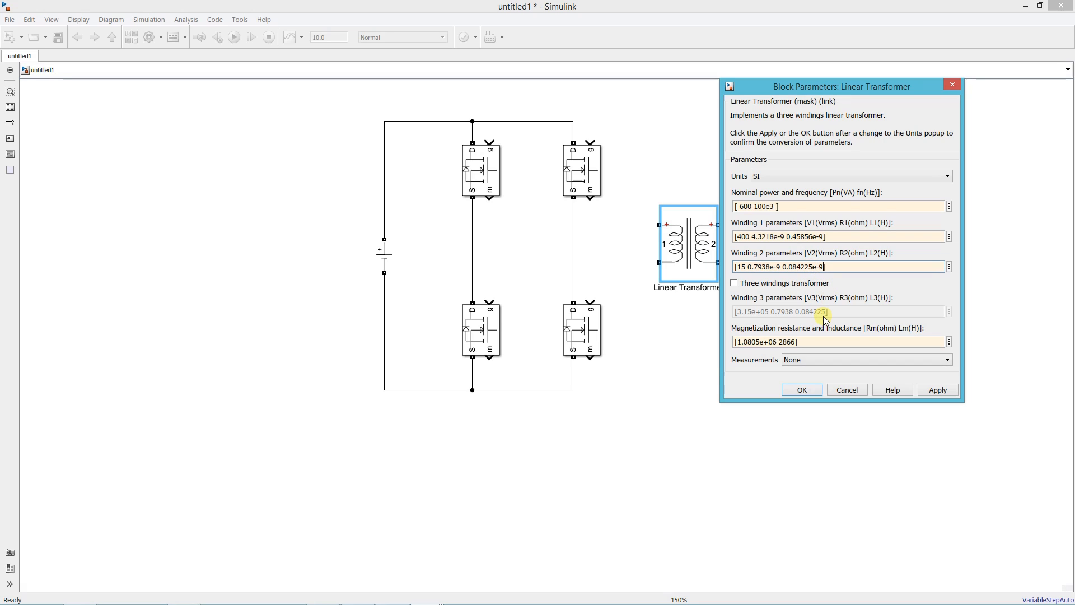
left_click(802, 390)
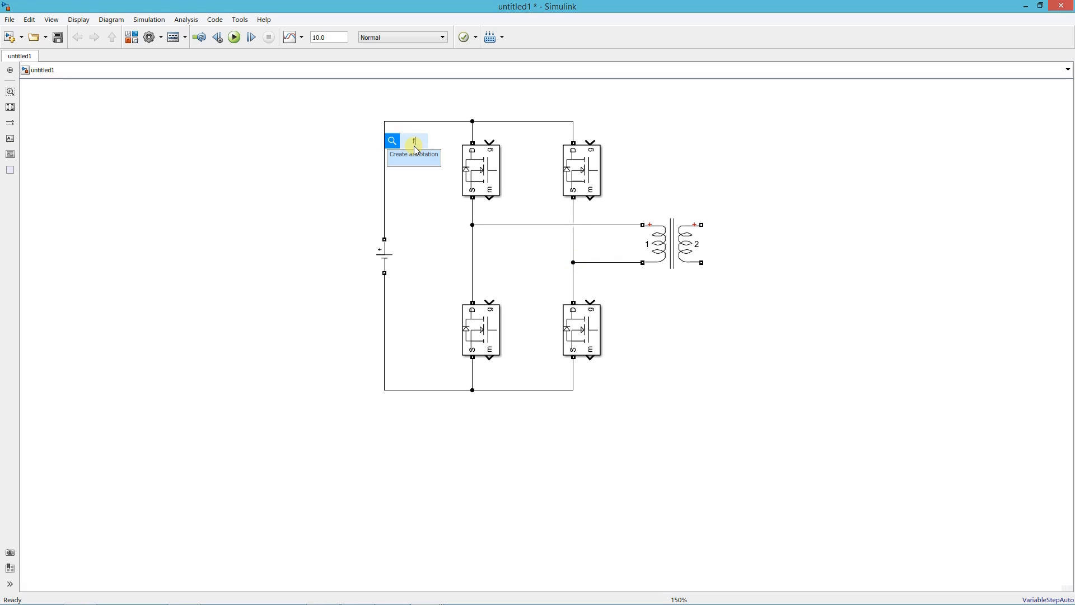
Step: Add a From block tagged PWM1 at the top-left MOSFET gate
left_click(414, 141)
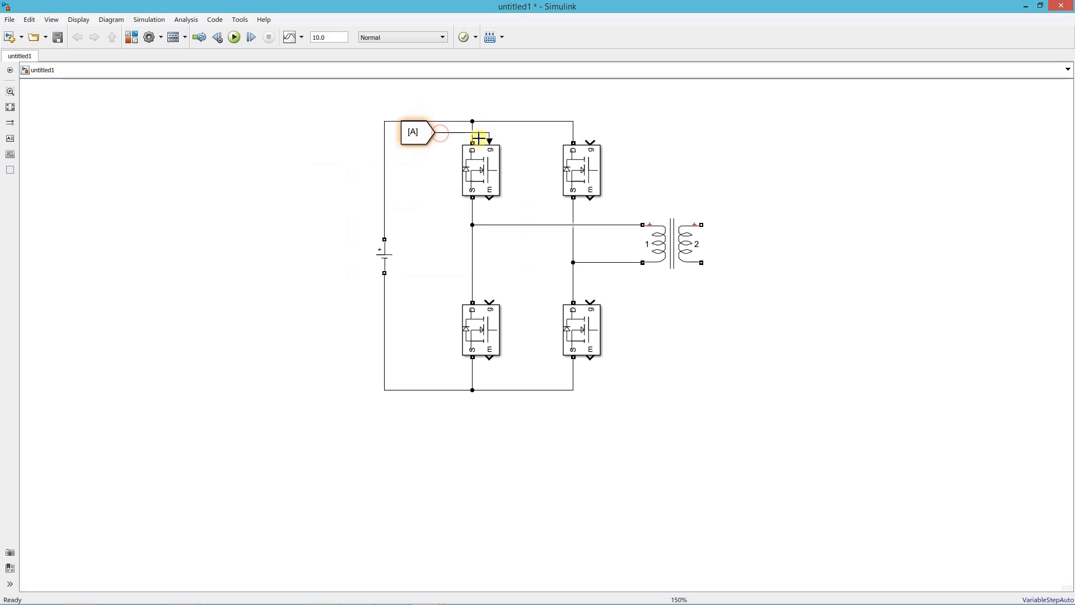
left_click(413, 132)
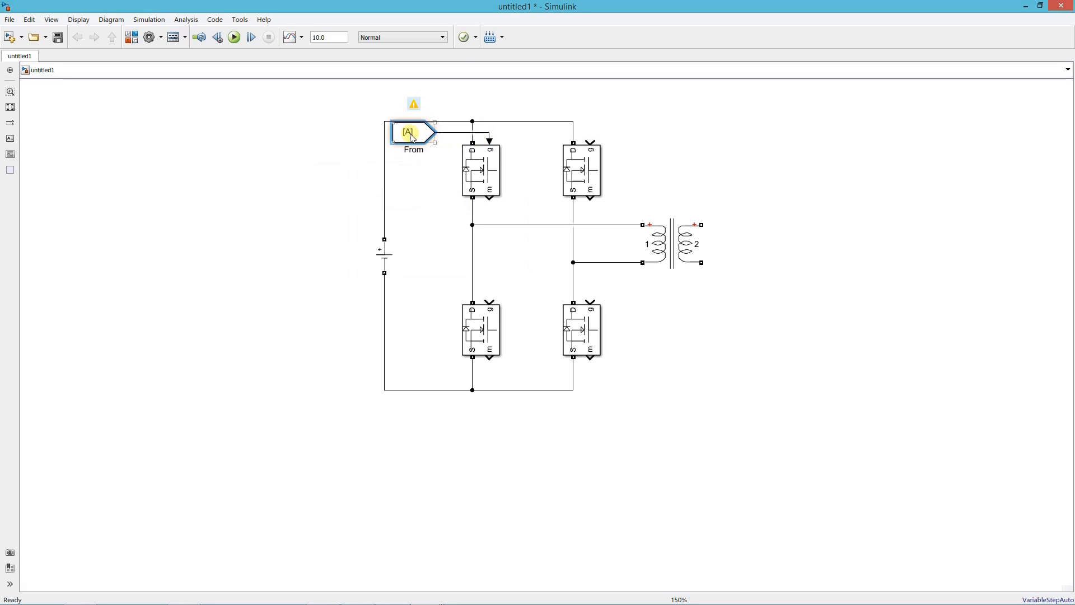
double_click(410, 134)
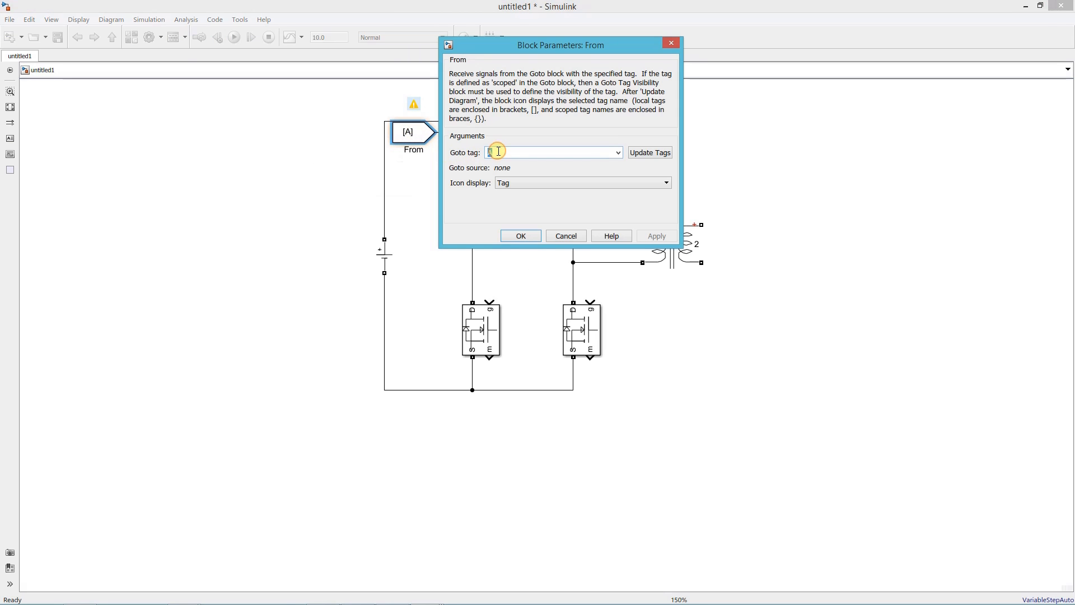
type("PWM1")
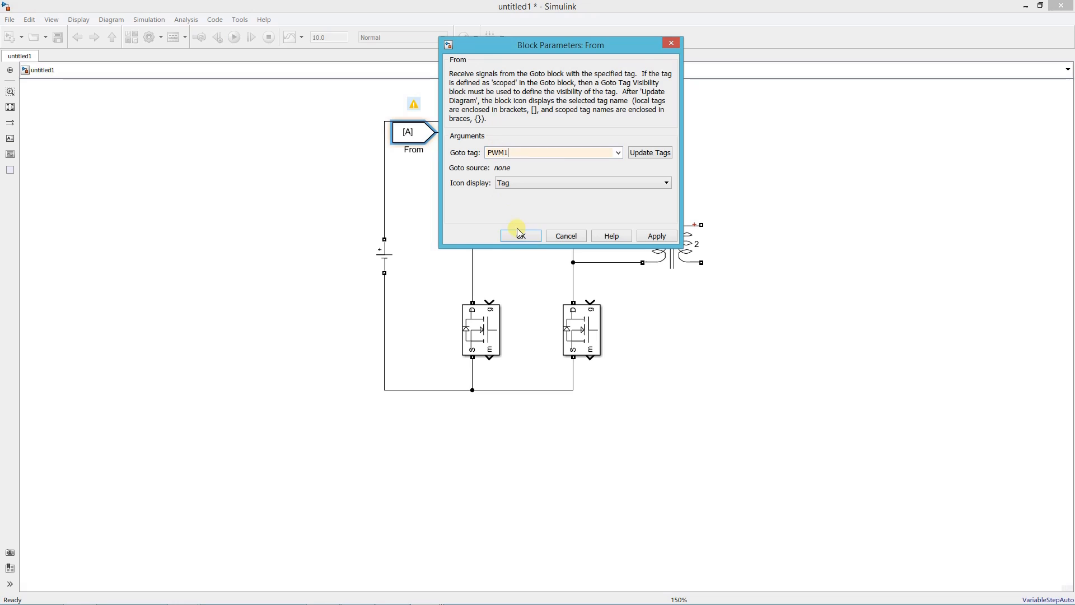
left_click(521, 236)
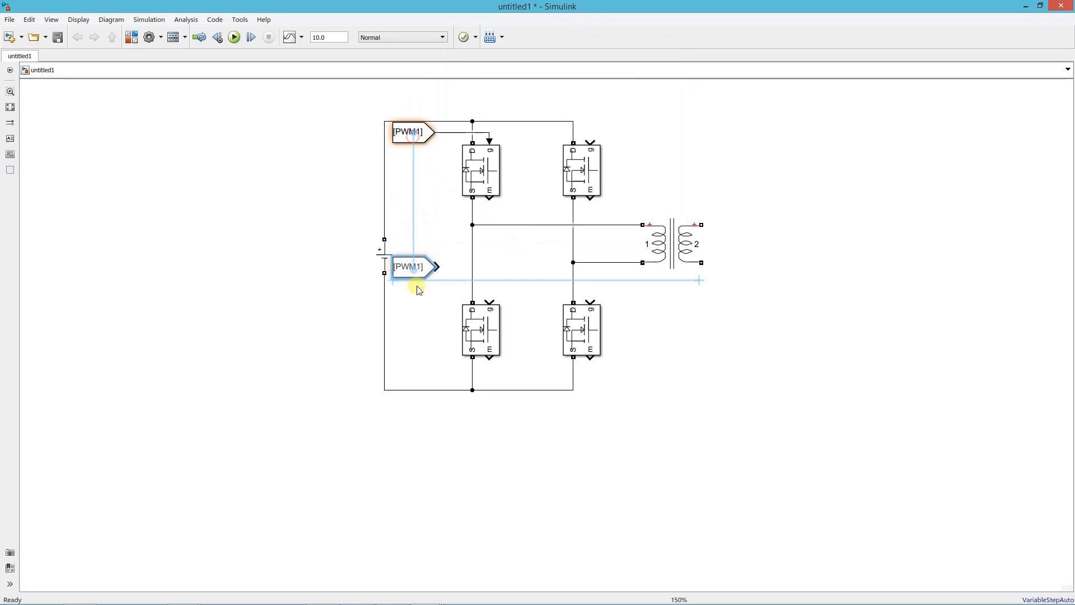
Step: Copy the From block to the other three gates with tags PWM2, PWM3 and PWM4
left_click_drag(408, 266, 416, 286)
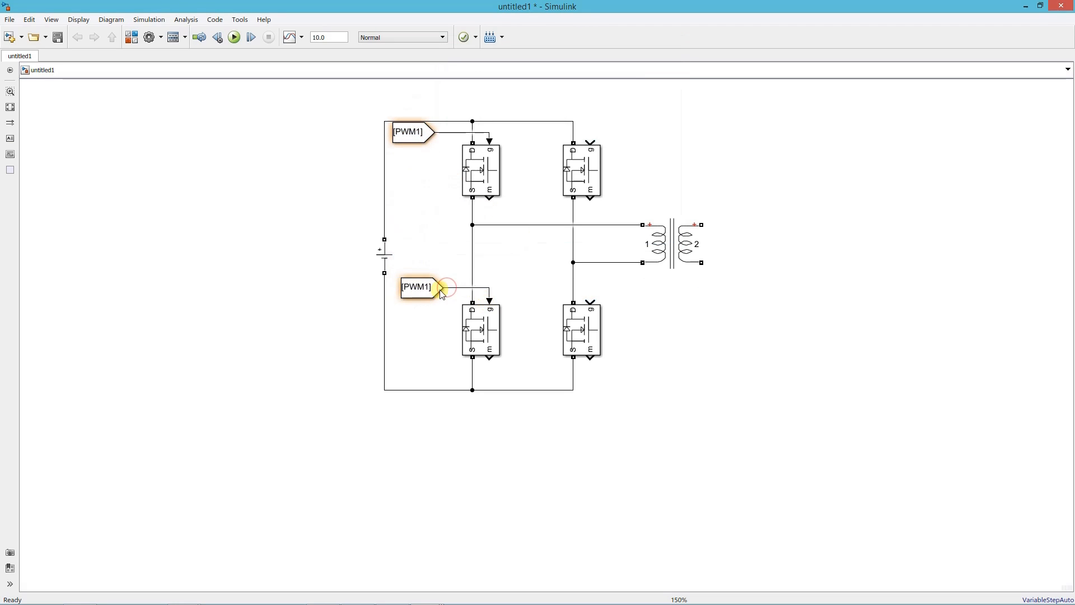
double_click(415, 287)
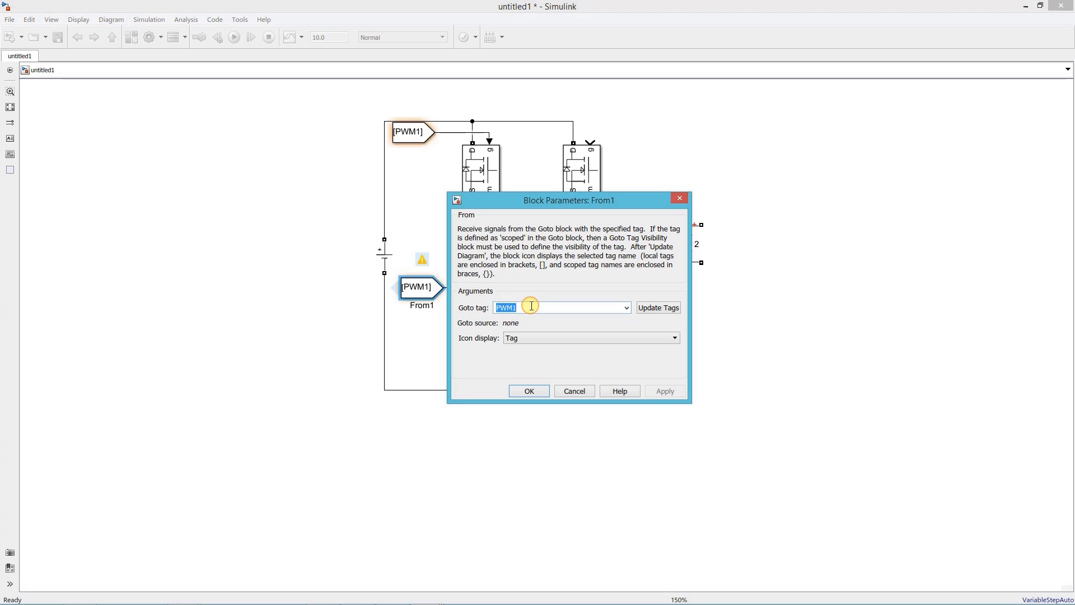
type("PWM2")
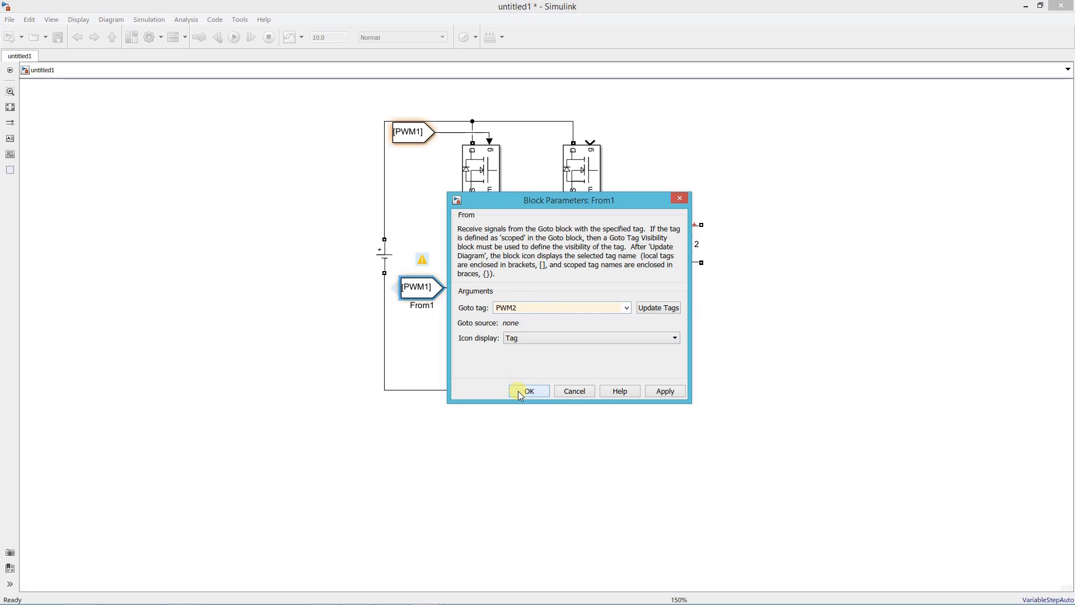
left_click(528, 391)
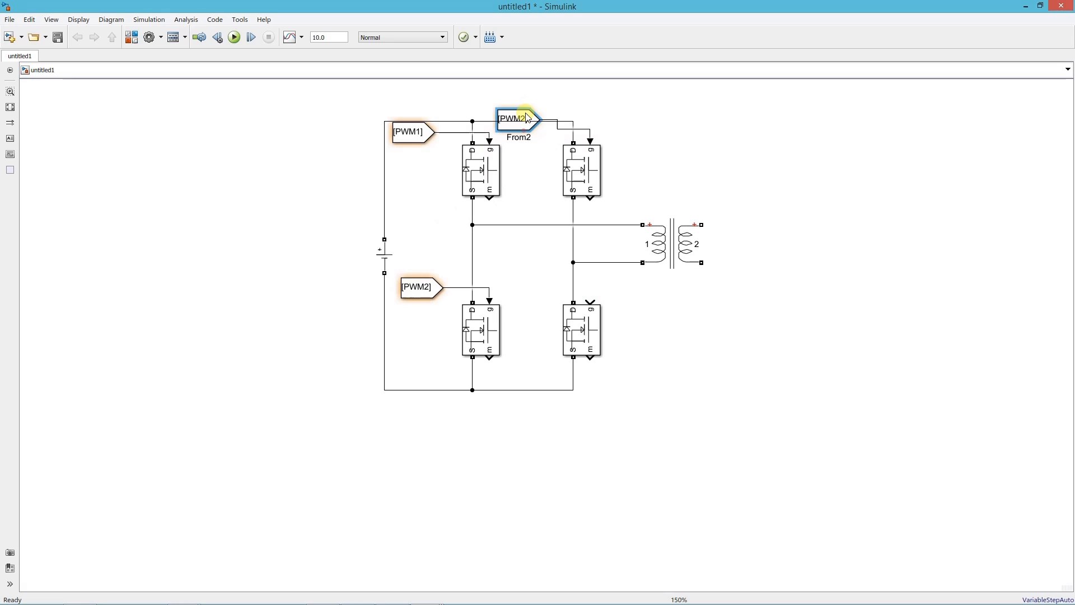
double_click(515, 119)
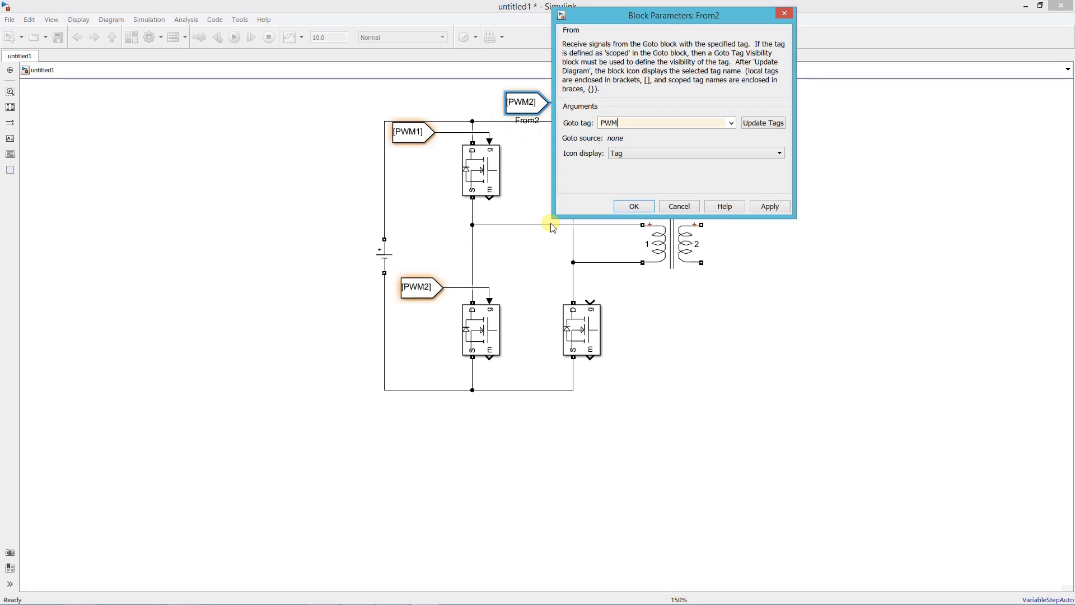
left_click(634, 206)
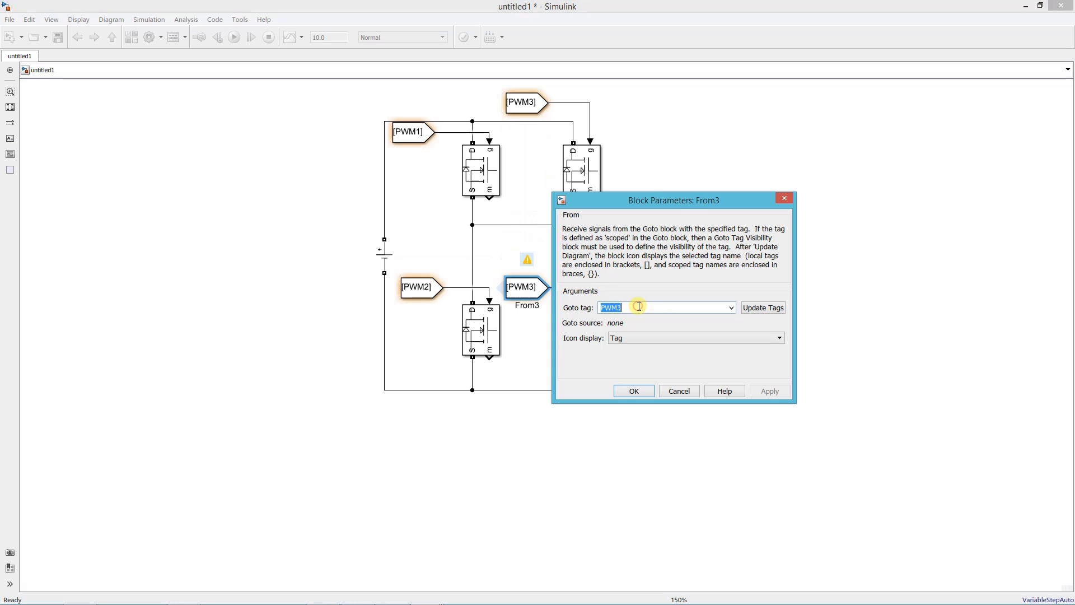
type("PWM4")
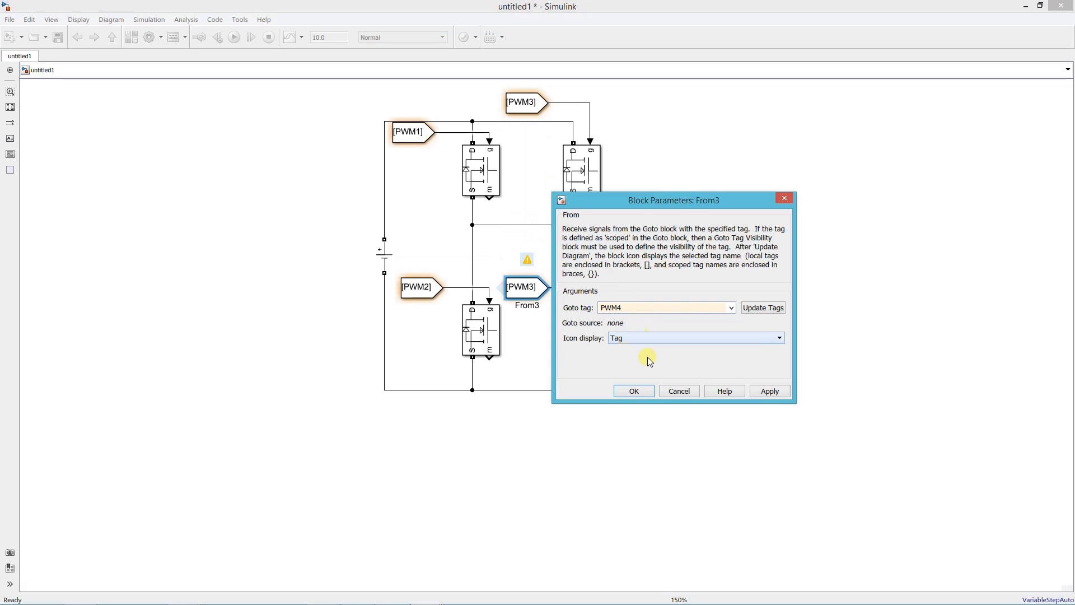
left_click(634, 391)
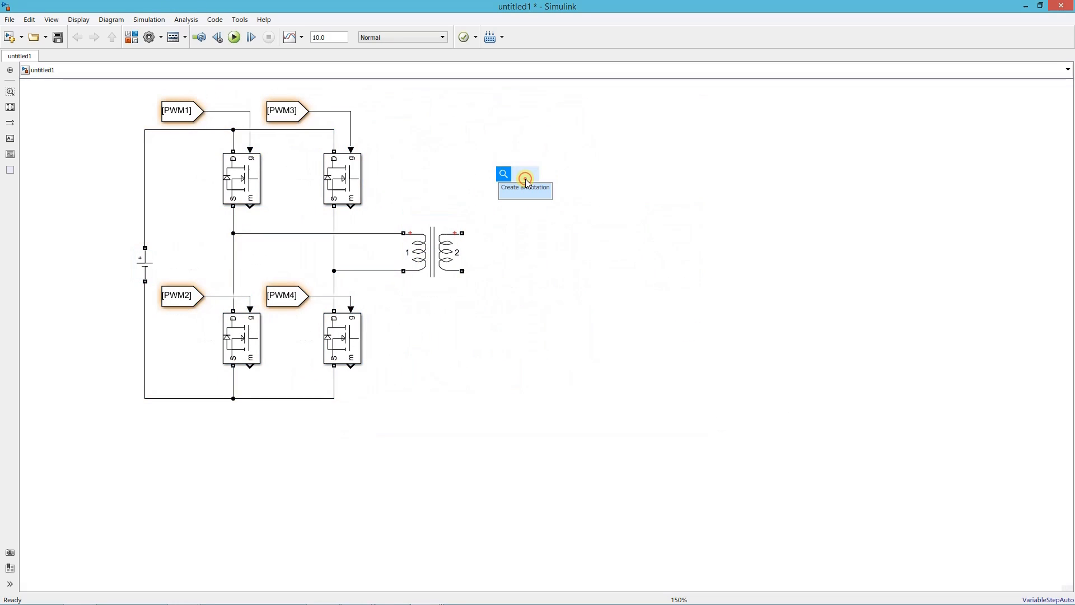
Step: Insert a Power Electronics diode and build a four-diode bridge on transformer winding 2
type("diode")
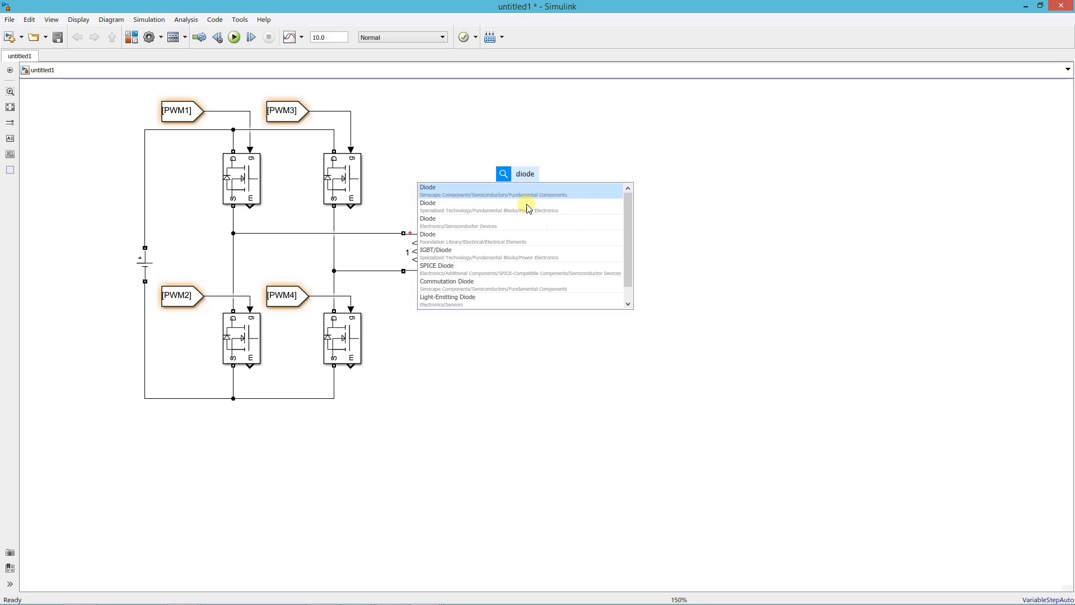
left_click(427, 187)
type("rlc branch")
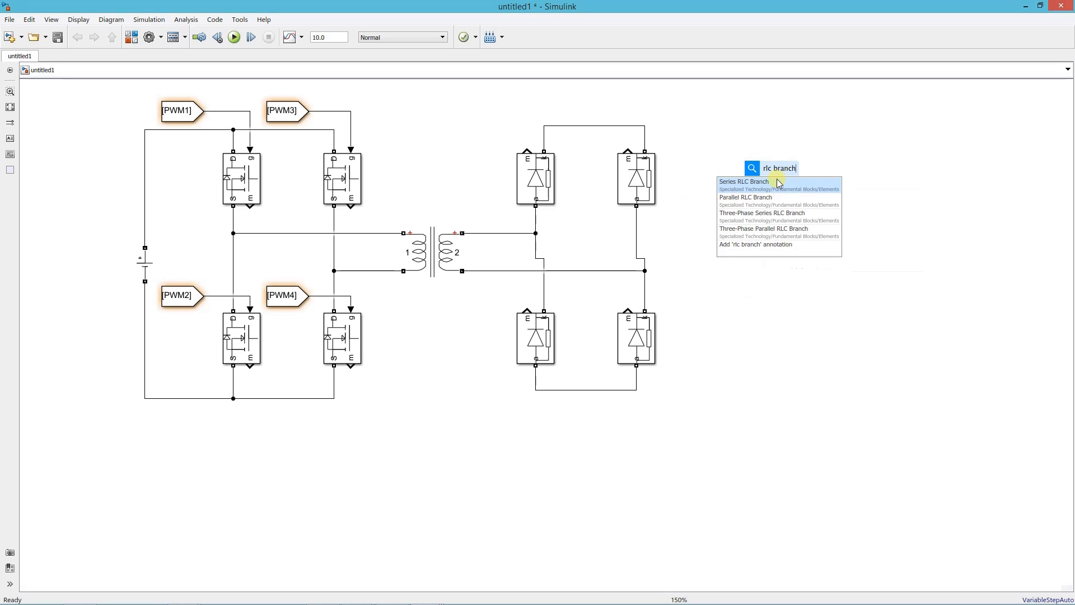
Step: Insert Series RLC branches and wire the output line to the second branch
left_click(743, 181)
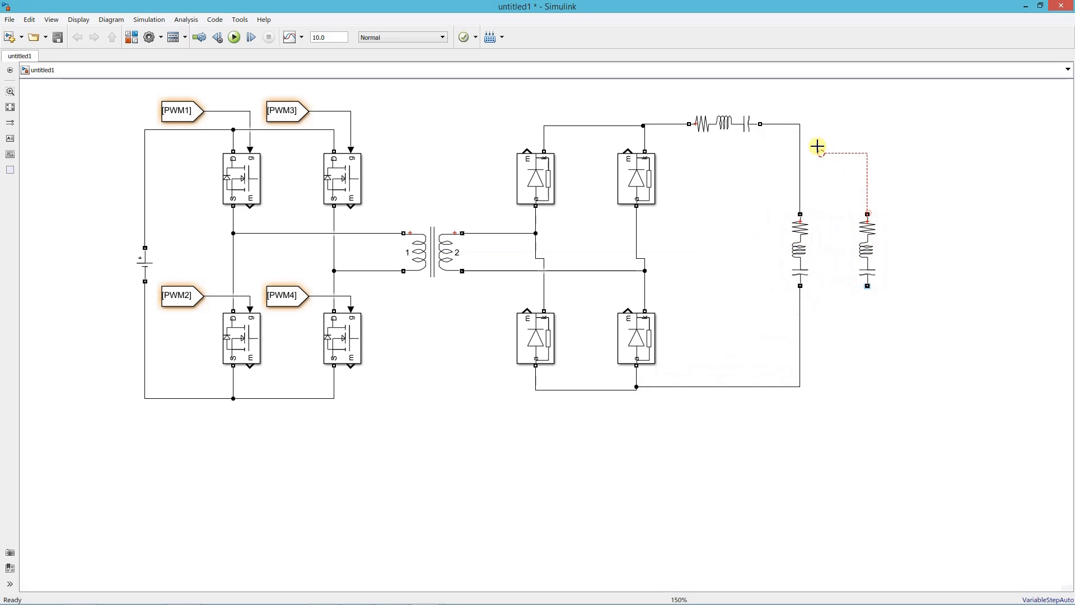
left_click_drag(817, 146, 798, 386)
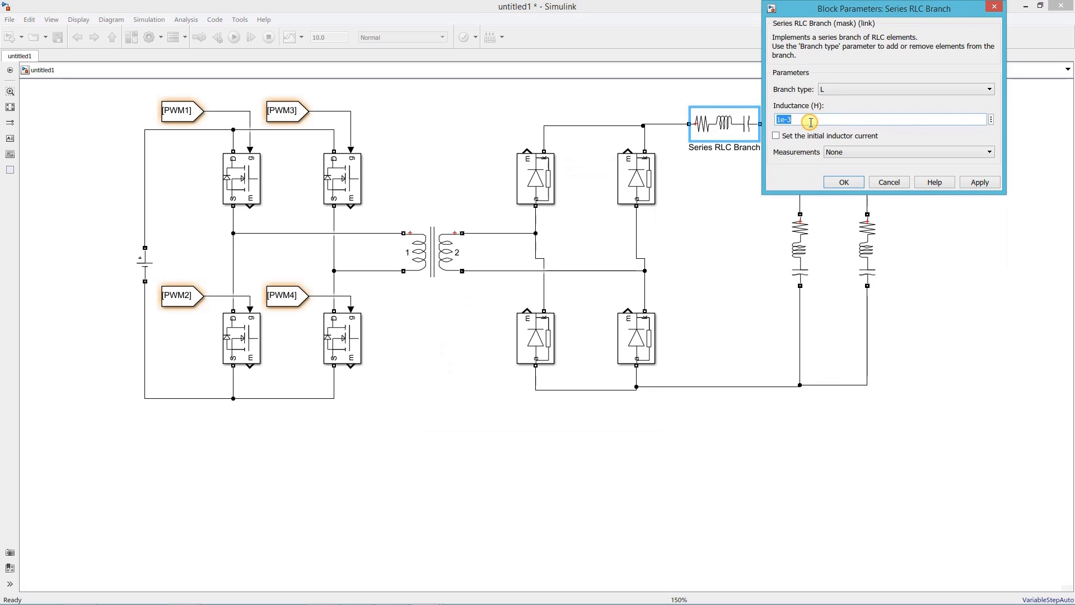
type("1.2")
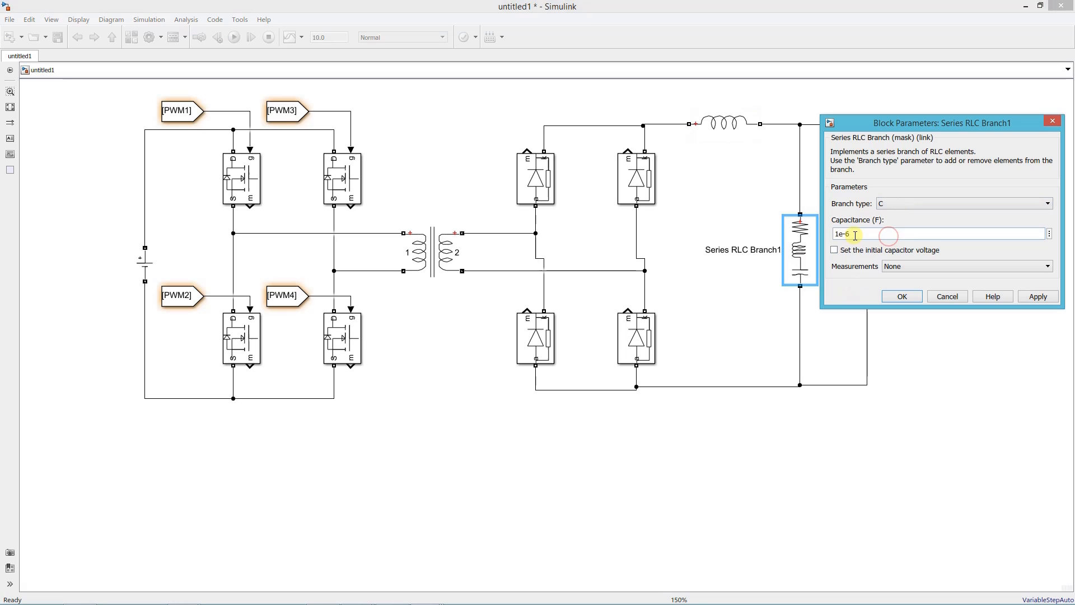
Step: Make Branch1 a 333.3e-6 F capacitor and Branch2 a pure resistor
type("333.3e")
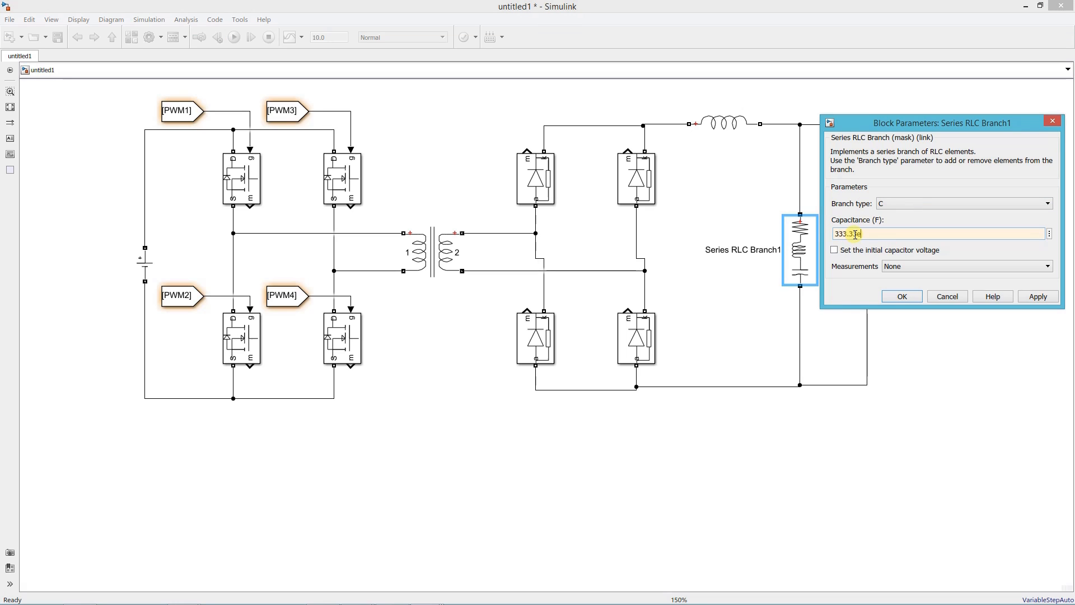
left_click(902, 296)
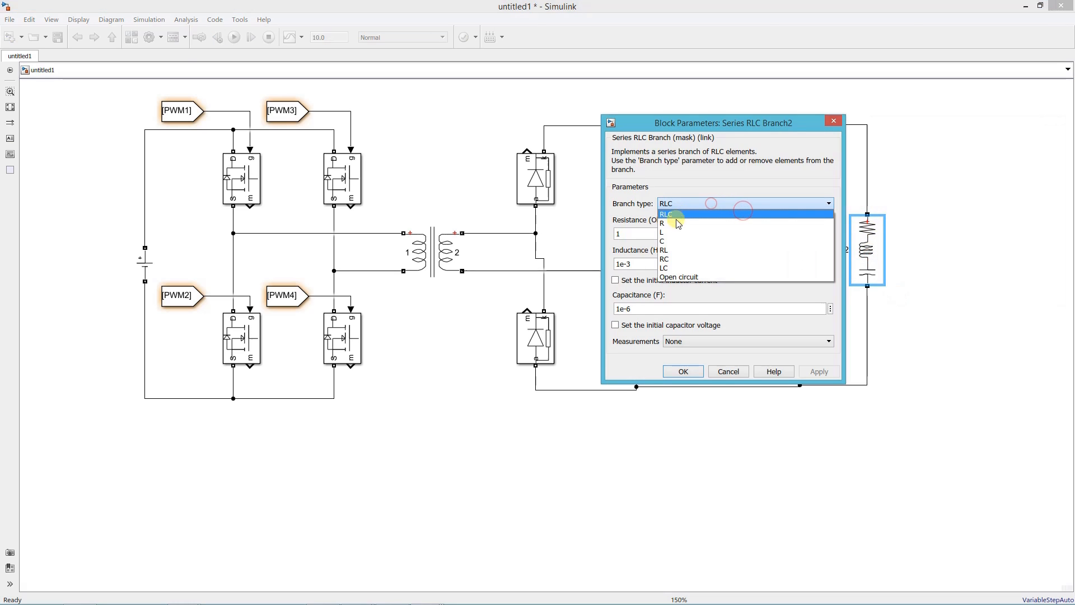
left_click(662, 223)
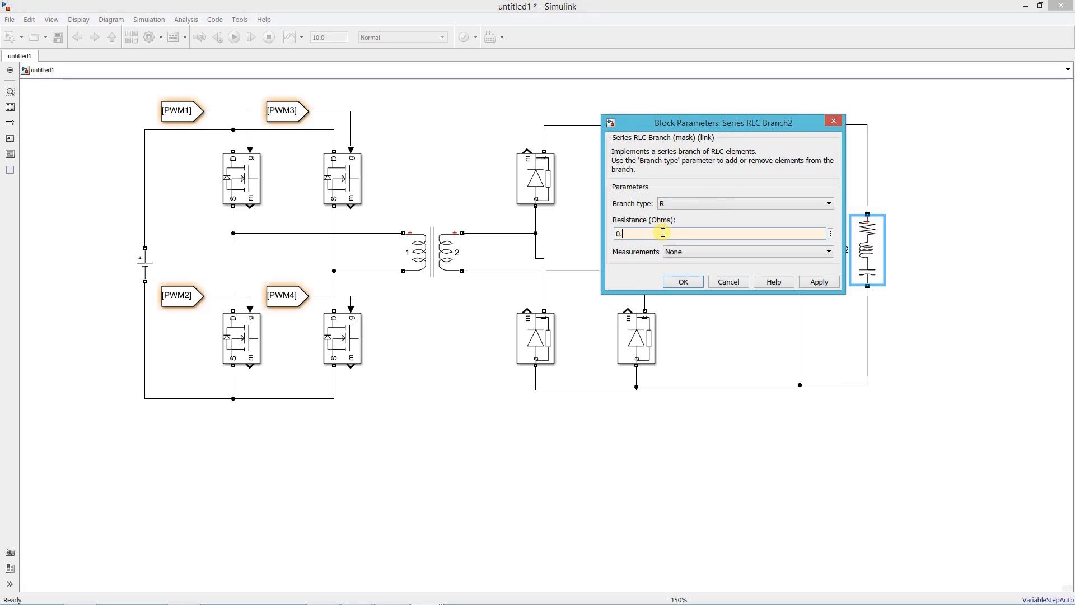
left_click(683, 281)
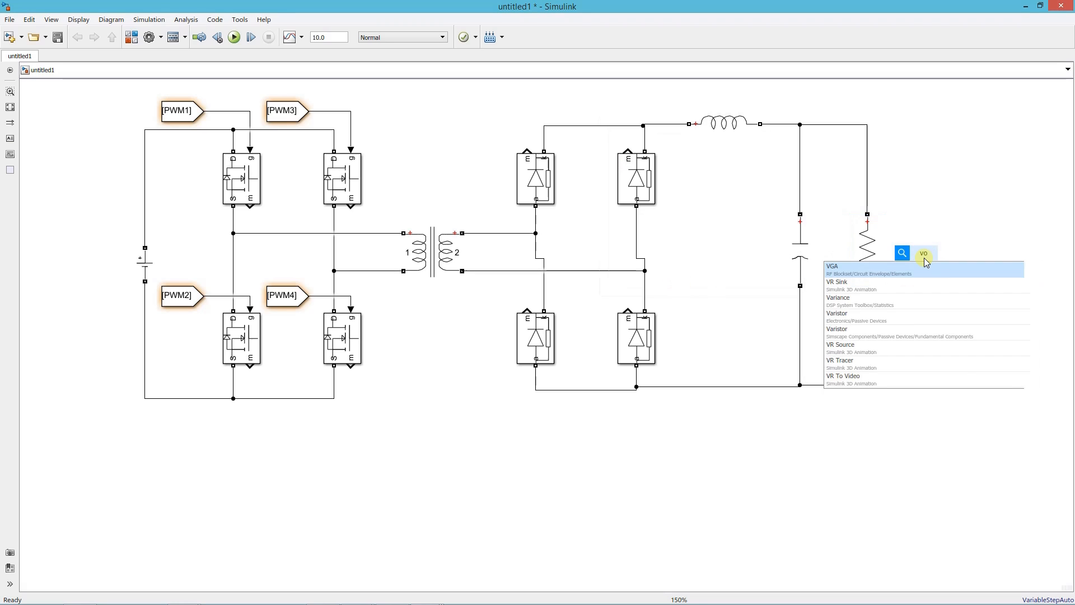
Step: Add a Voltage Measurement block across the resistor and a Goto block after it
type("voltage mesa")
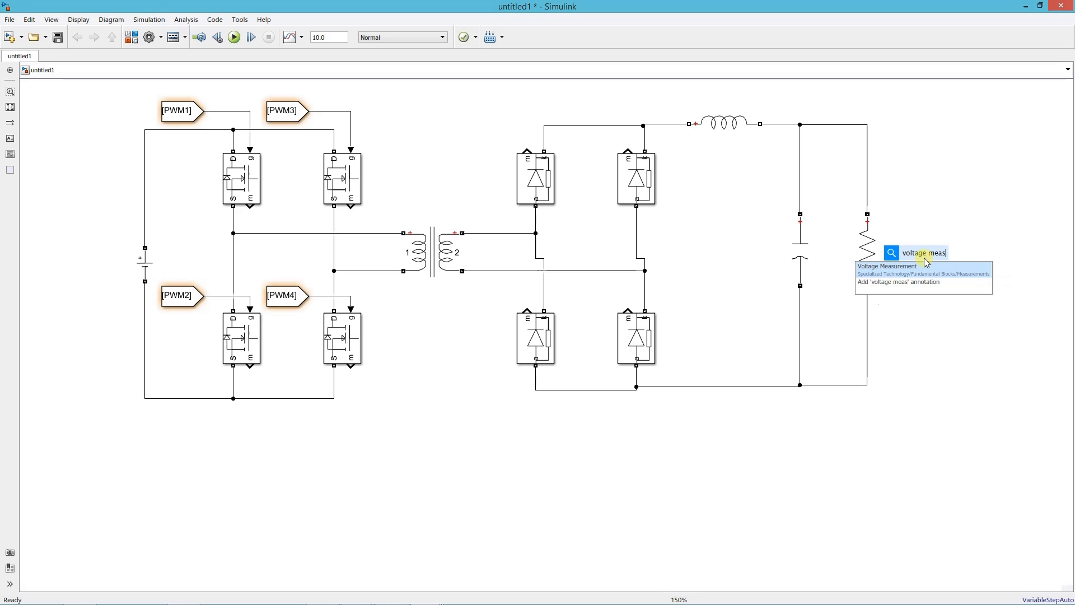
left_click(887, 265)
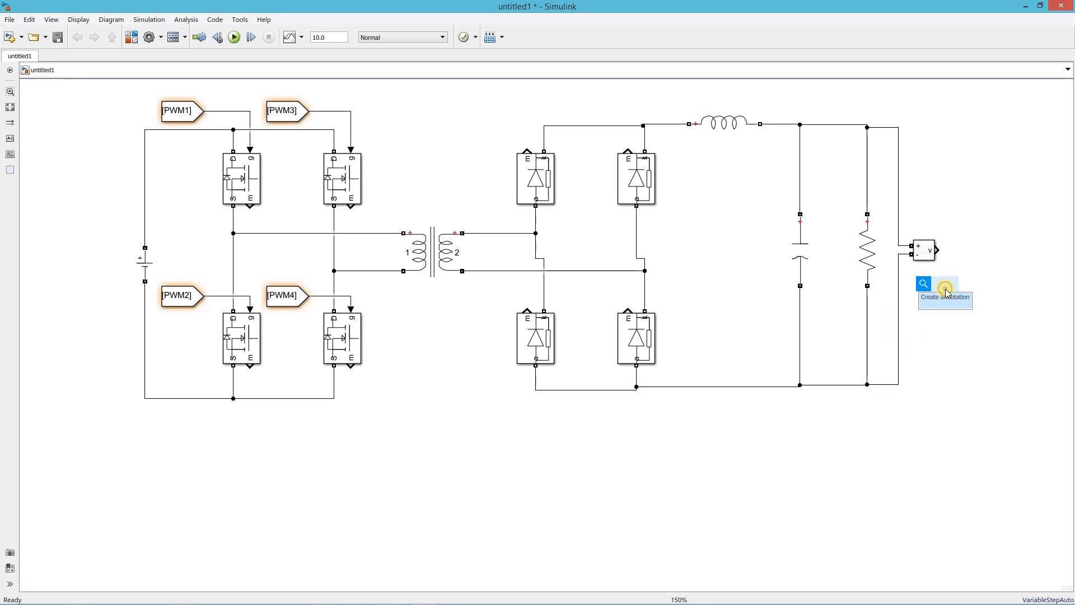
type("goto")
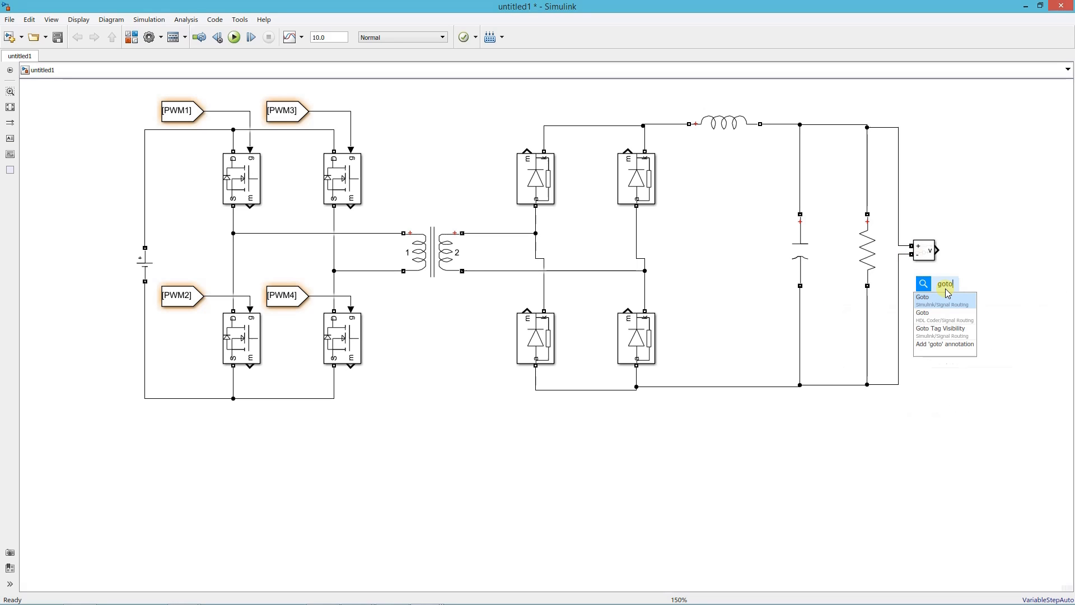
left_click(922, 297)
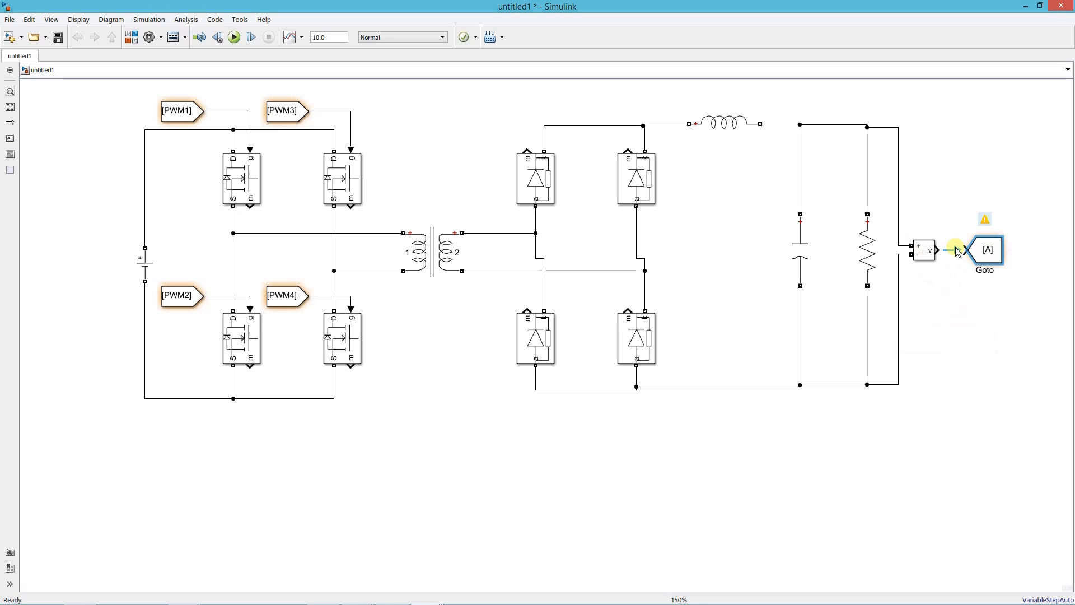
Step: Tag the Goto block Vout and add a Scope
double_click(986, 250)
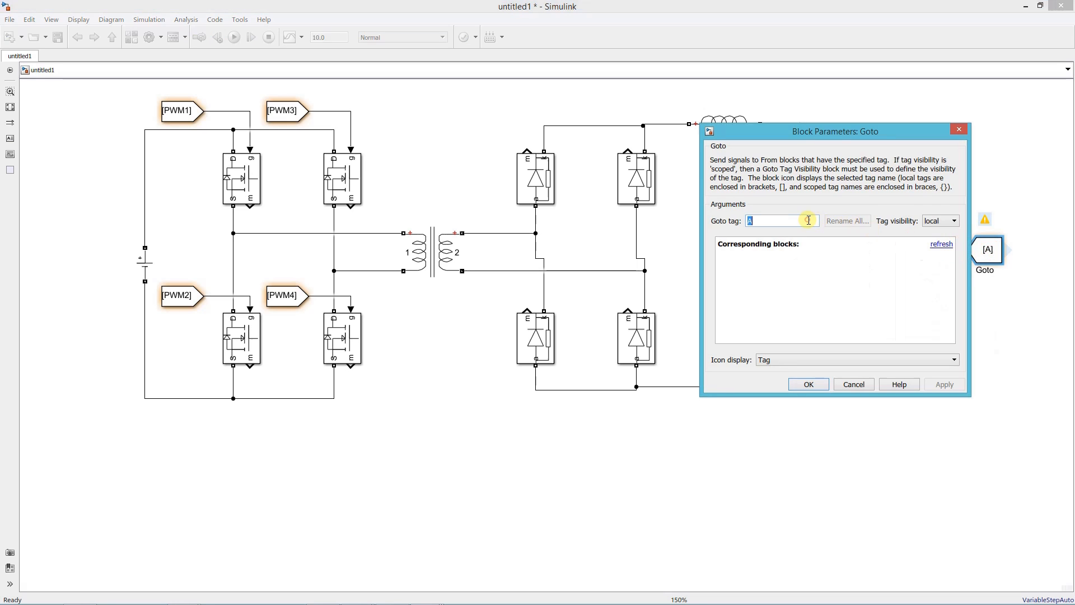
type("Vout")
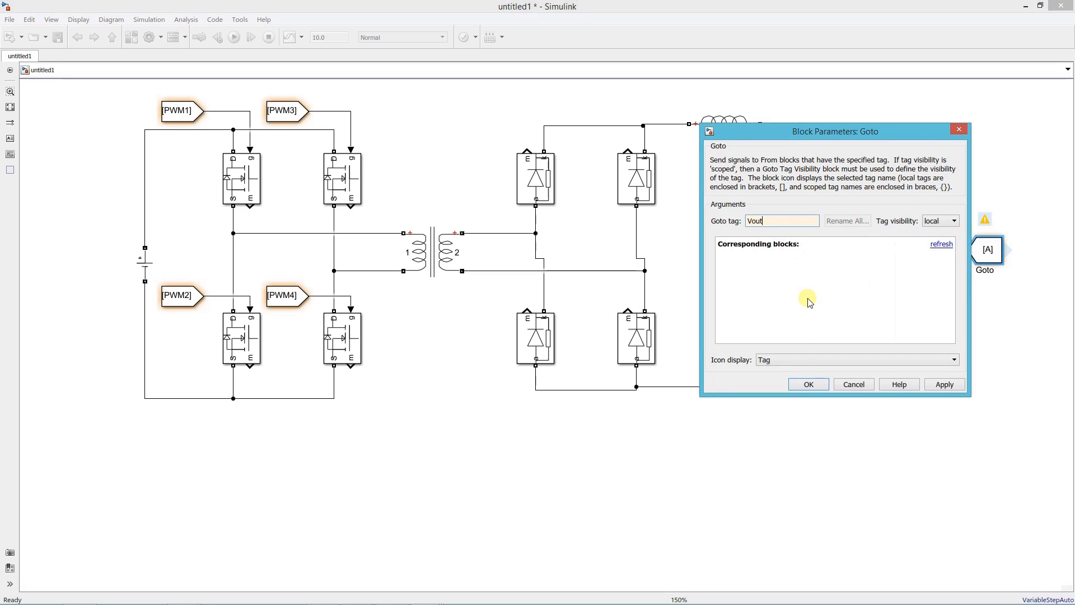
left_click(808, 384)
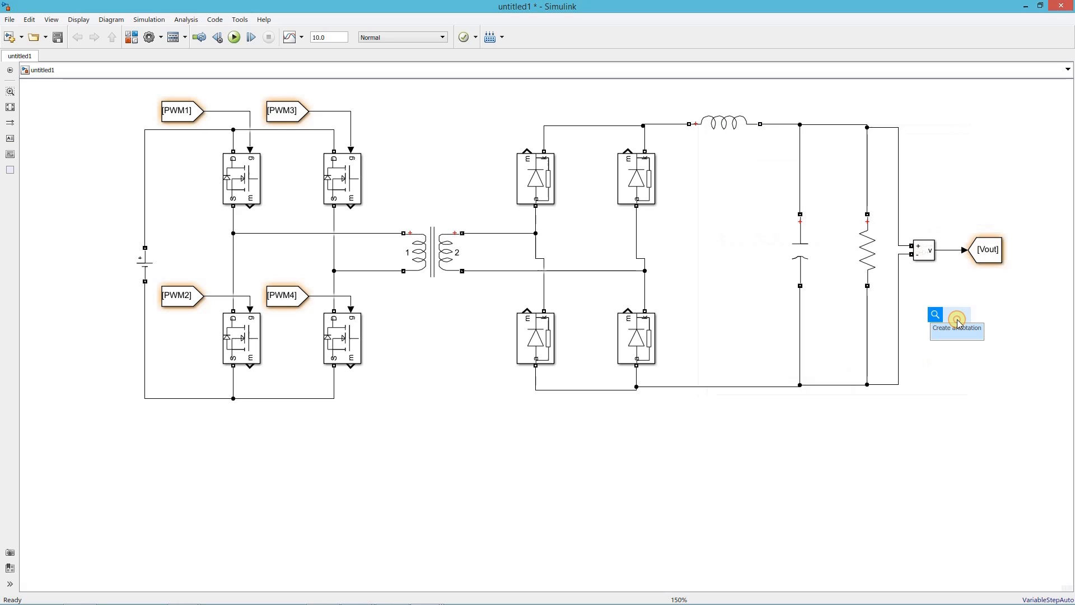
type("scope")
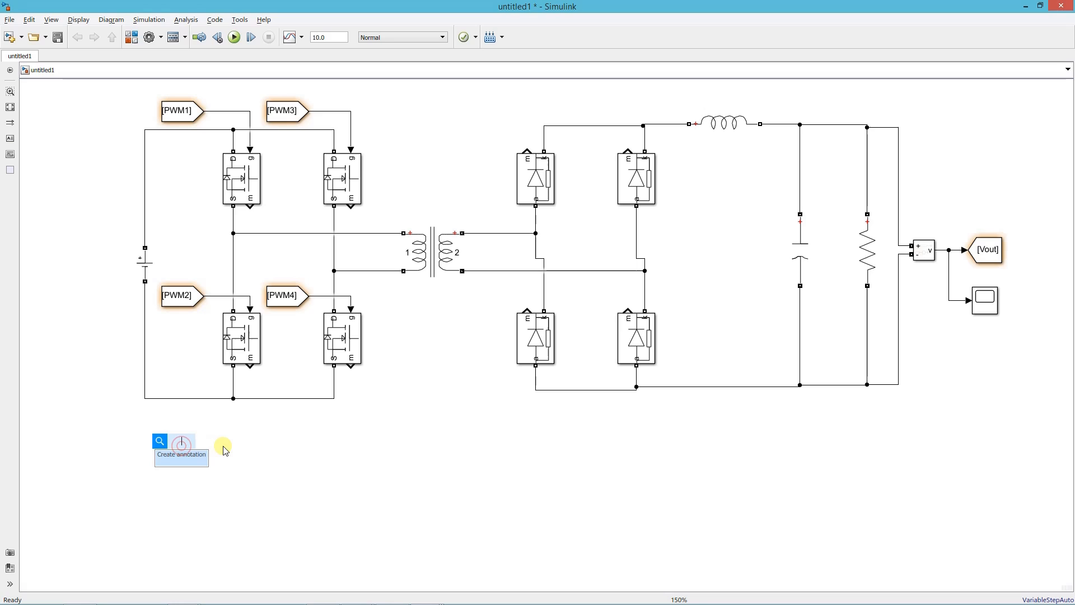
Step: Insert a Constant block below the bridge with value 12
type("constant")
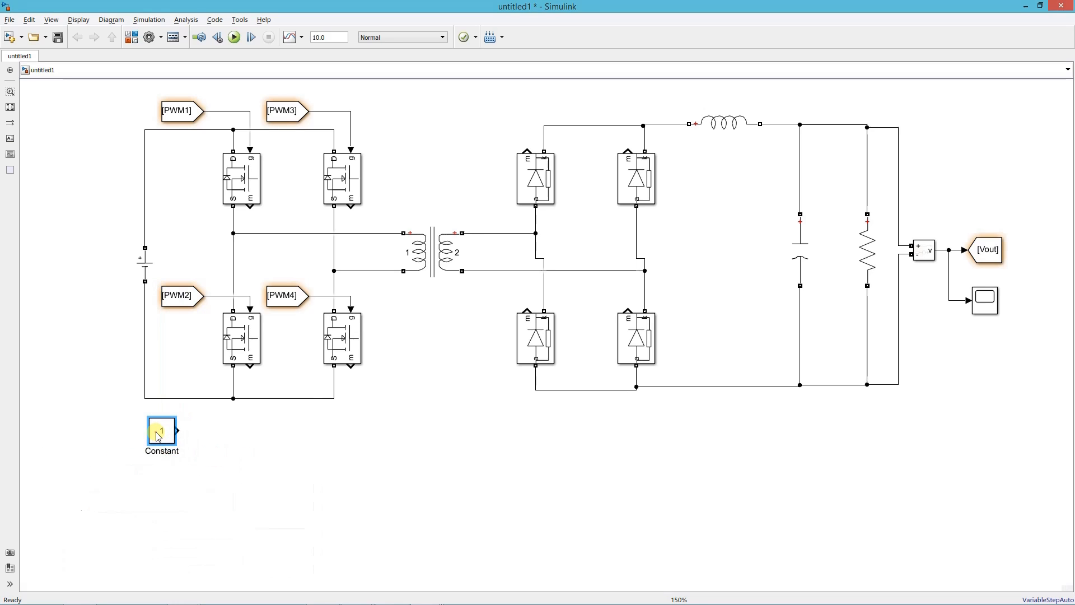
double_click(162, 430)
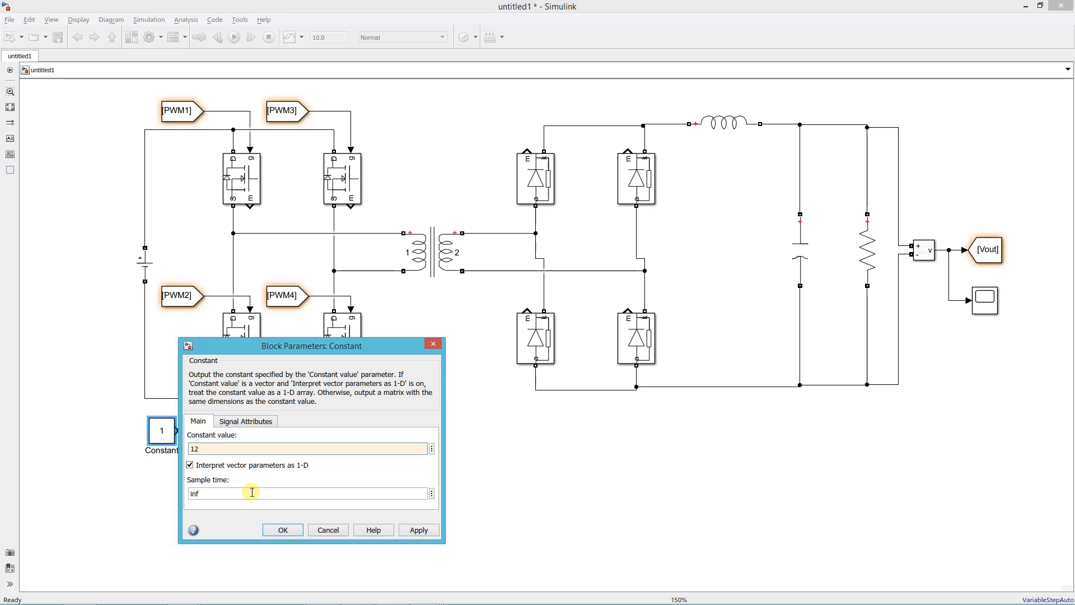
left_click(282, 529)
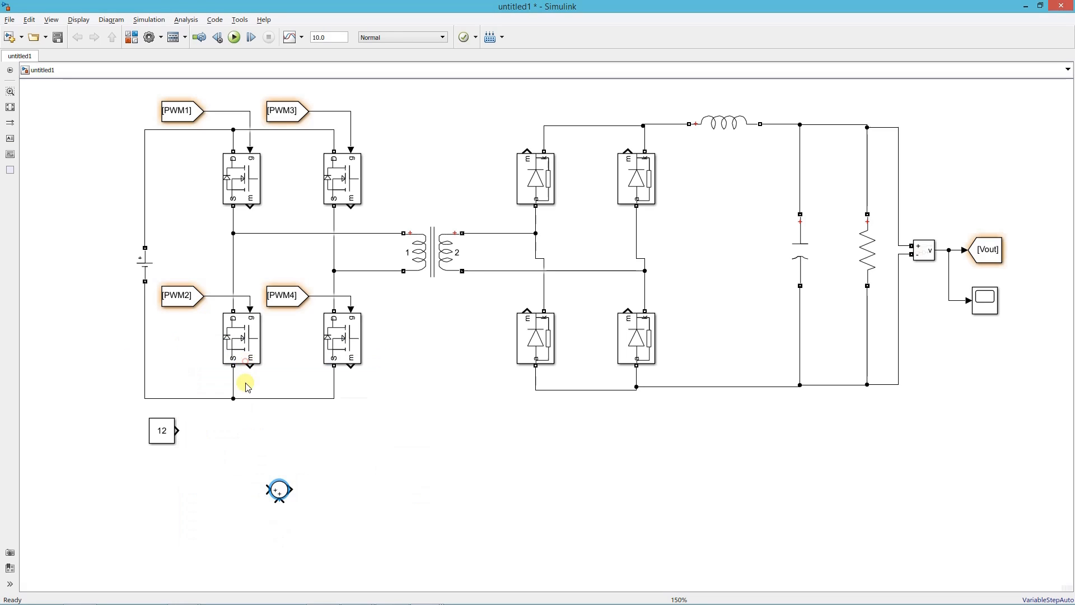
Step: Place a Sum block beside the 12 reference with signs |+-
left_click_drag(279, 489, 204, 431)
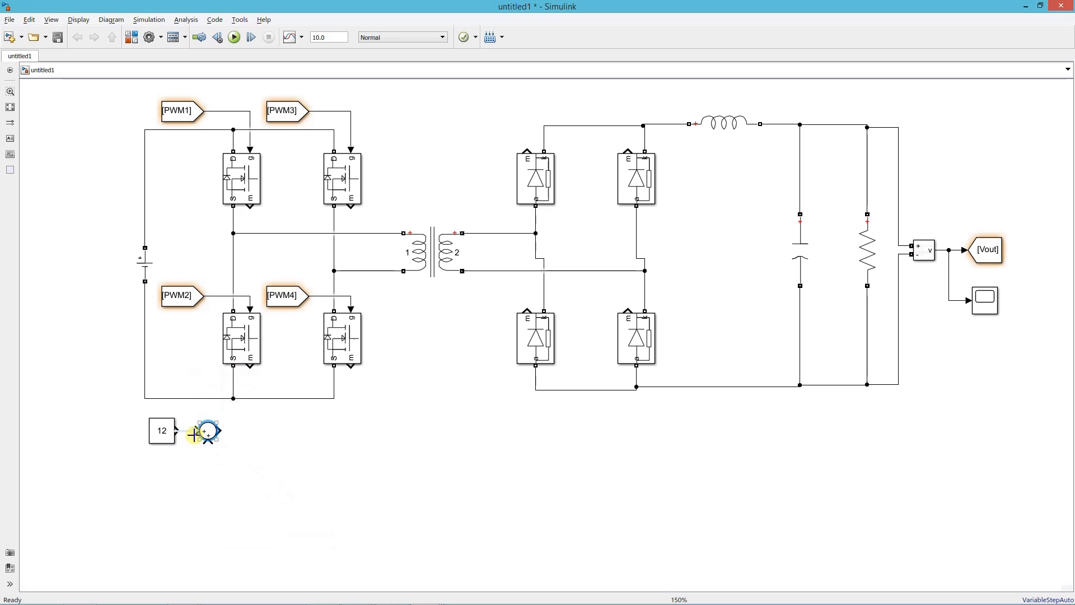
double_click(207, 431)
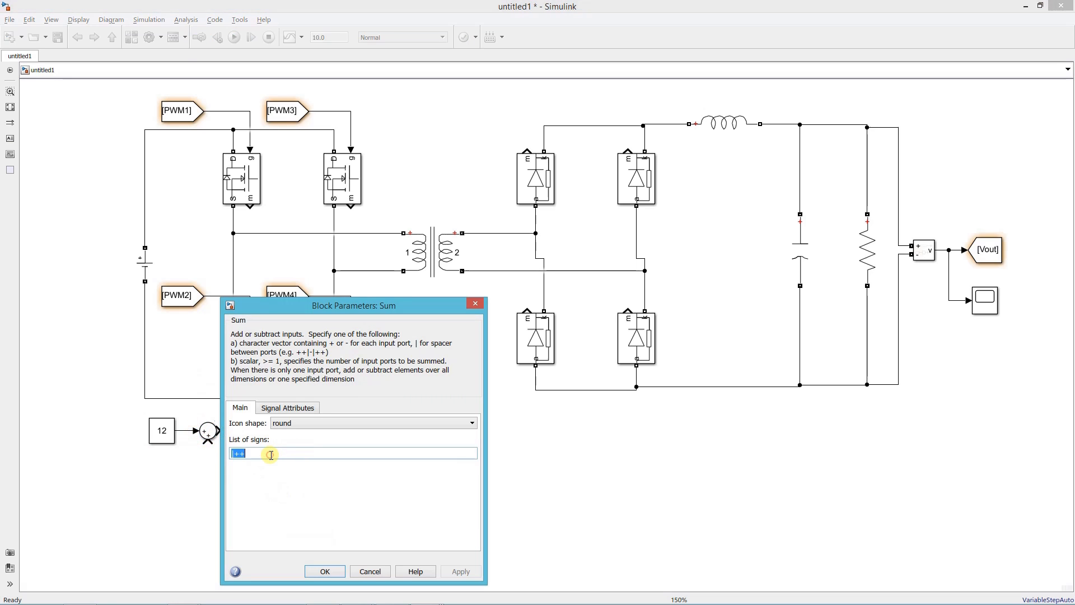
type("|+-")
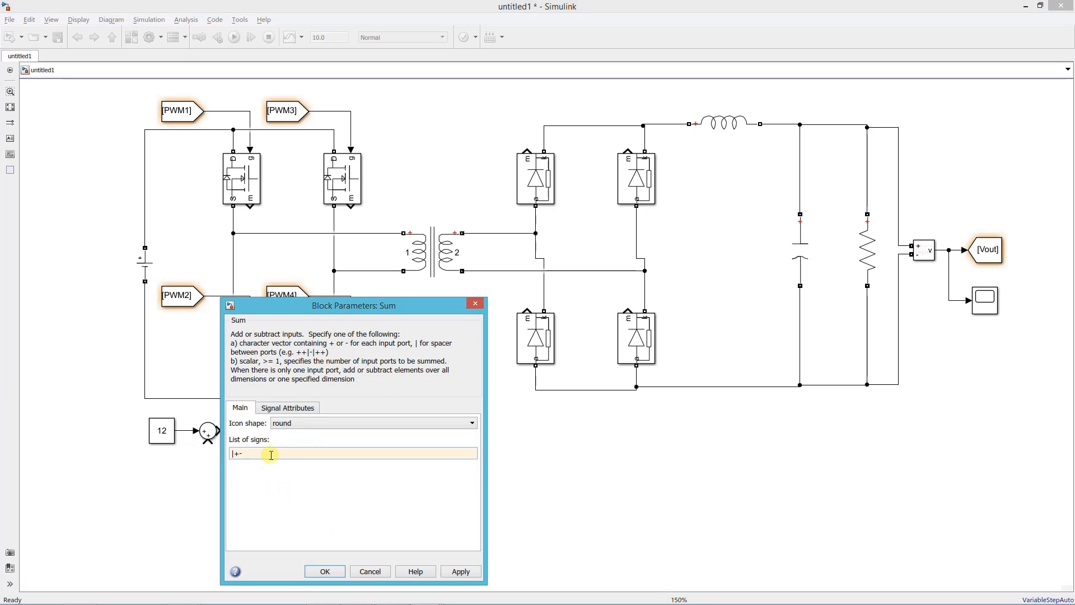
left_click(324, 571)
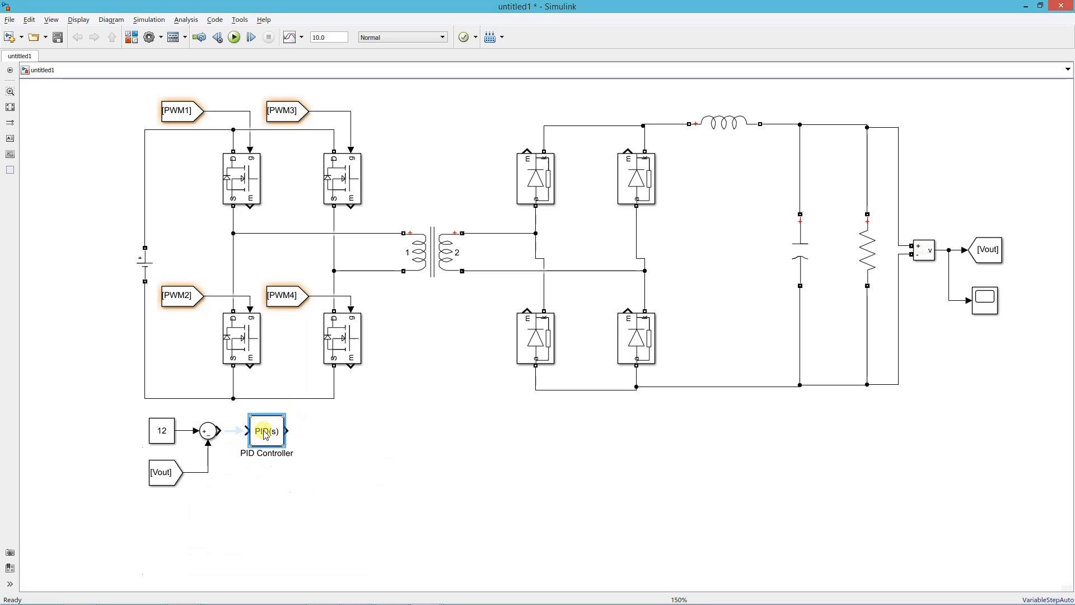
Step: Make the PID block a PI controller with P=50000, I=5000, and edit the MATLAB Function code
double_click(266, 431)
type("5")
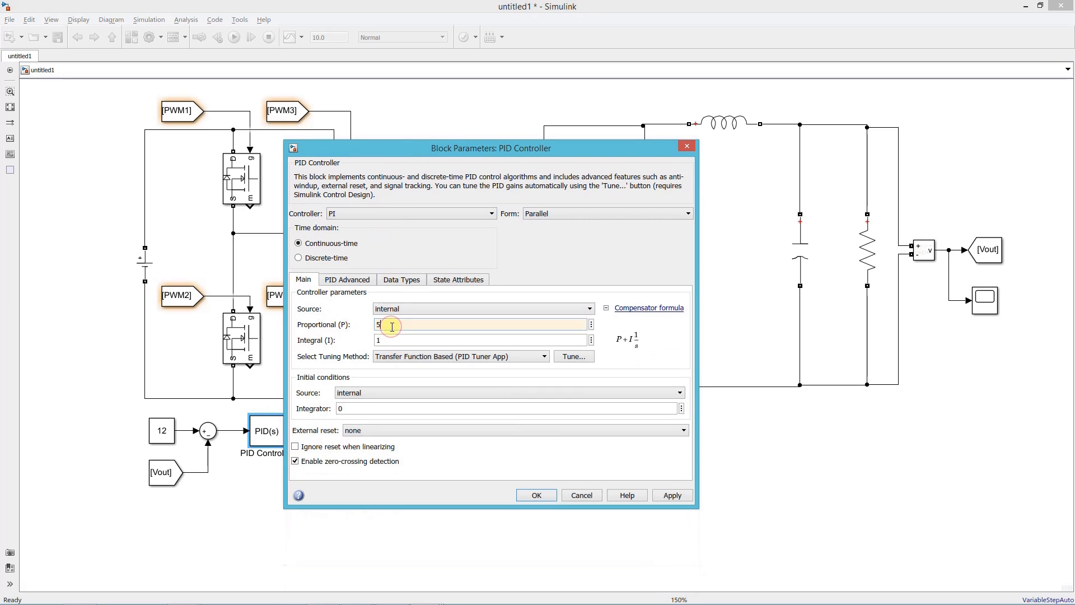
type("0000")
left_click(481, 340)
type("5")
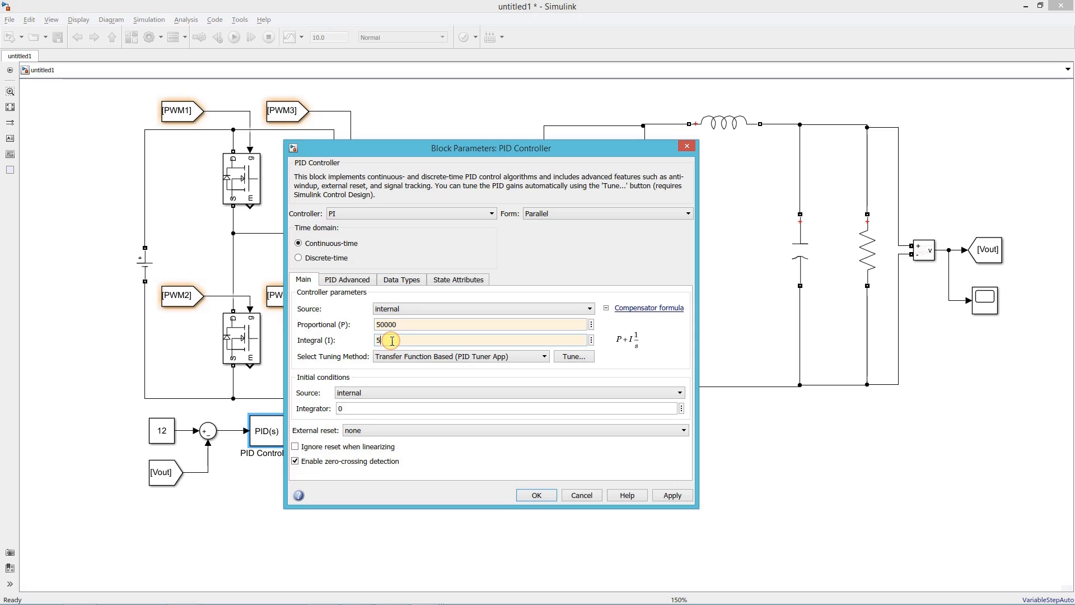
type("000")
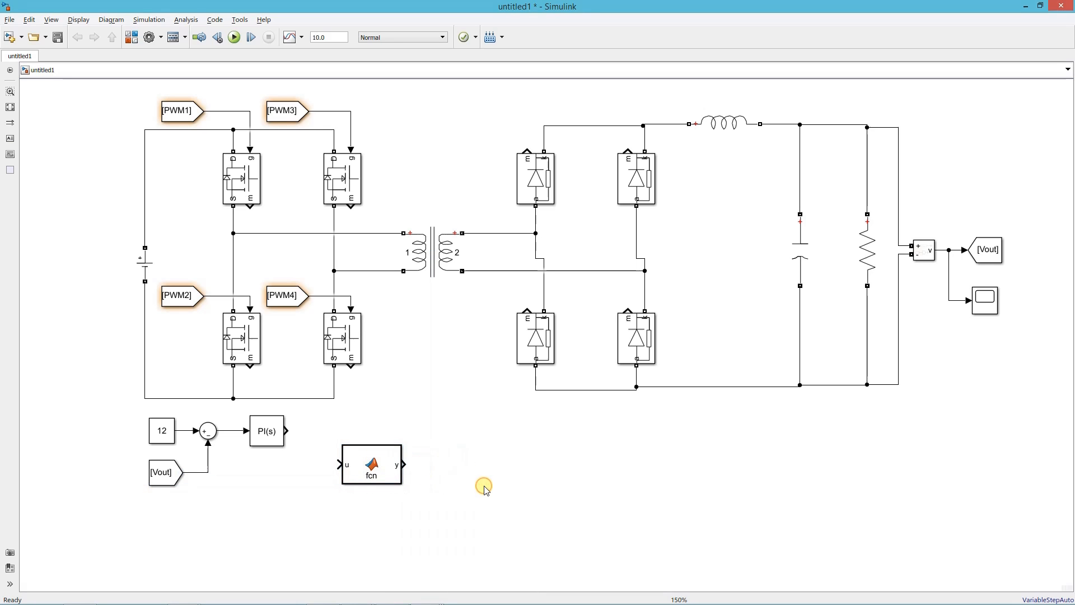
double_click(370, 464)
type("func")
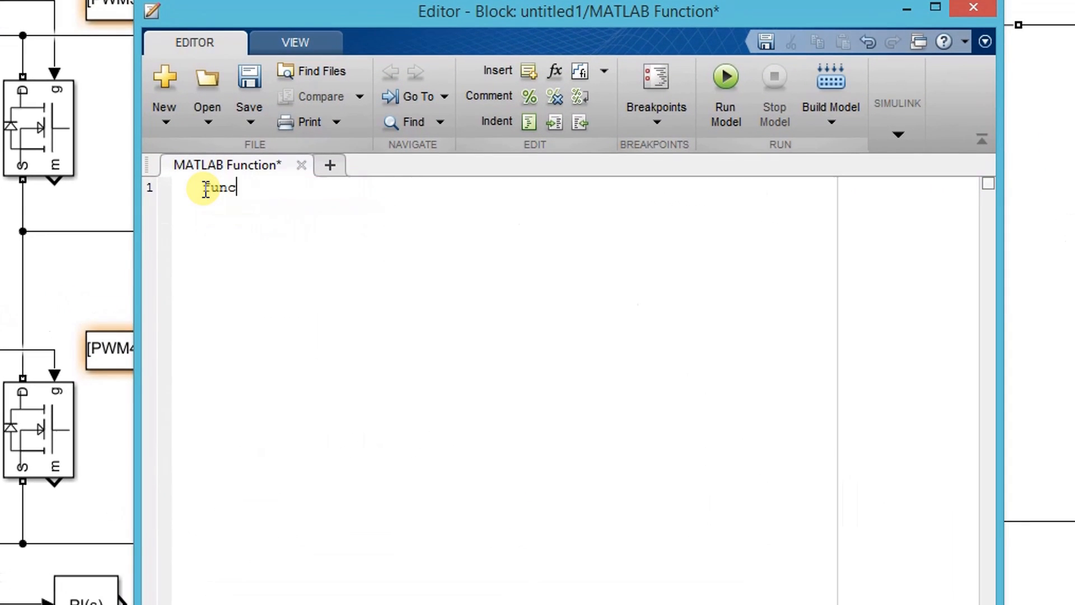
Step: Write the function signature [PWM2 PWM1] = fcn(time,frequency,phase)
type("tion")
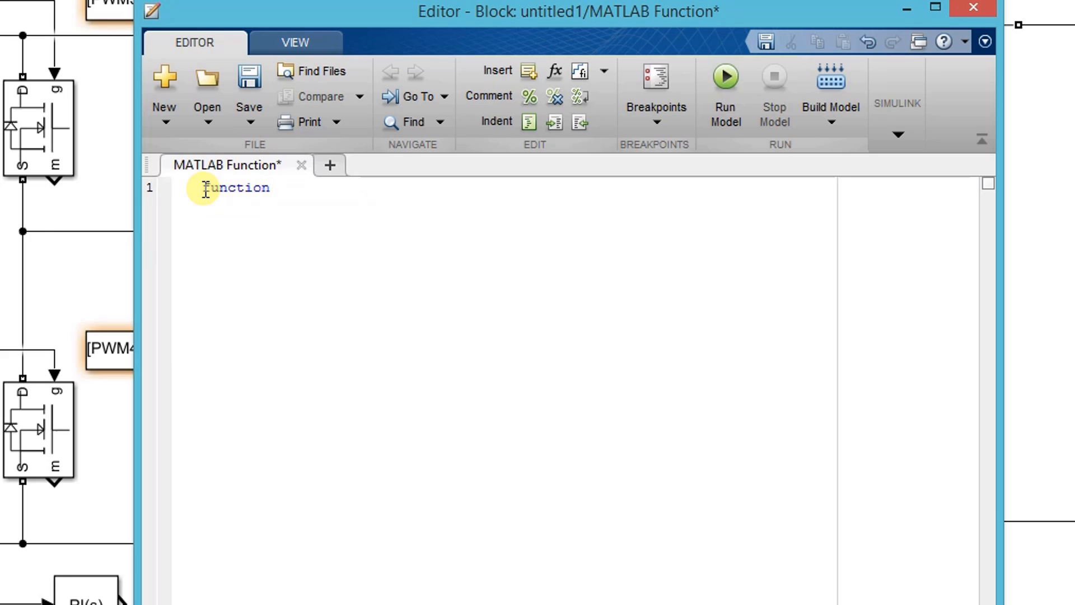
type("[")
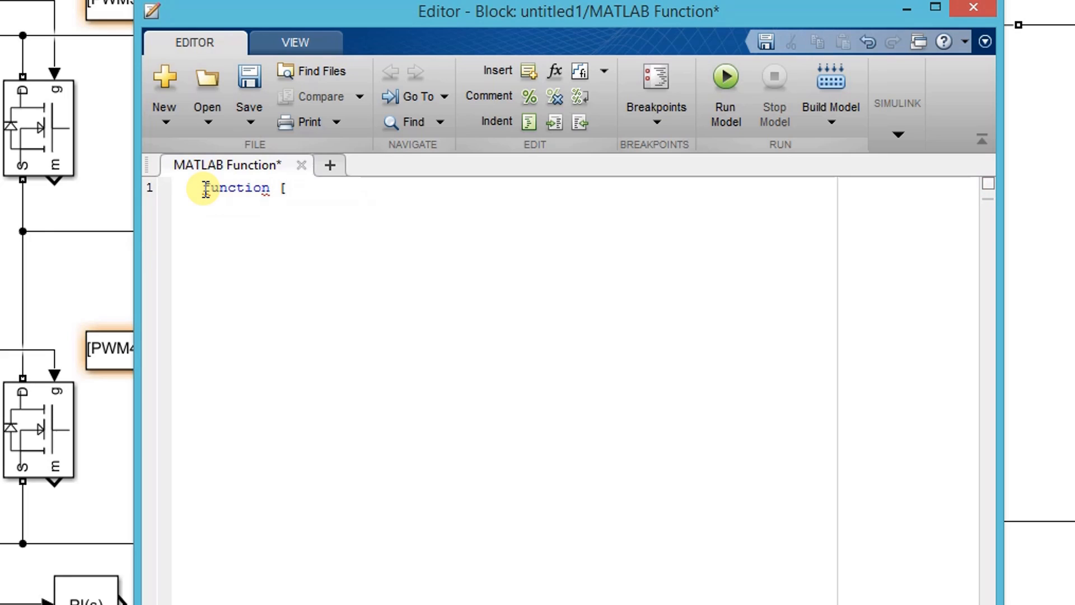
type("PWM")
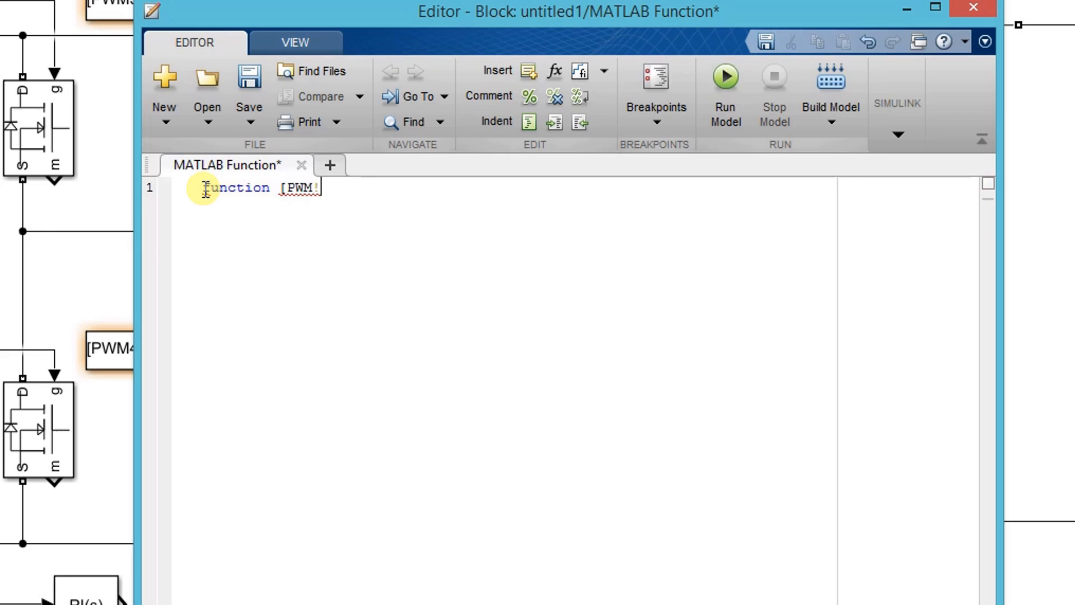
type("1")
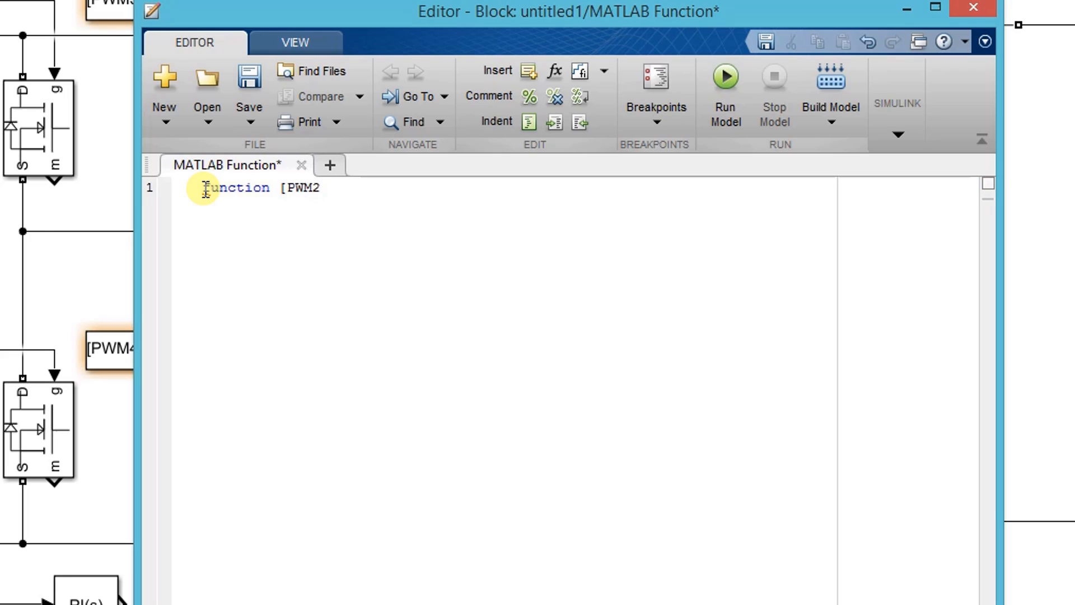
type("PWM1] =")
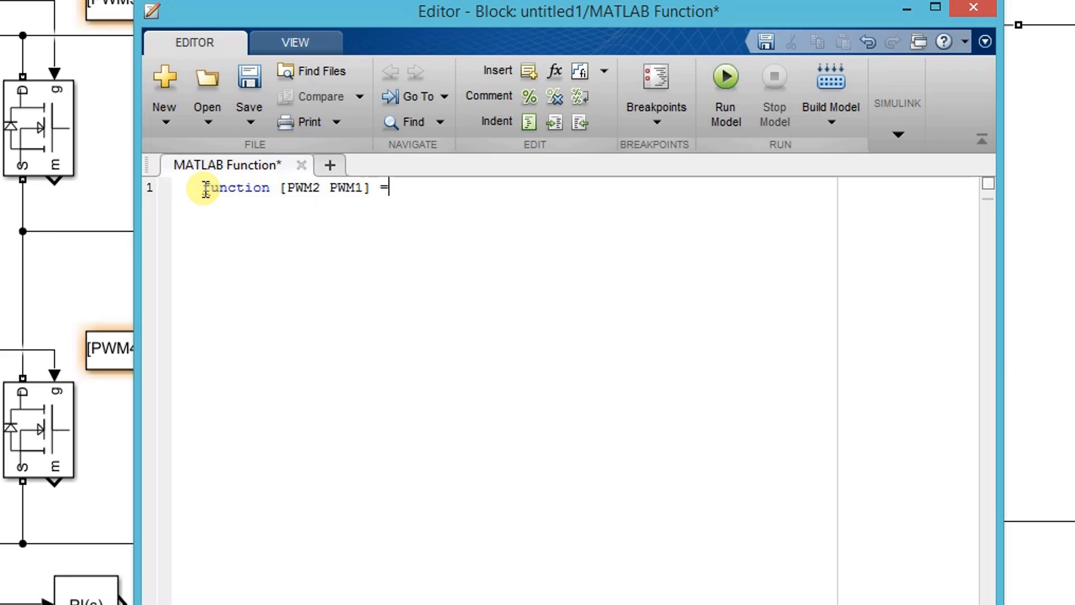
type("fcn")
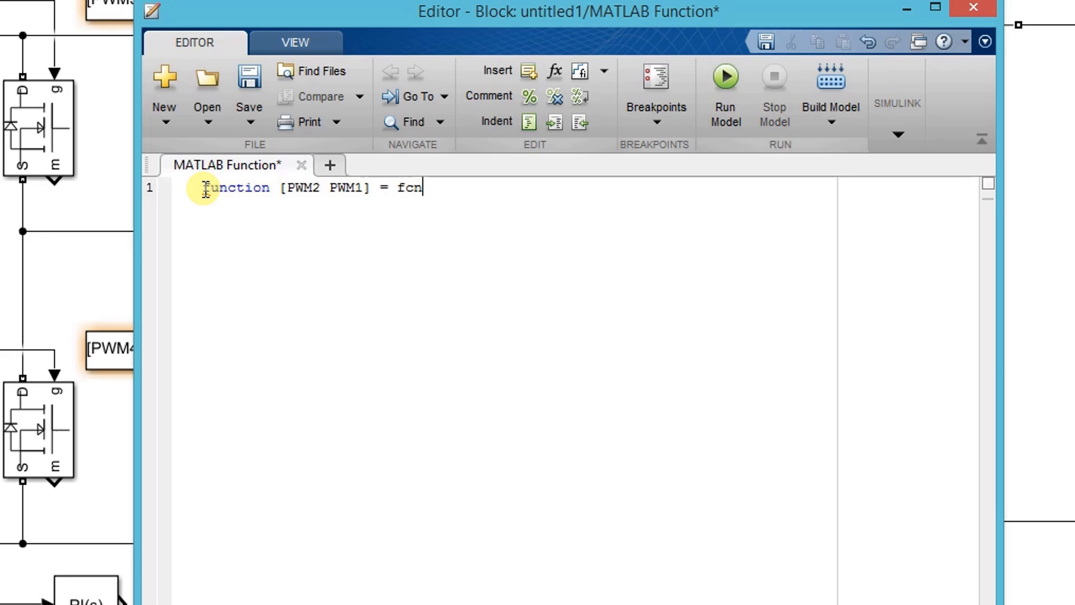
type("(ti")
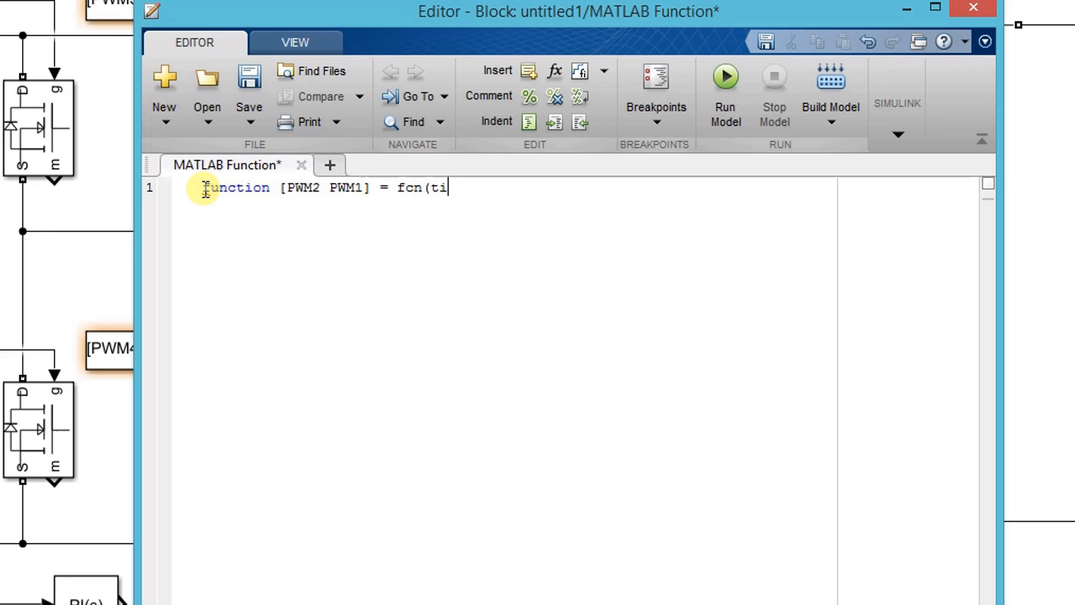
type("me")
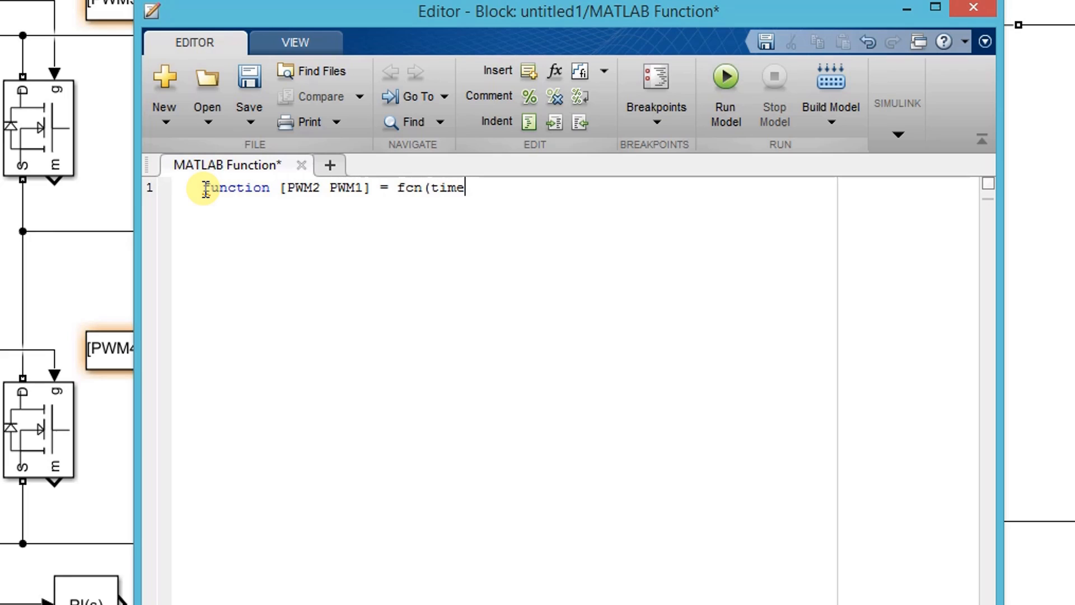
type(",freq")
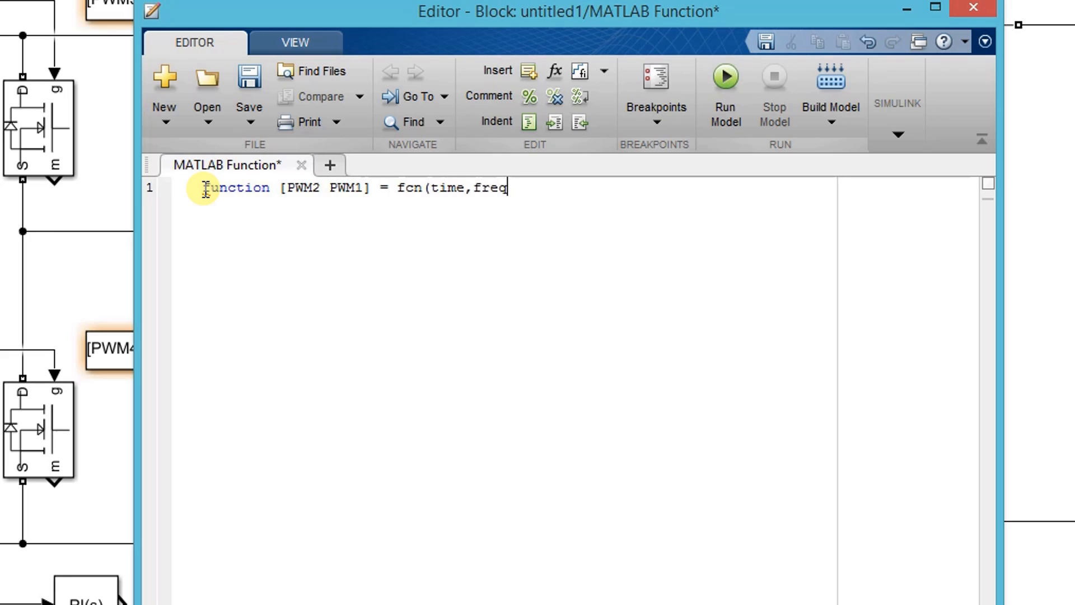
type("uenc,")
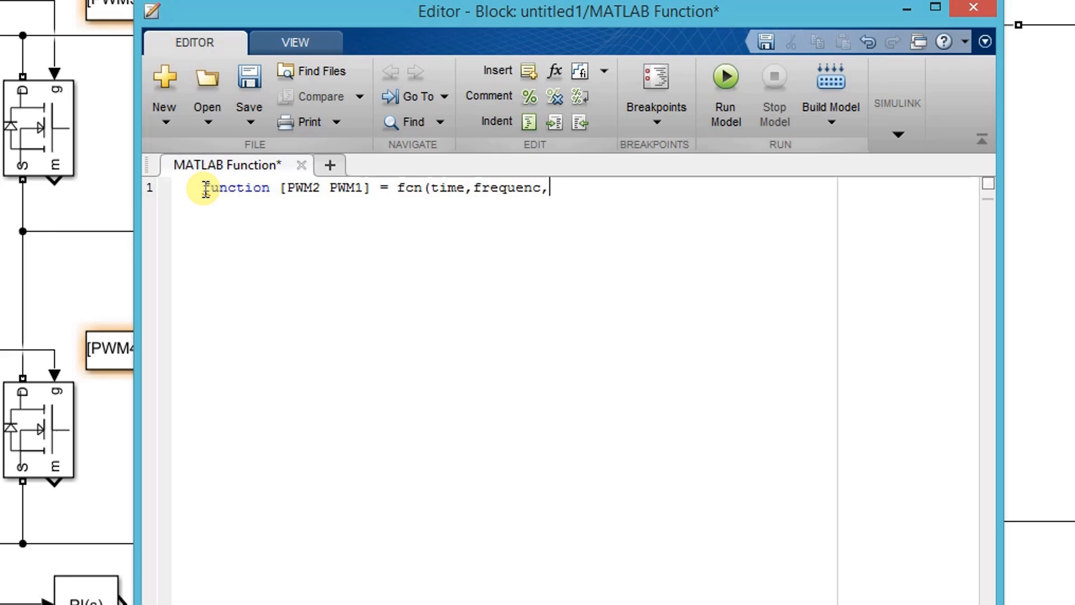
type("phas")
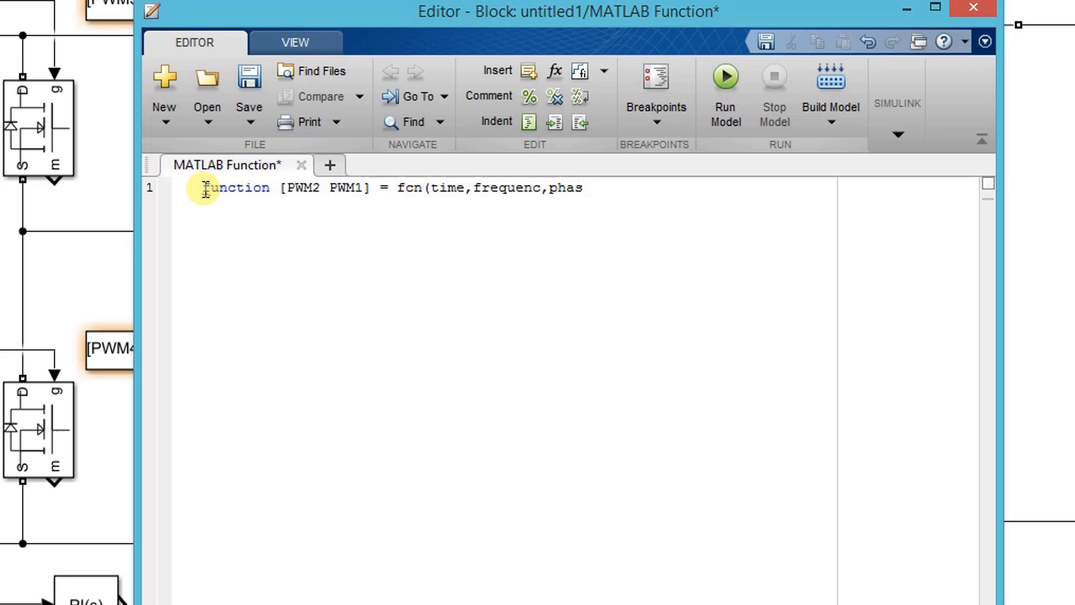
type("e)")
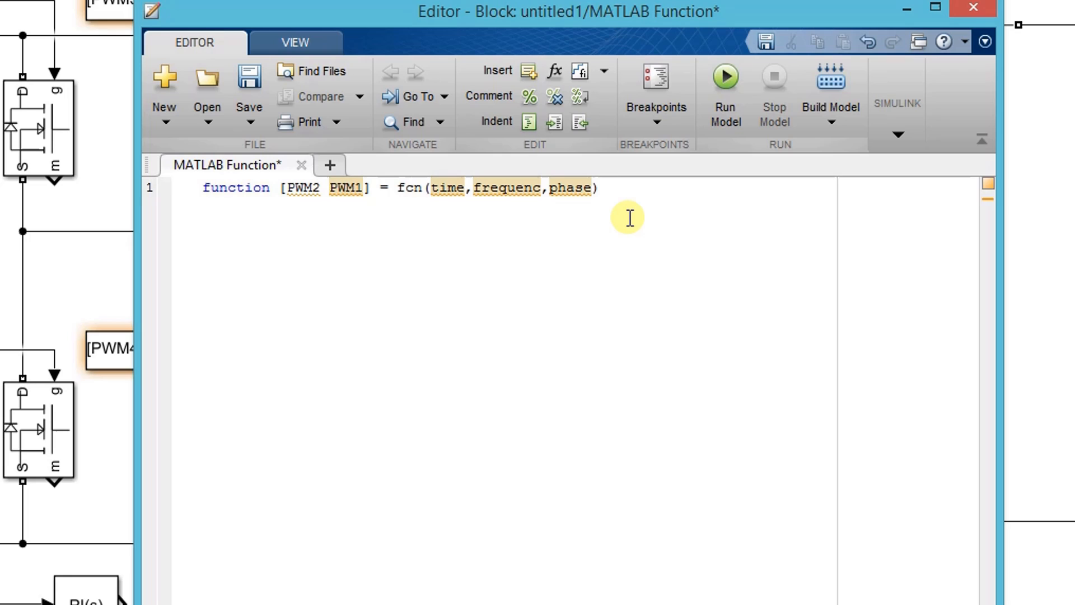
Step: Add the line Tswitching = 1/frequency; to the function body
type("T")
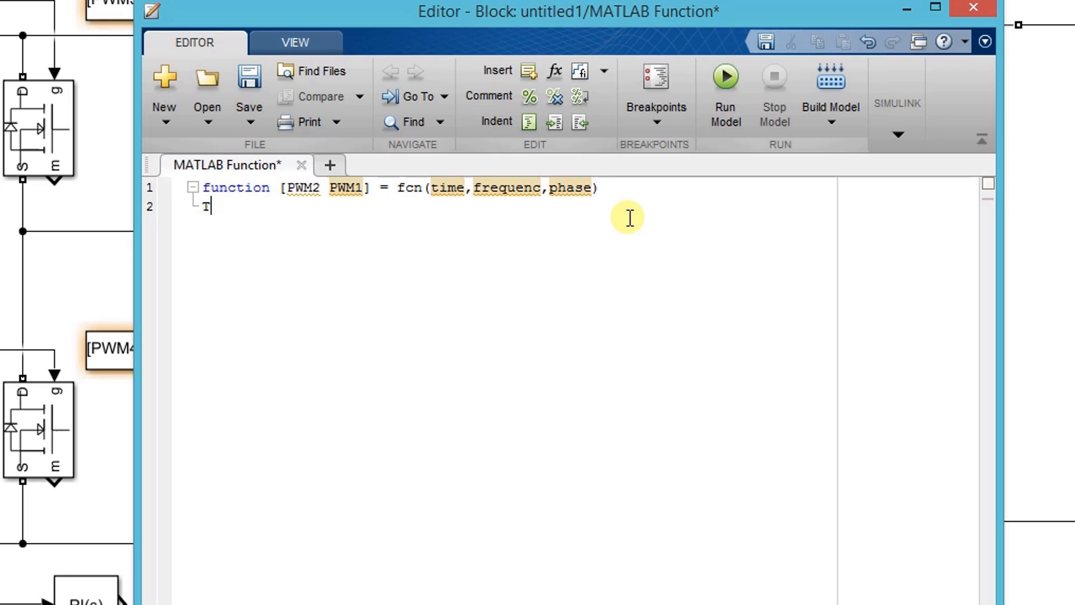
type("swit")
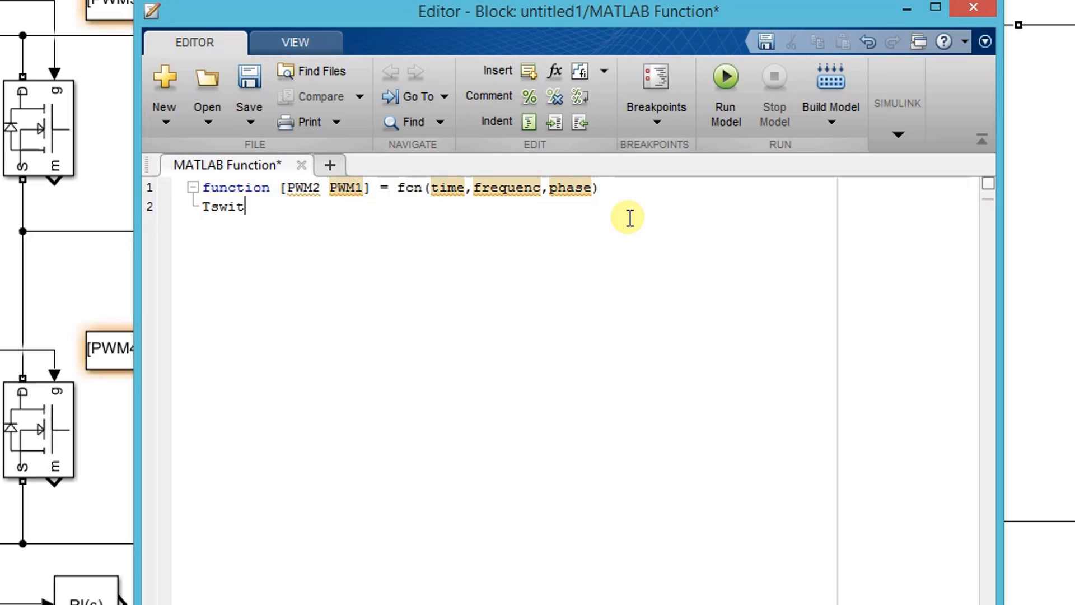
type("ching")
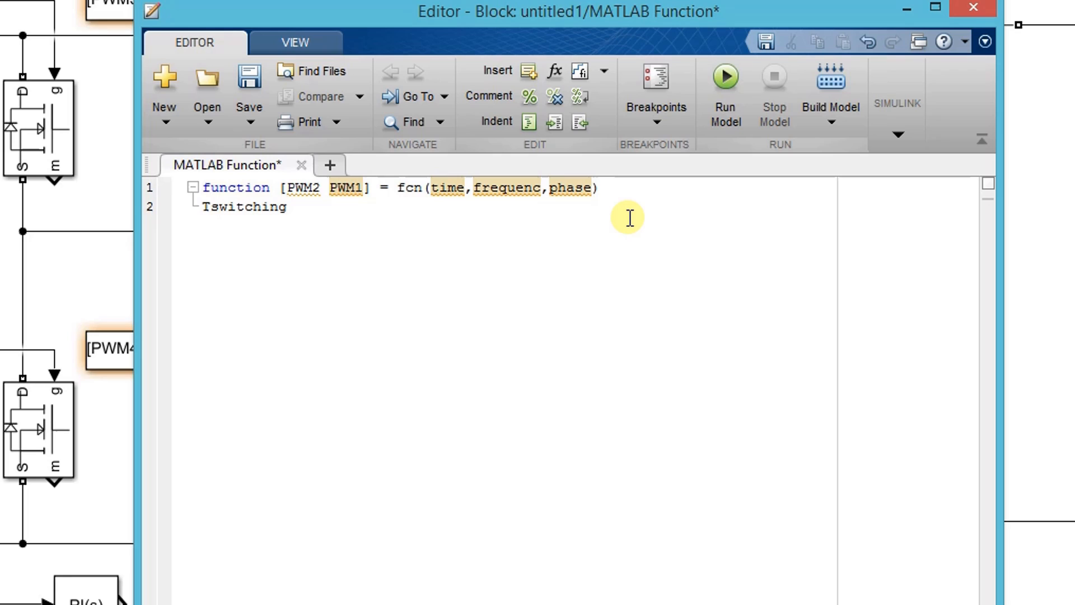
type("=")
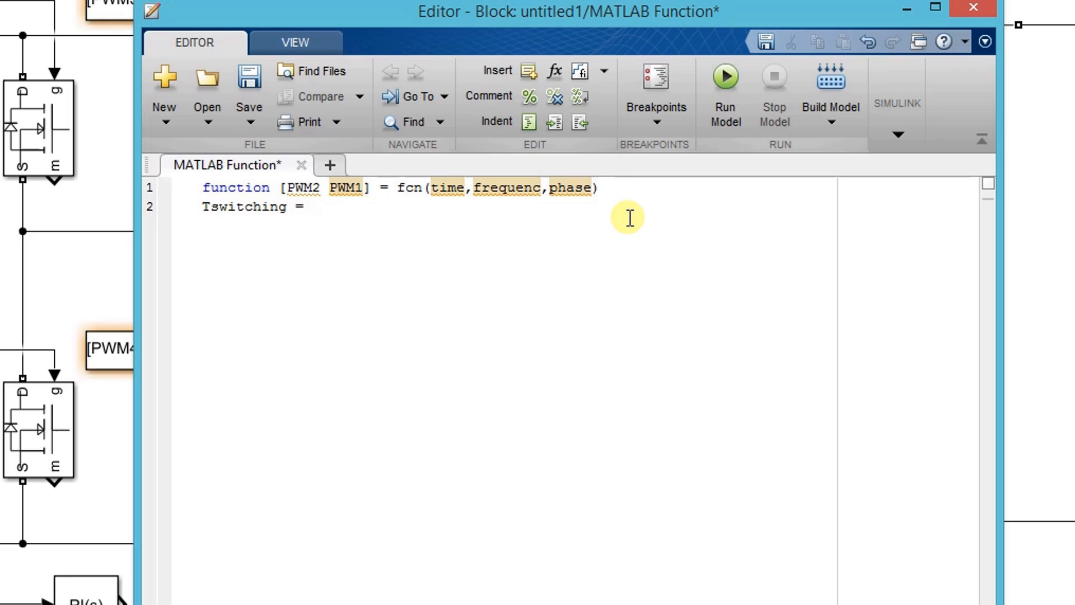
type("1/")
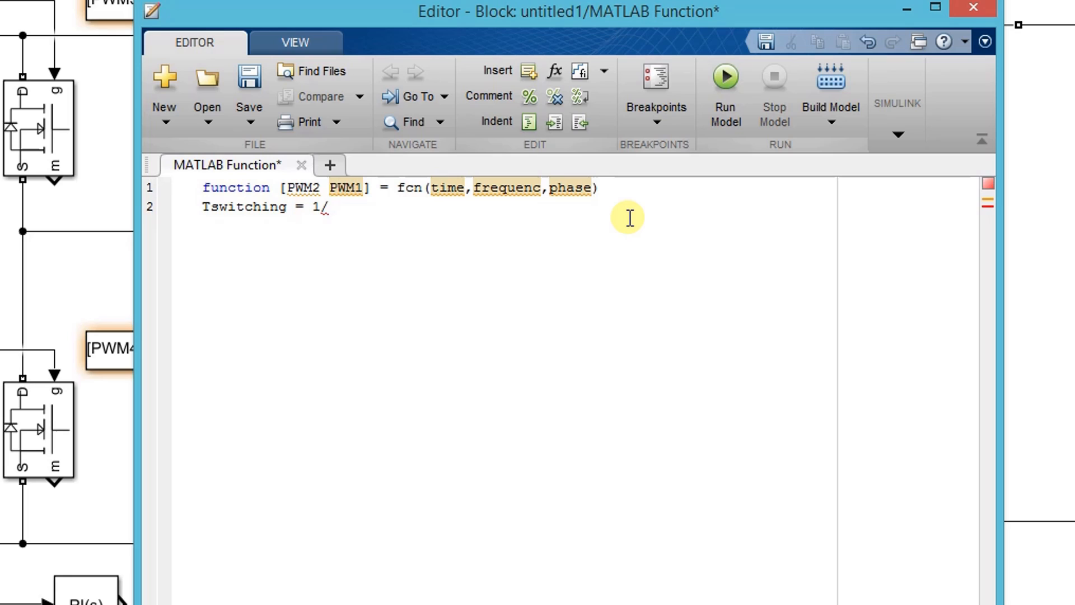
type("frequ")
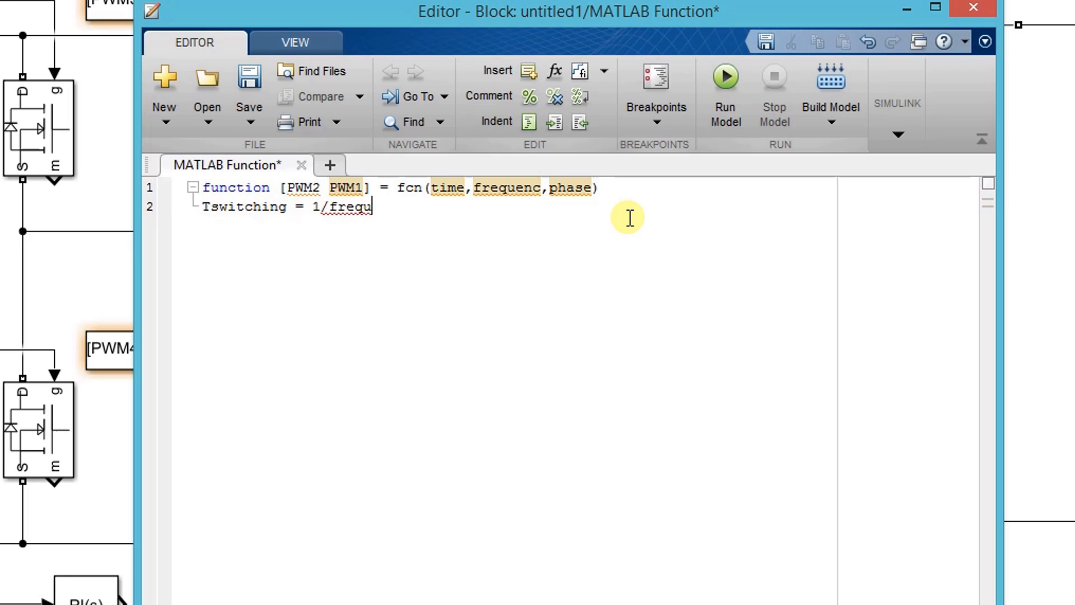
type("ency;")
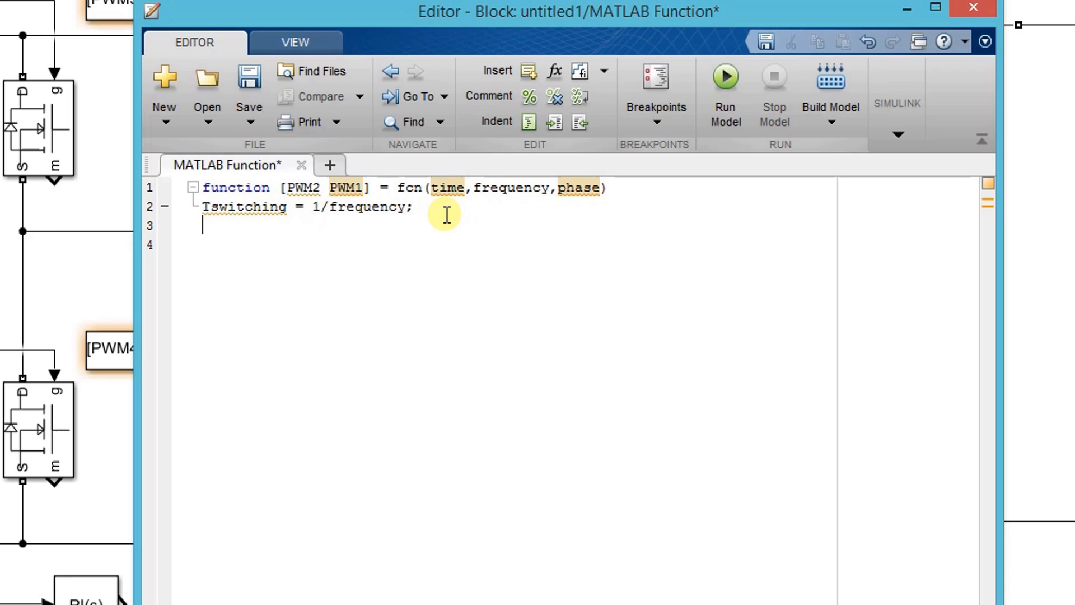
Step: Initialize PWM1 and PWM2 to 0 and compute y1 = mod(time,Tswitching)
type("PWM1 =")
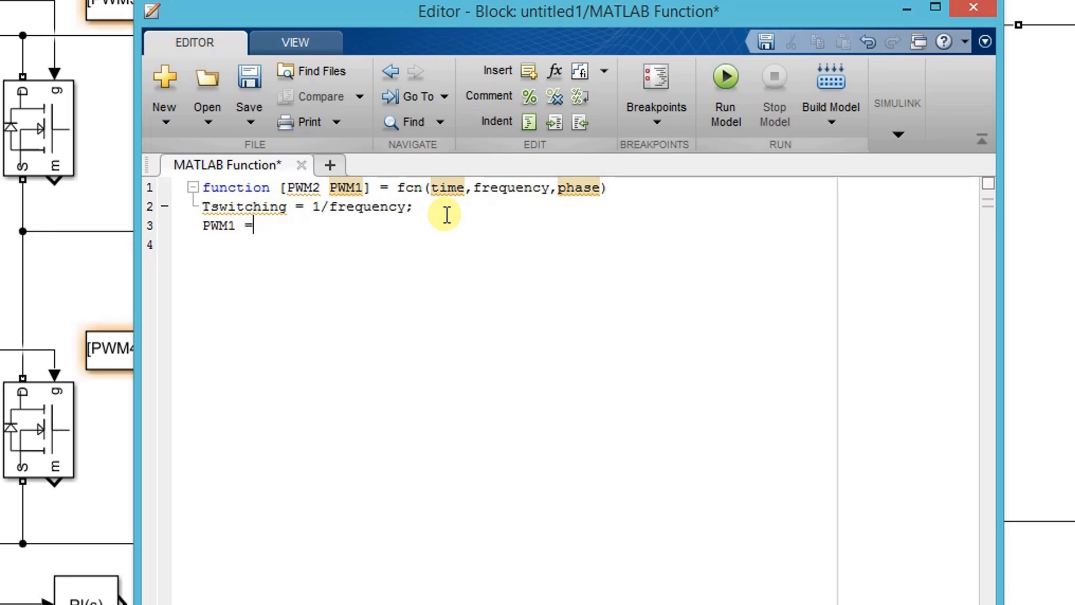
type("0;")
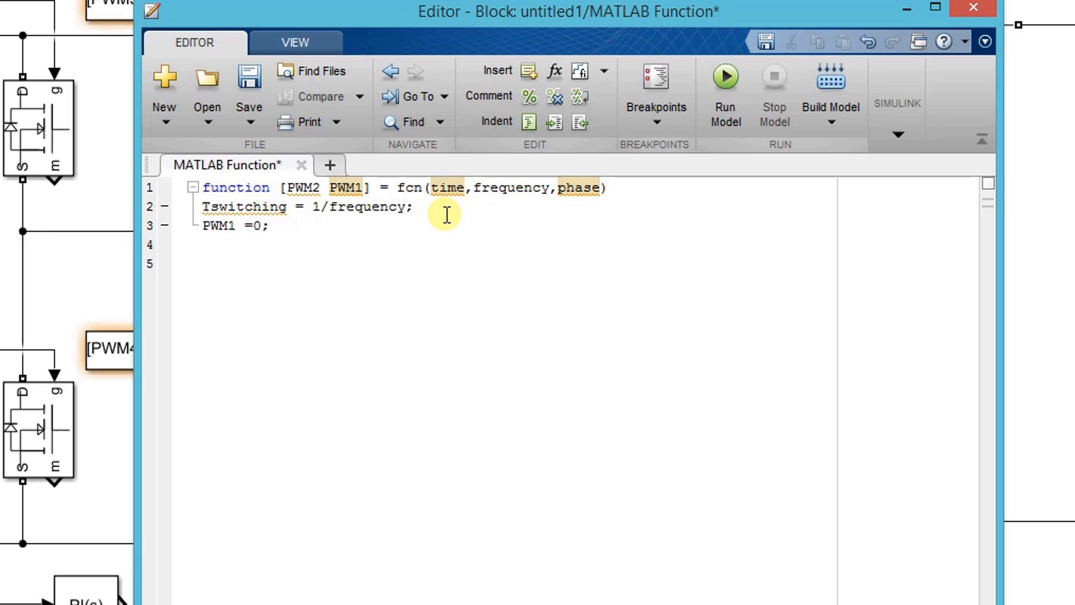
type("PWM2")
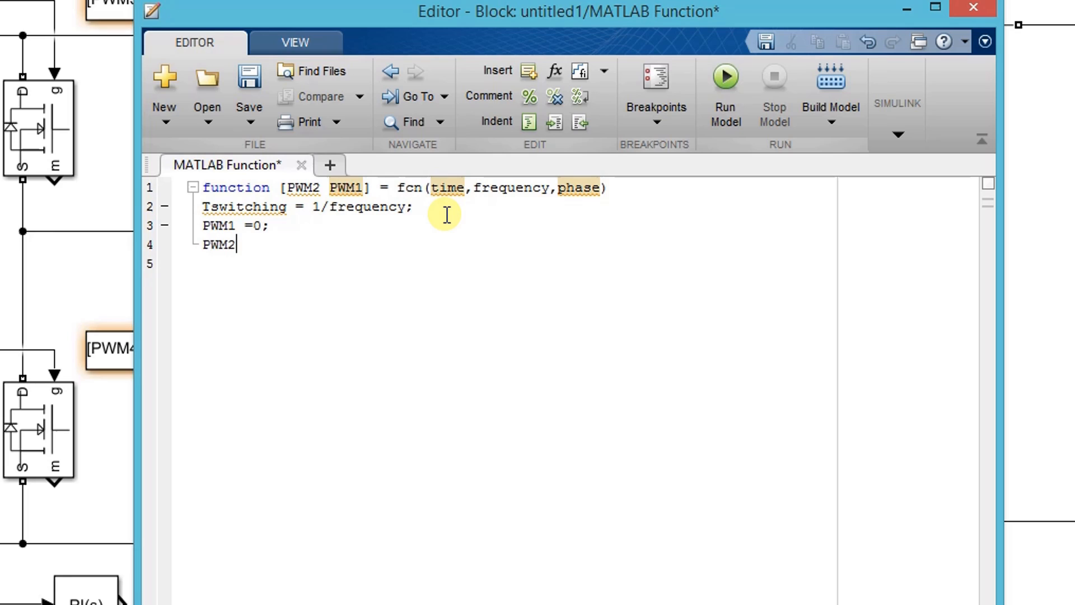
type("=0;")
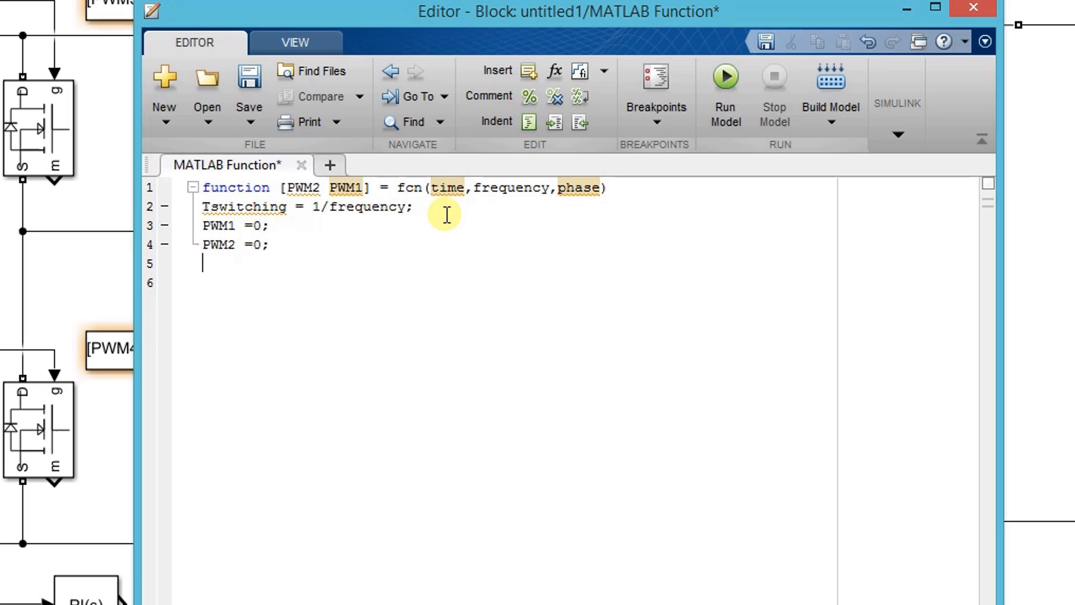
type("y1")
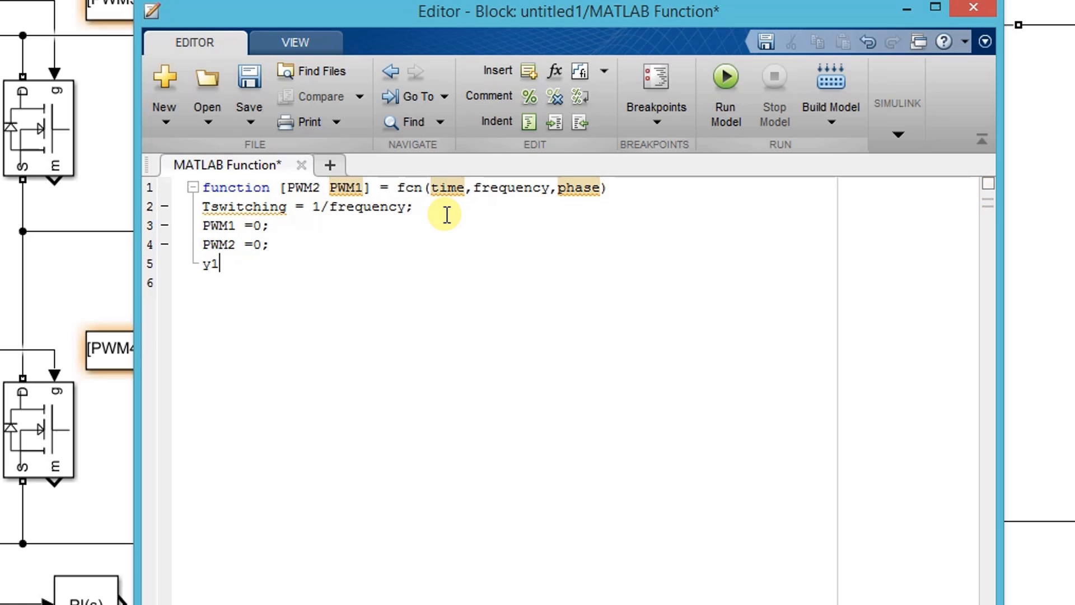
type("= m")
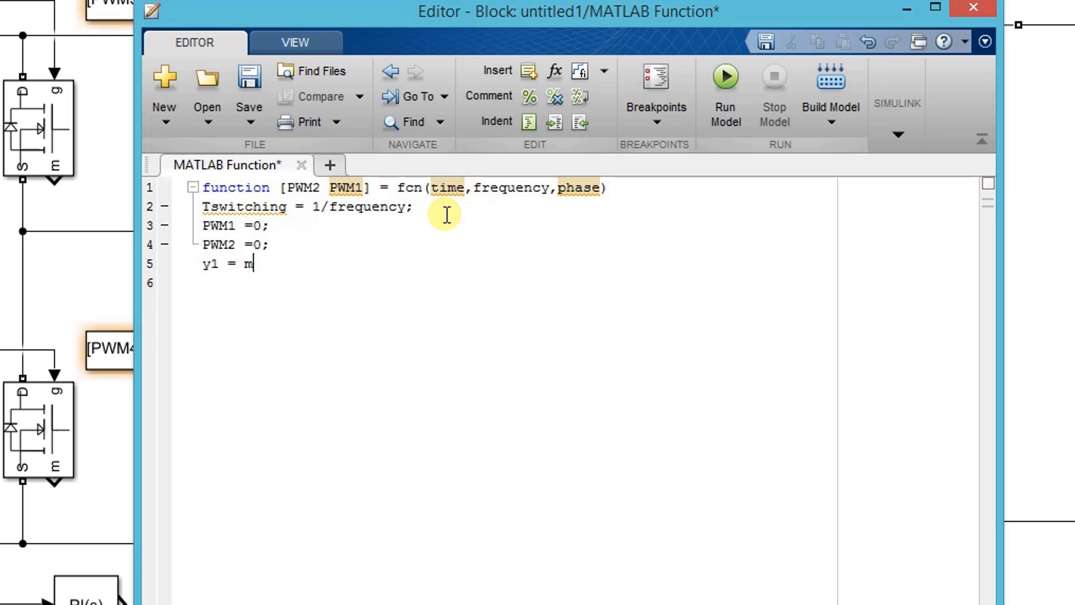
type("od")
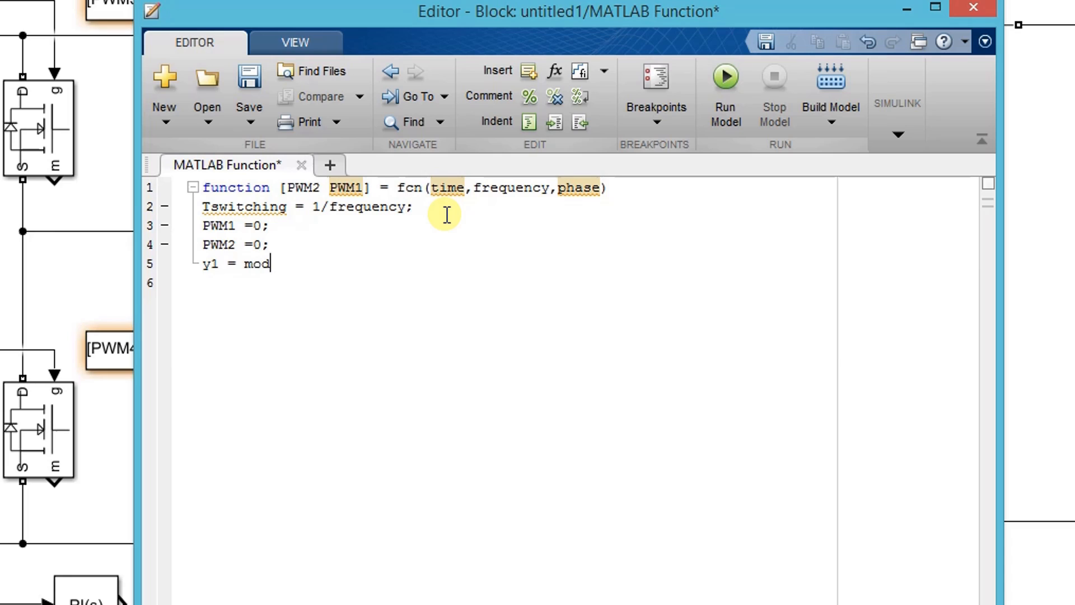
type("(time")
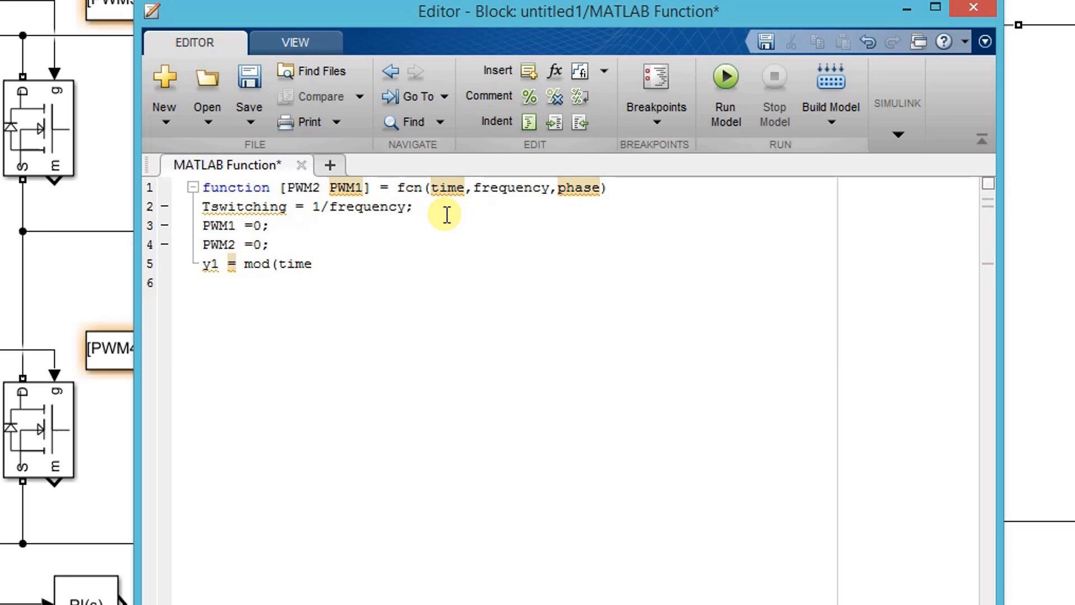
type(",Ts")
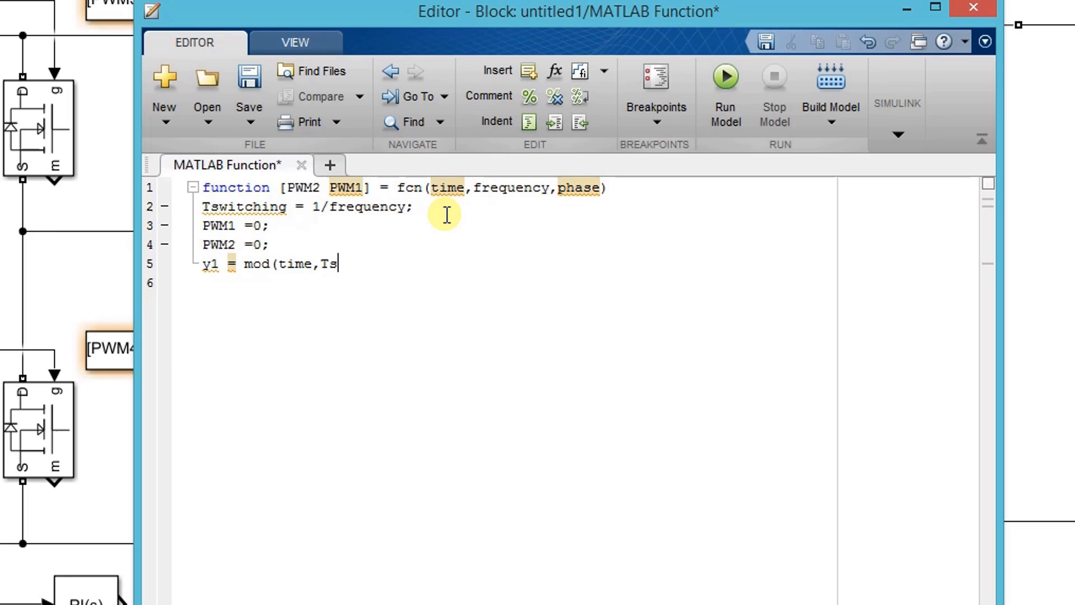
type("witchin")
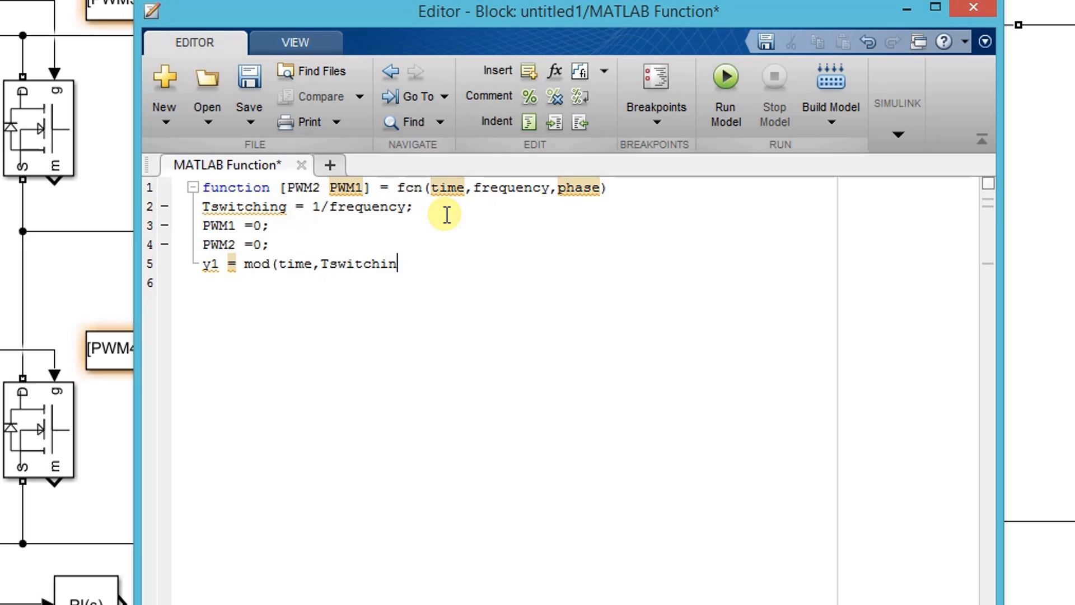
type("g);")
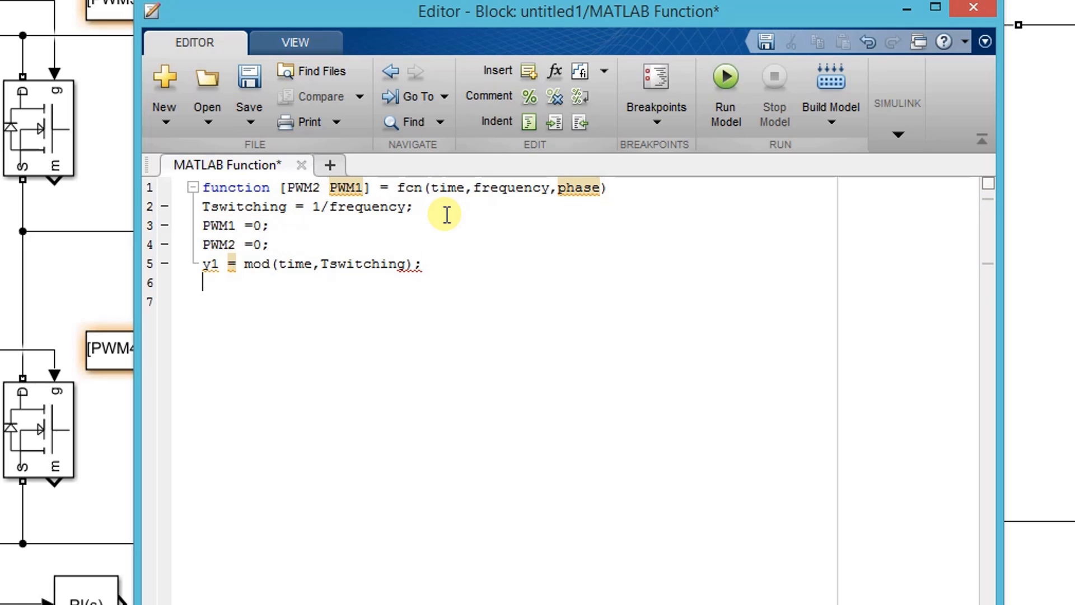
Step: Add an if block setting PWM1 = 1 when y1 < Tswitching/2
type("if")
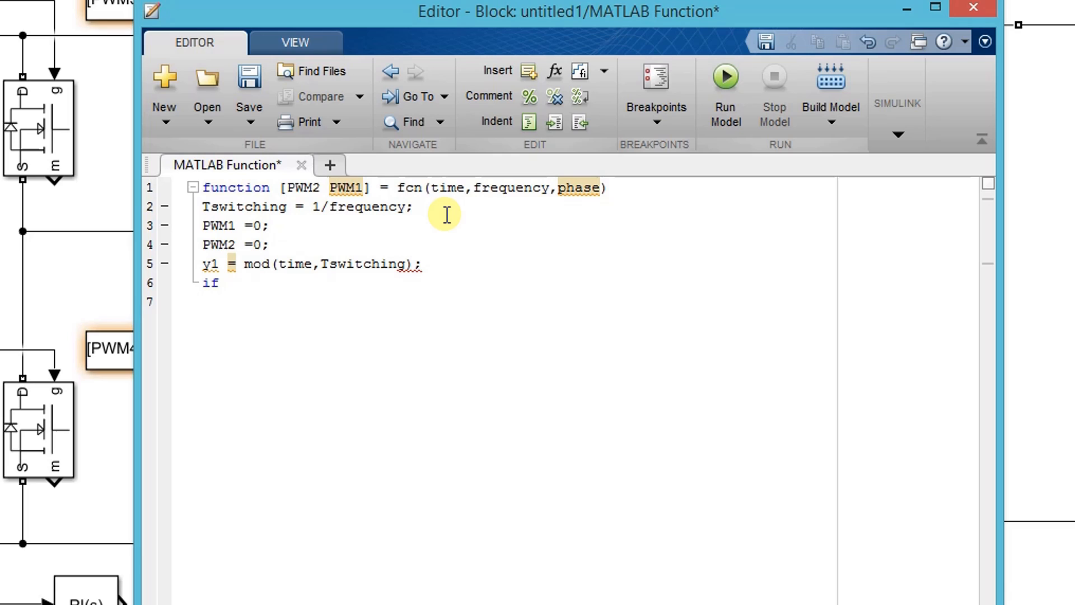
type("y1")
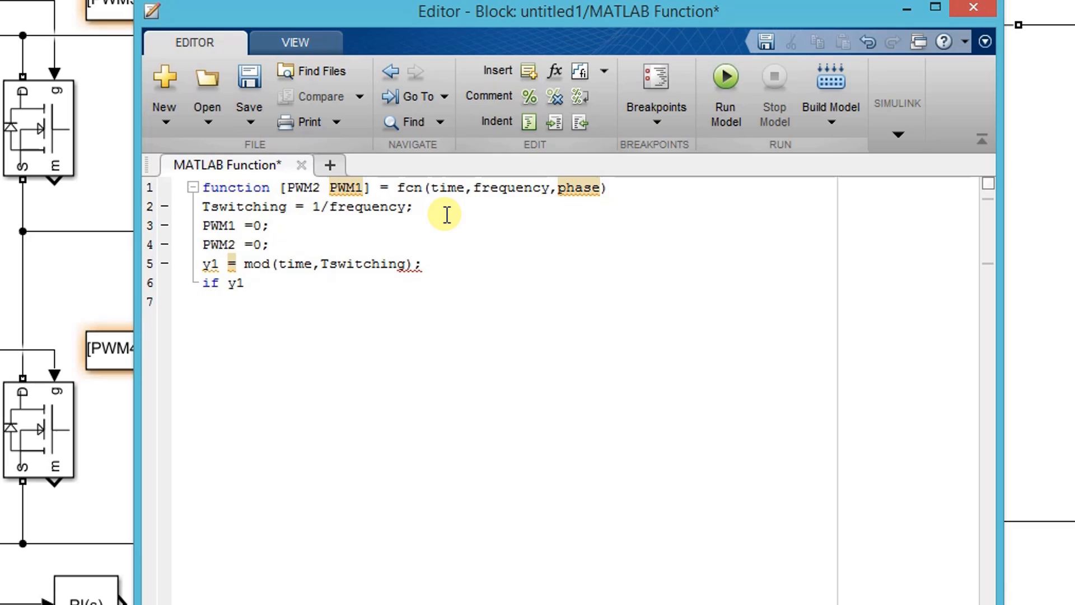
type("<")
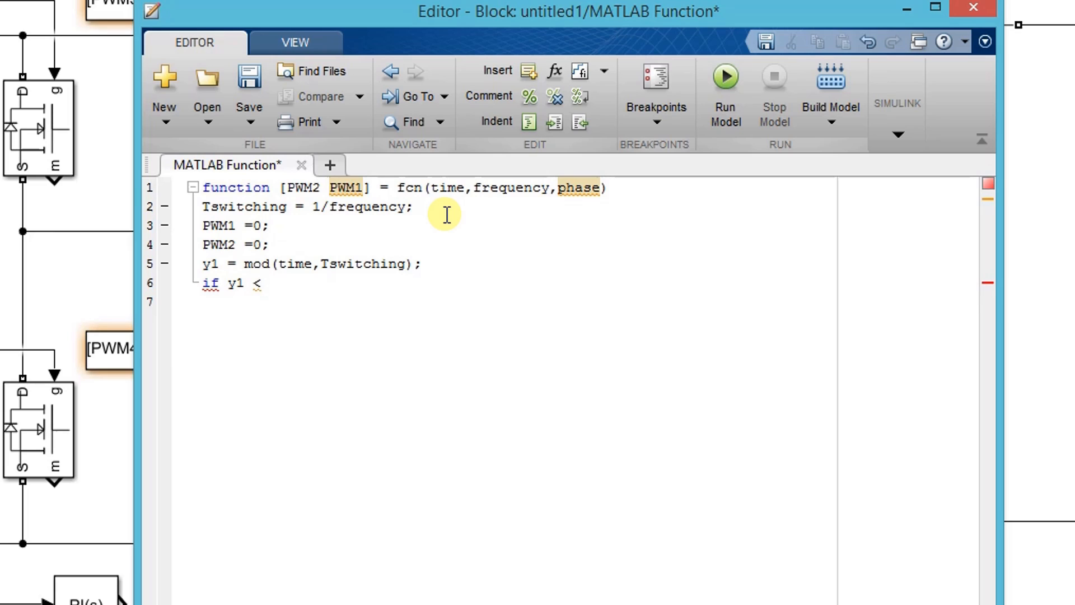
type("Tsw")
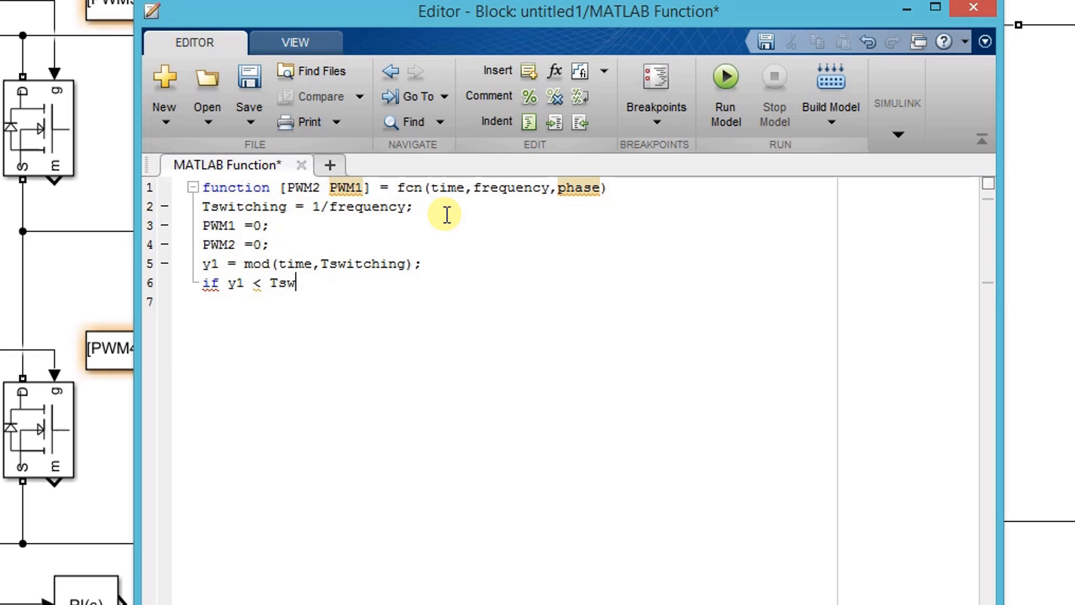
type("itching")
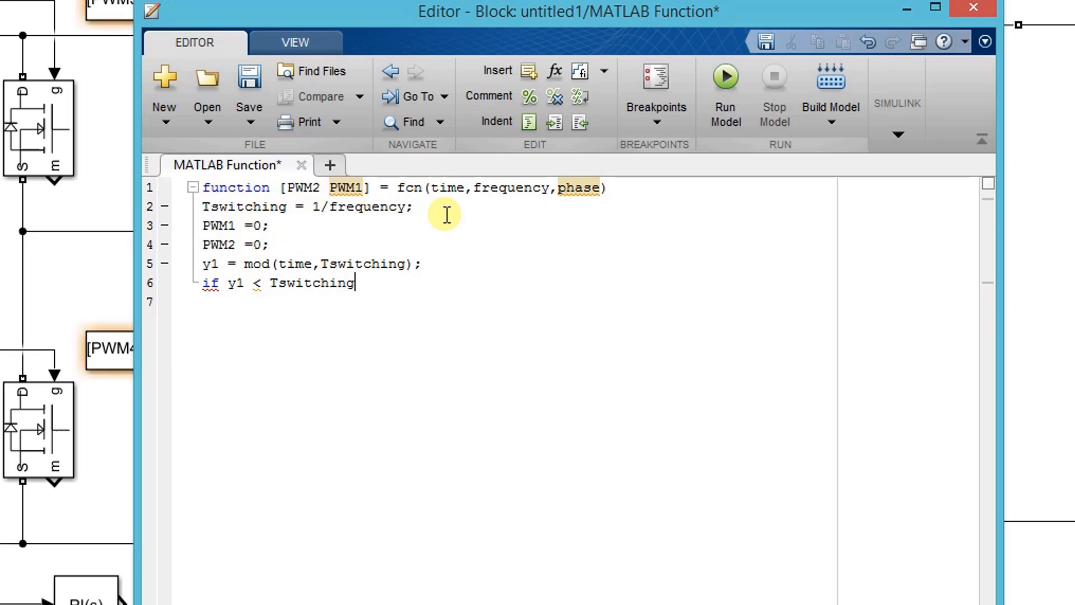
type("/")
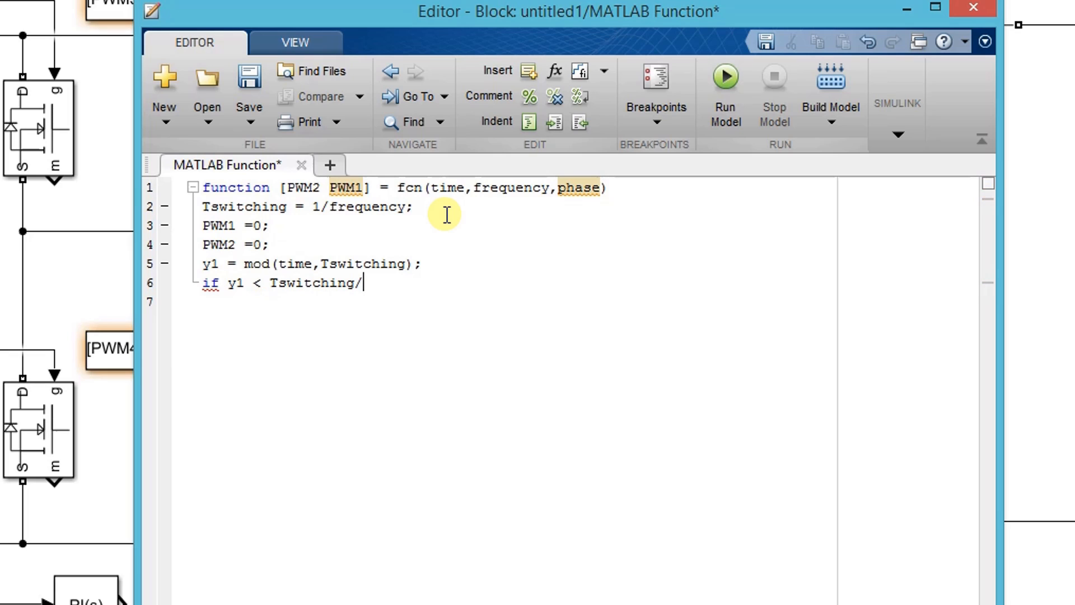
type("2")
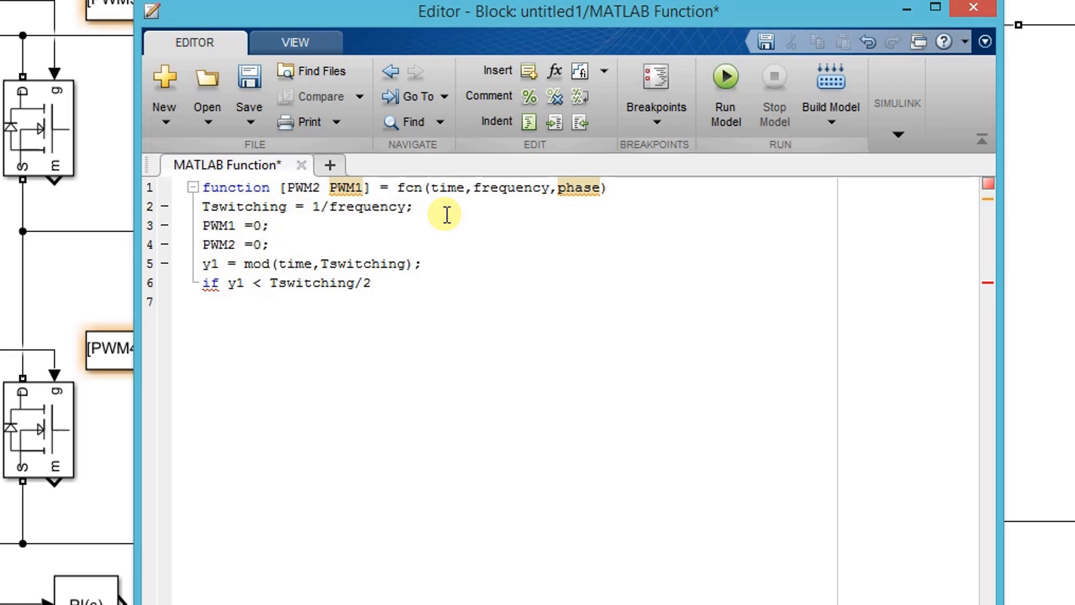
key("Enter")
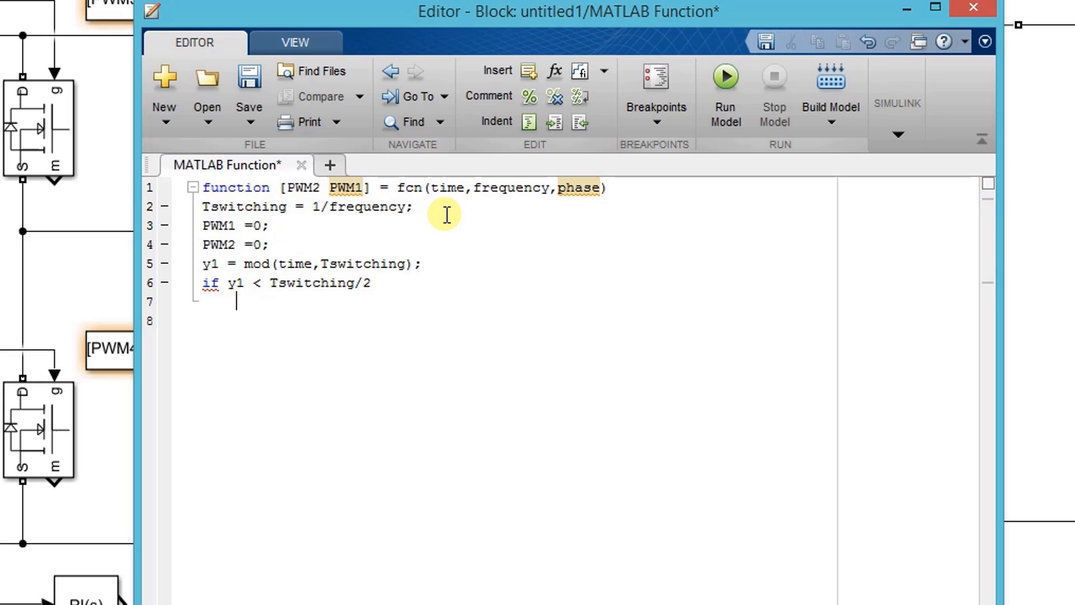
type("PWM")
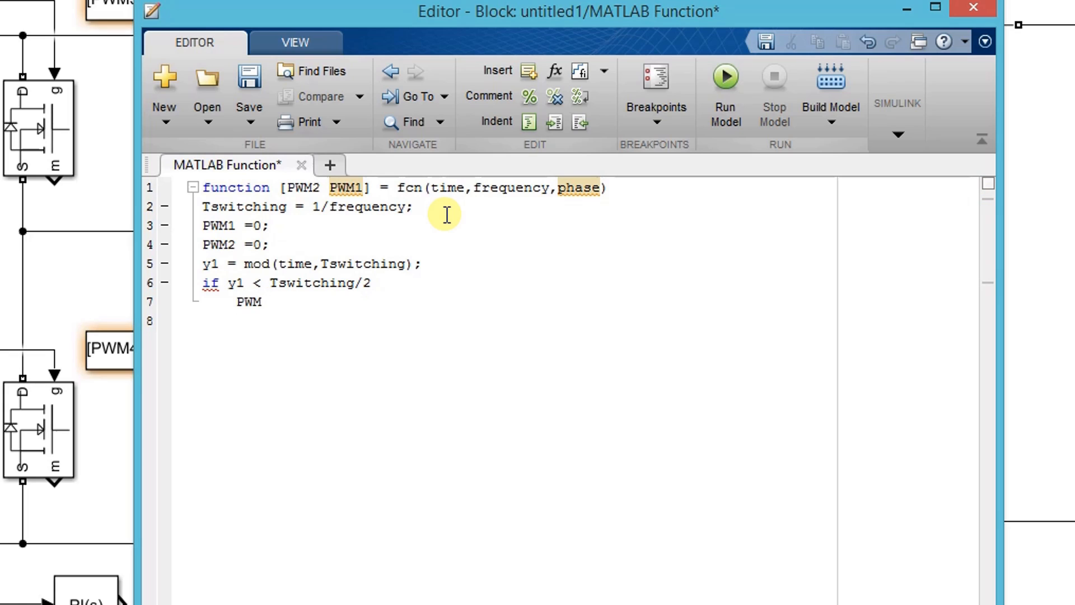
type("1 = 1;")
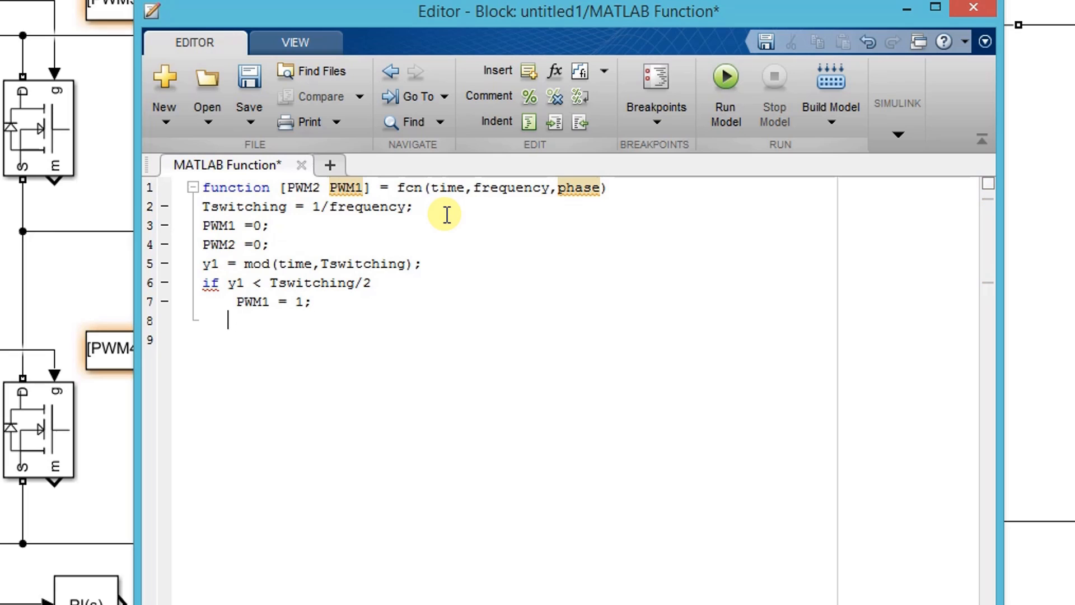
type("end")
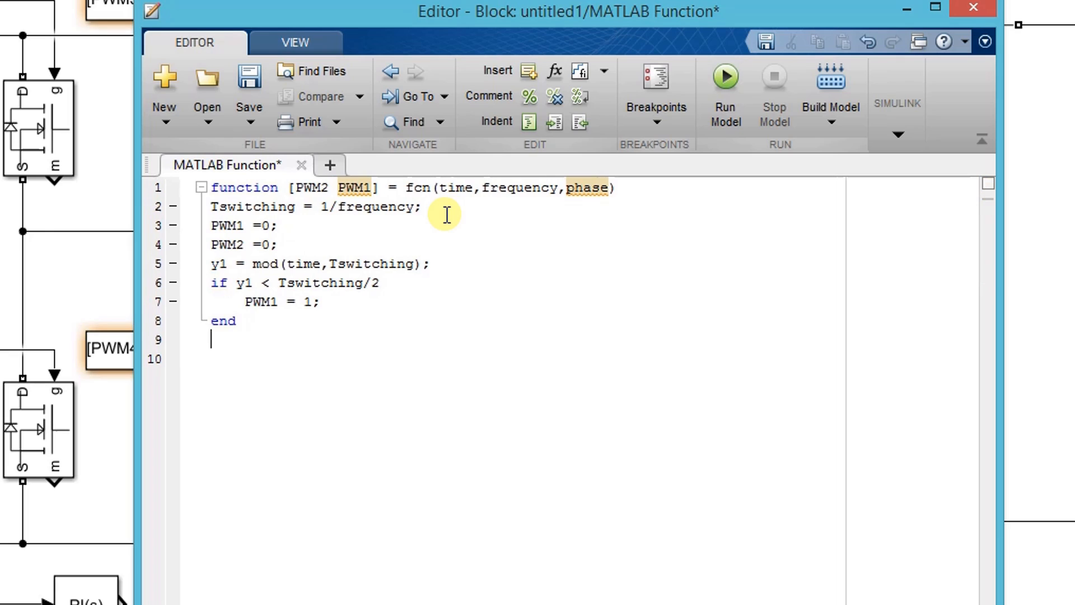
Step: Add the t_phi line scaling Tswitching by phase over 360
type("t")
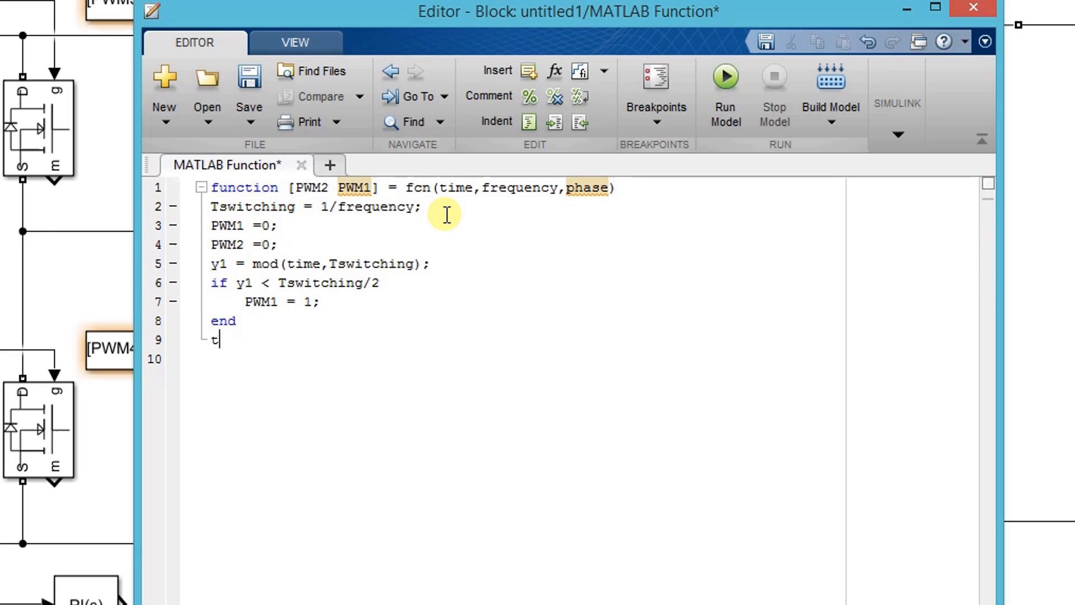
type("_phi =")
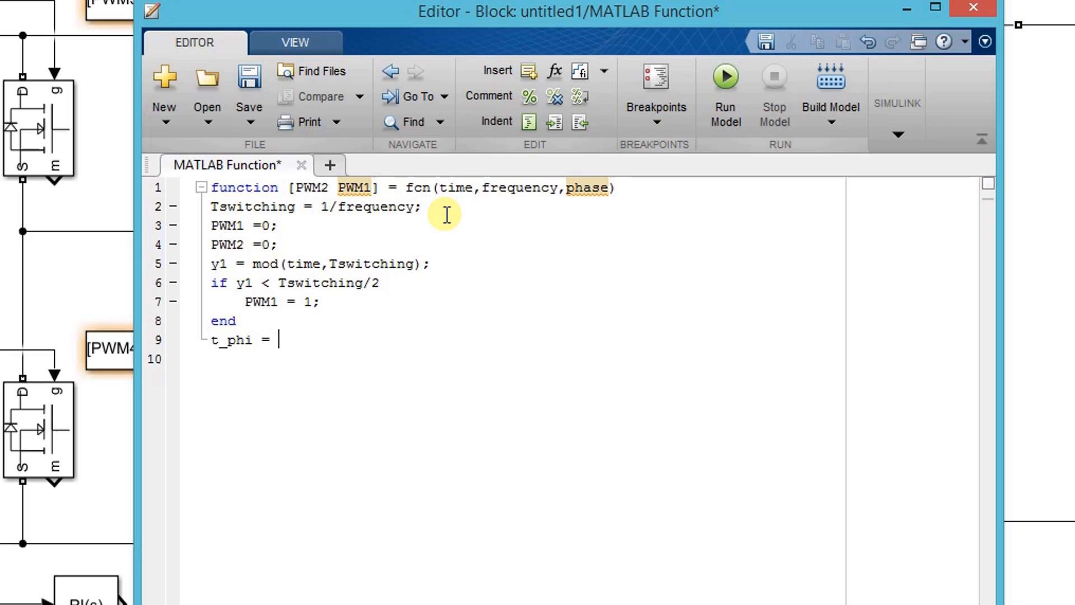
type("T")
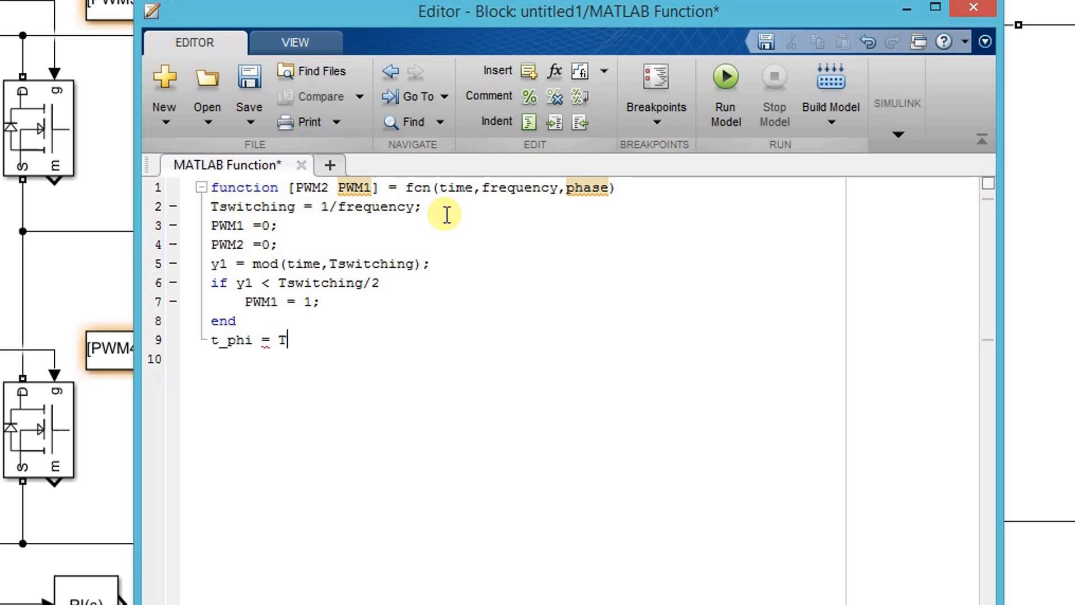
type("switchi")
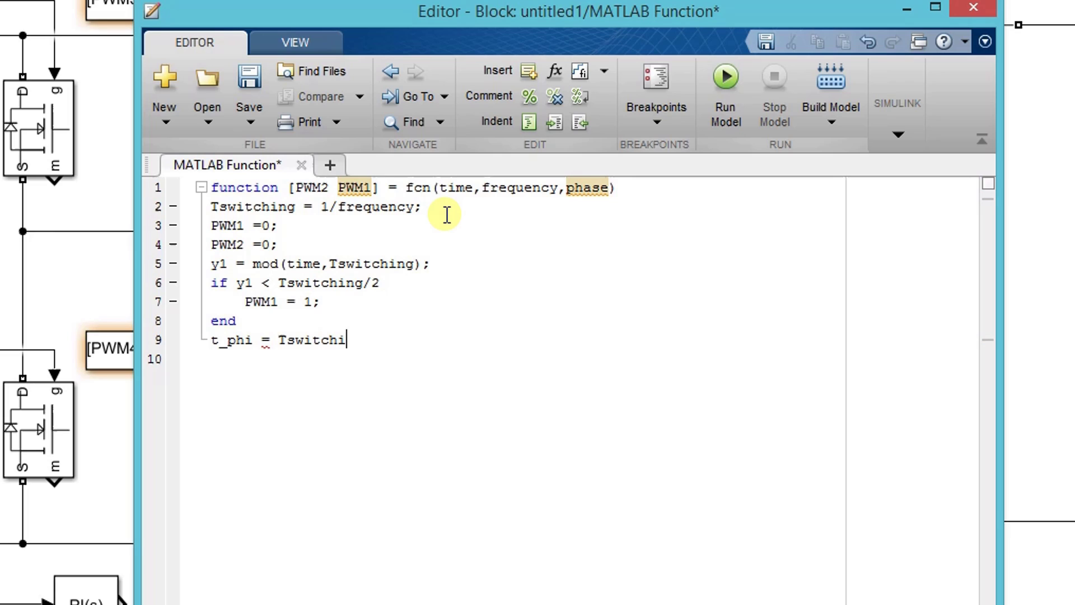
type("ng")
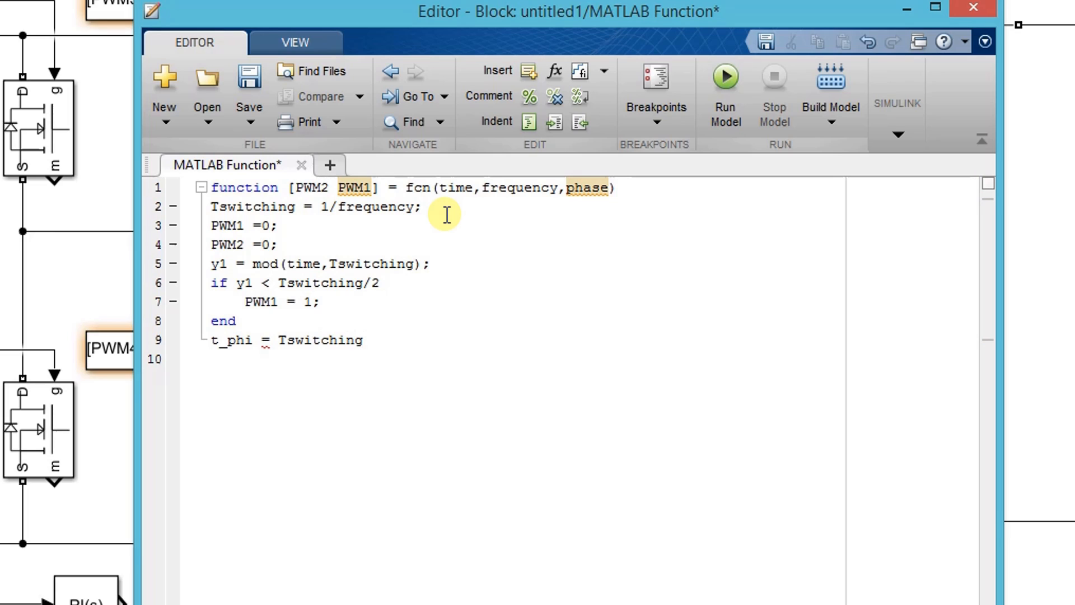
type("*")
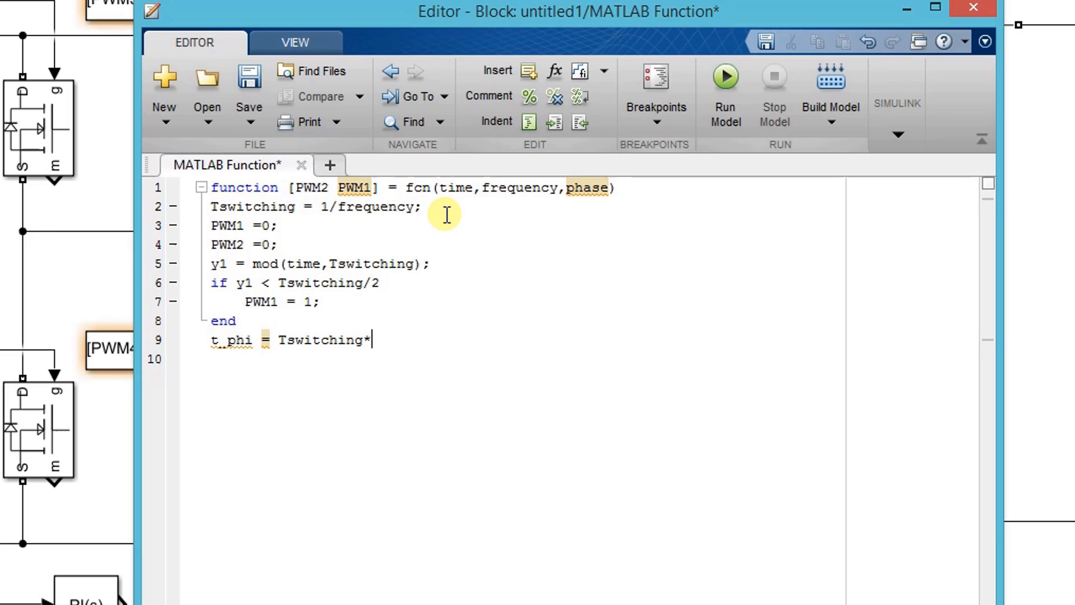
type("phas")
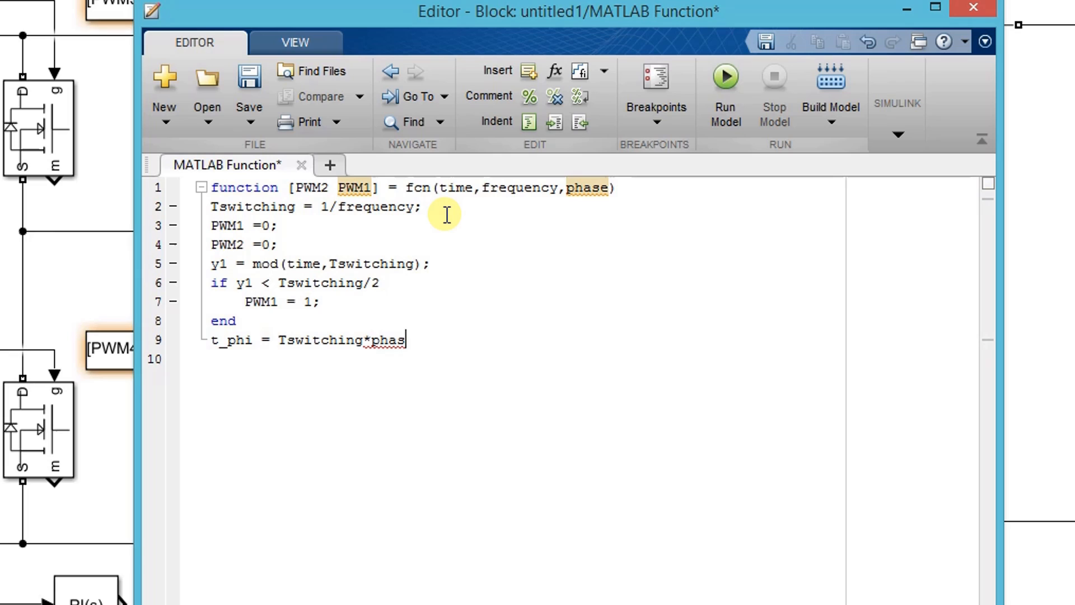
type("e?")
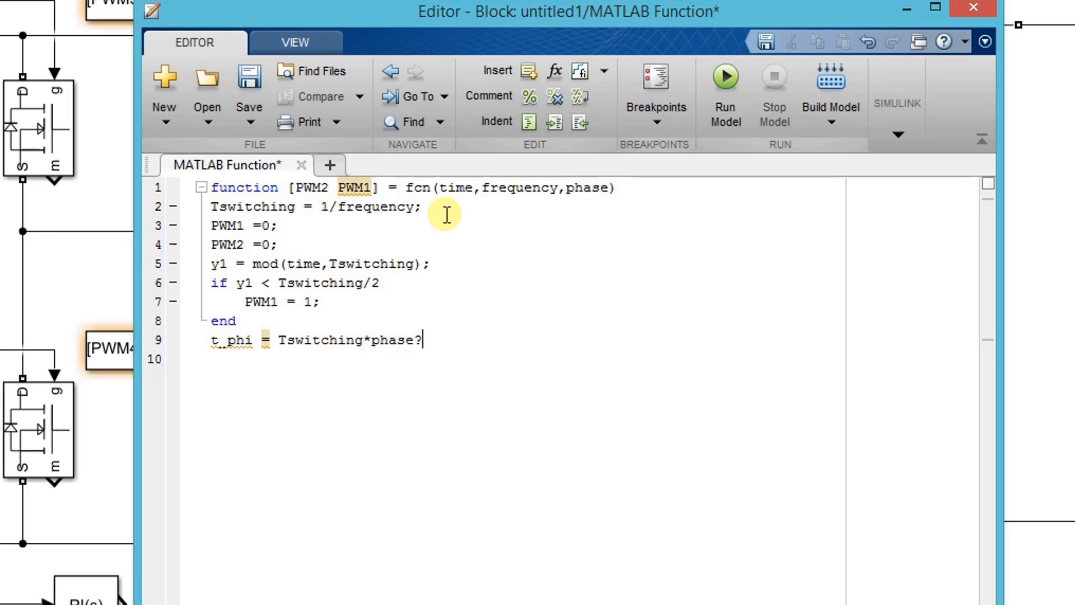
type("36")
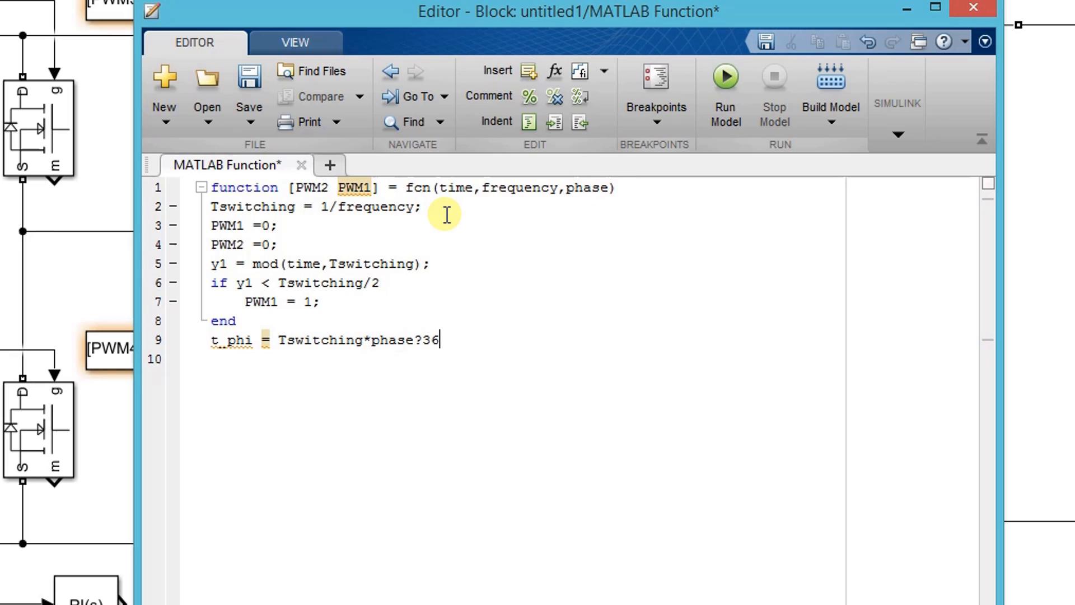
type("0;")
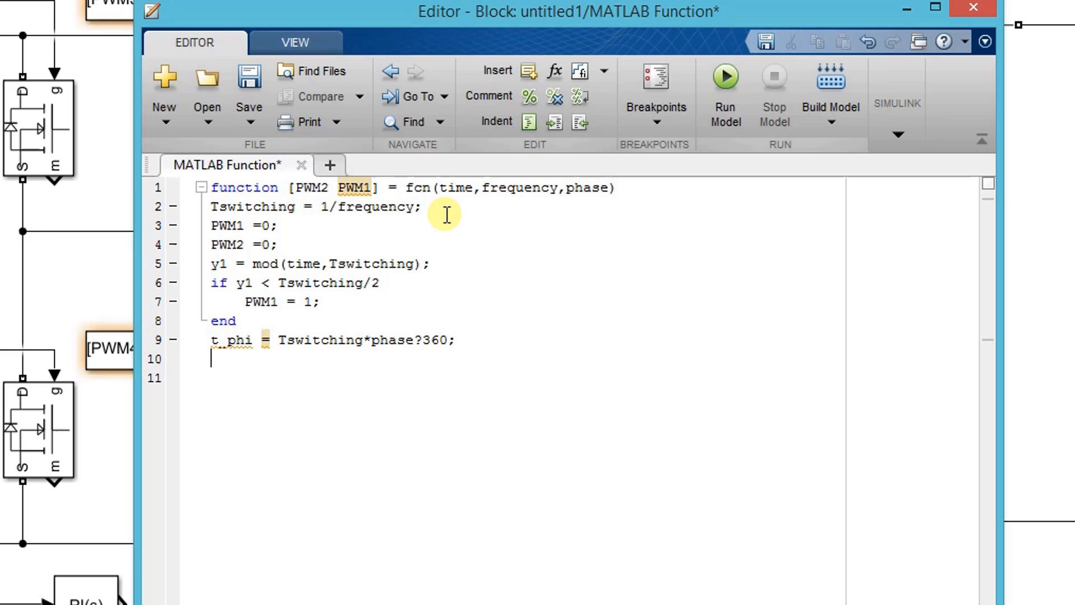
Step: Compute y2 = mod(time + t_phi, Tswitching)
type("y2 =")
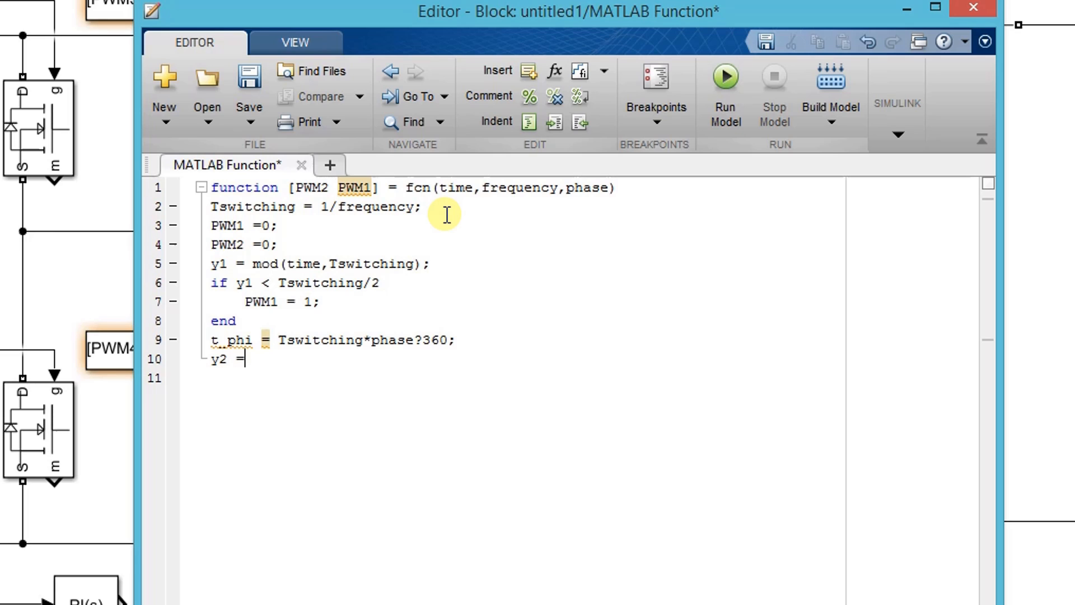
type("mod")
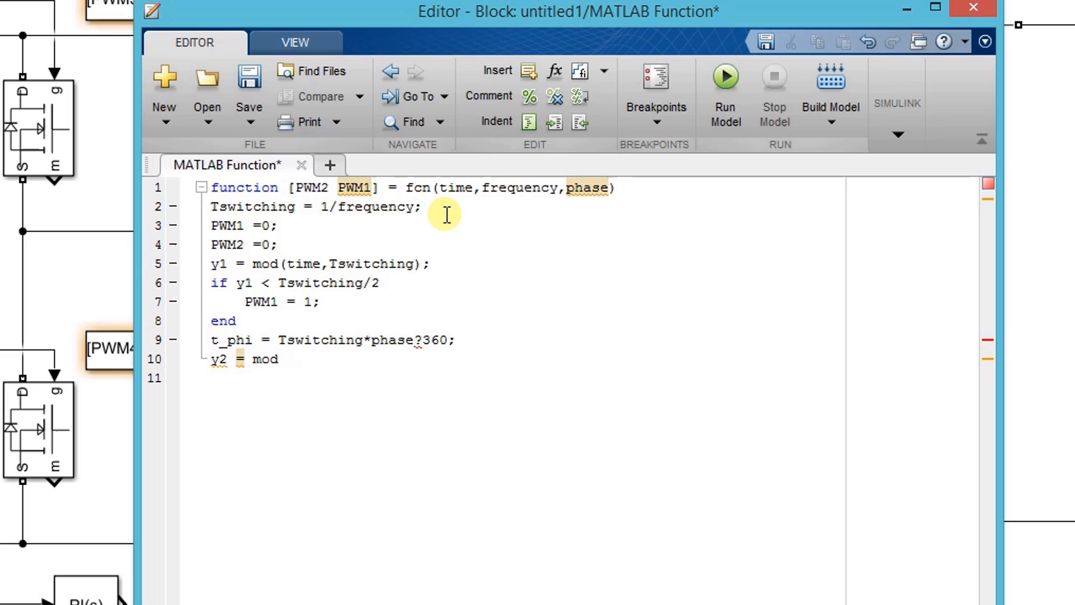
type("(time")
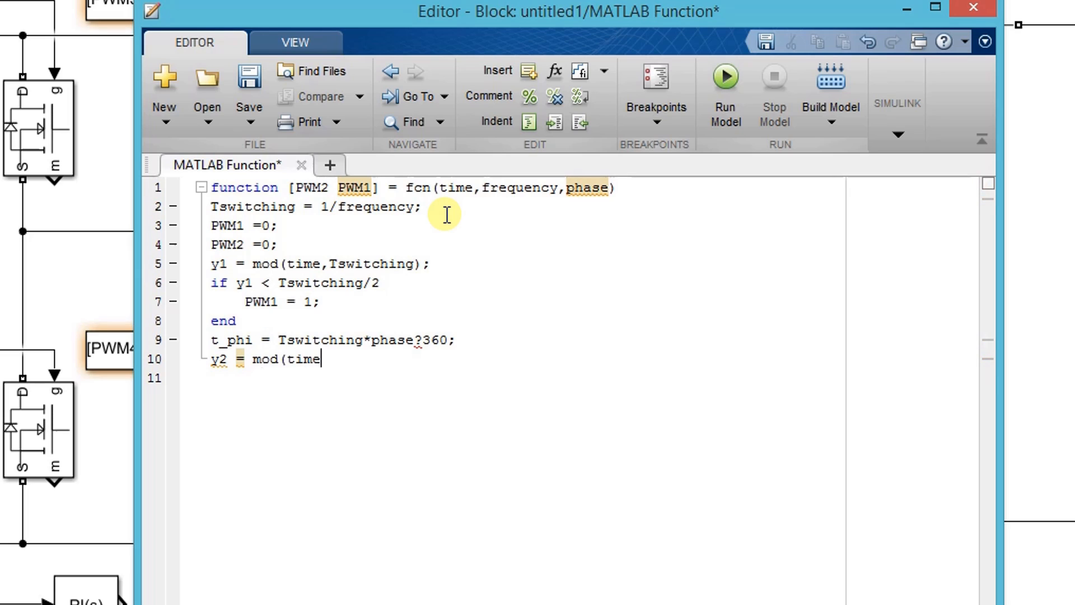
type("+")
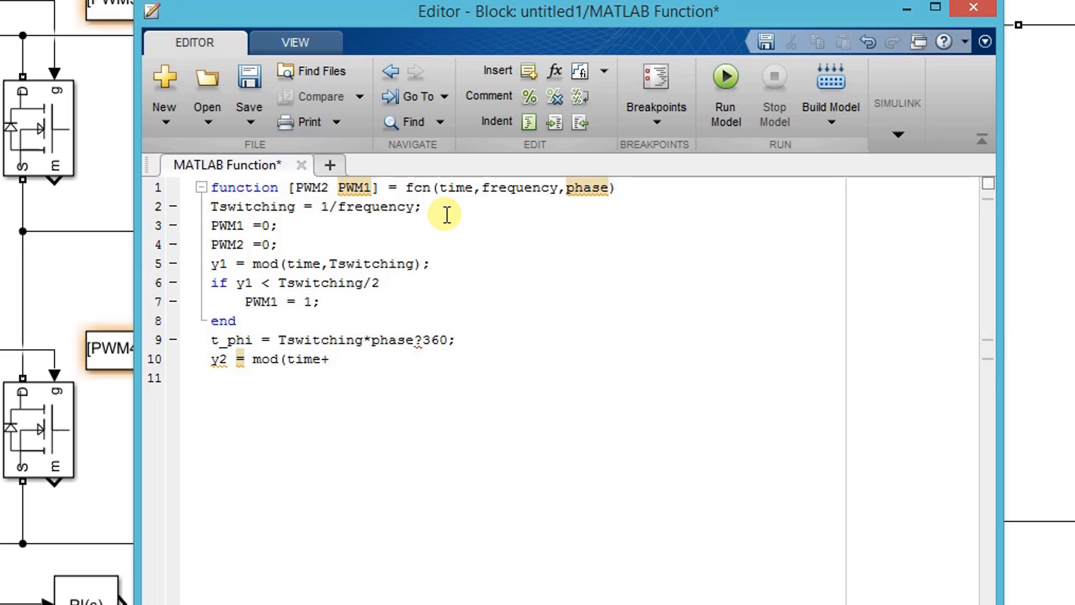
type("t")
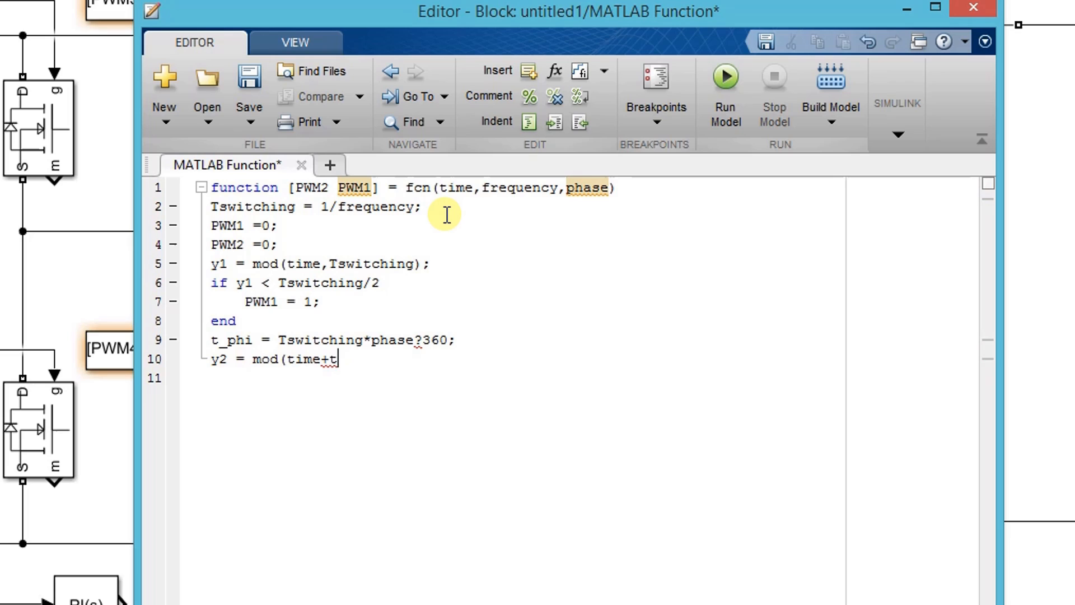
type("_ph")
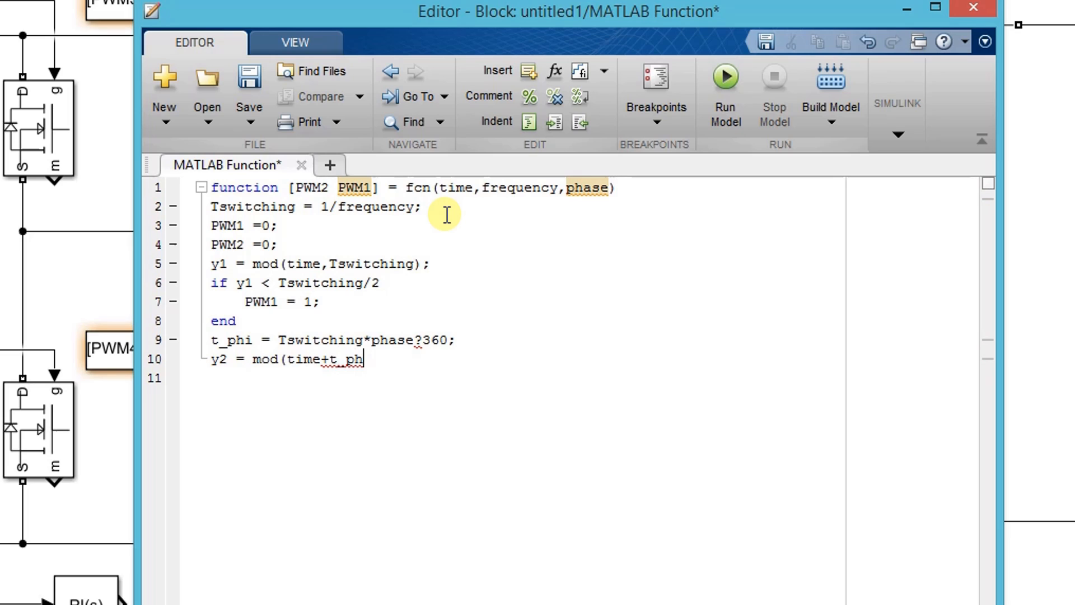
type("i")
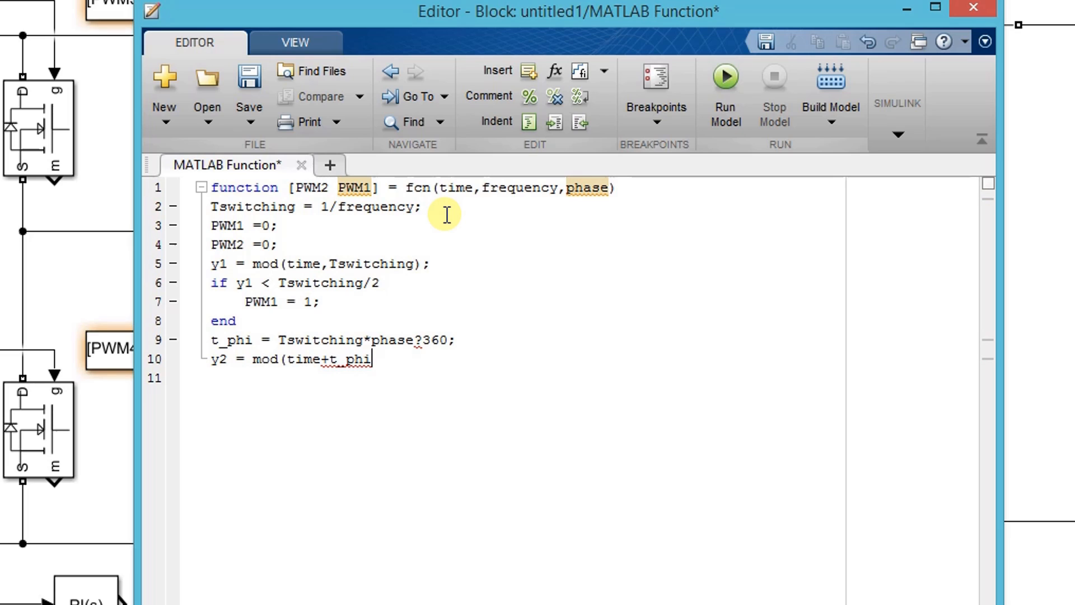
type(", Tsw")
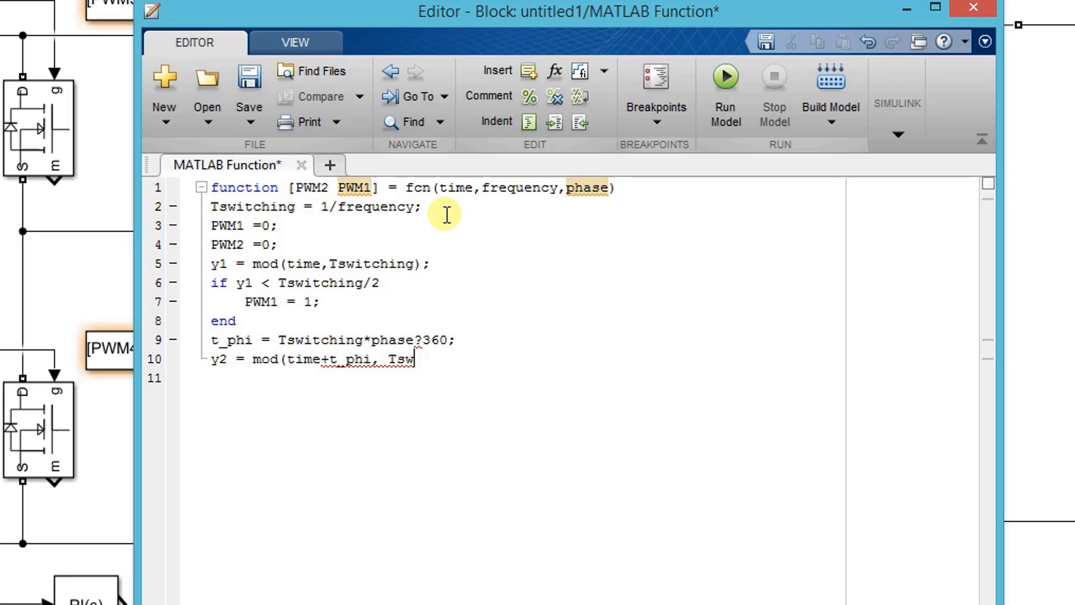
type("itchin")
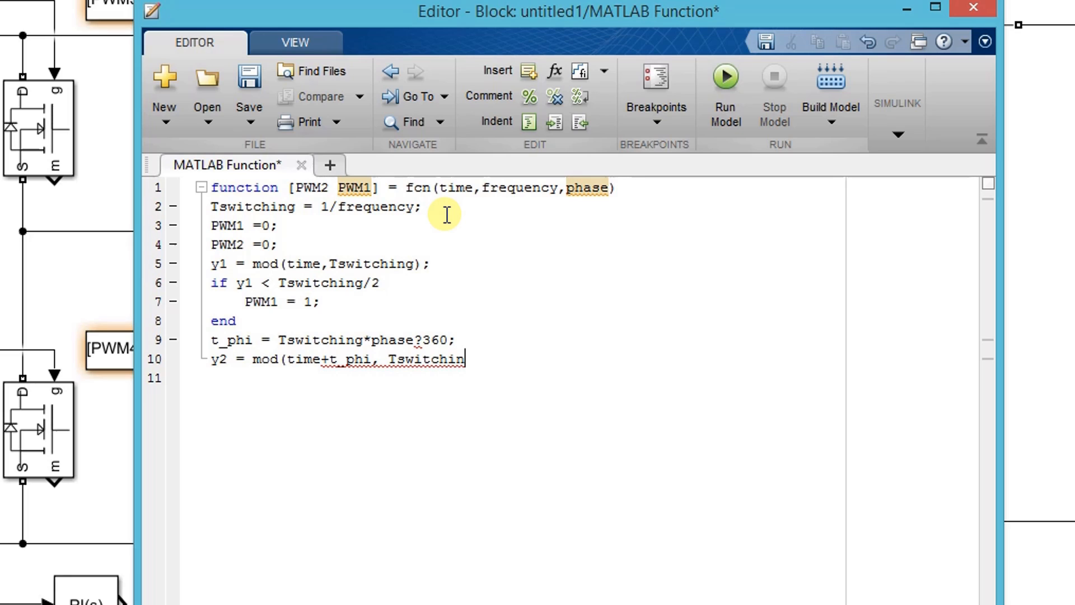
type(");")
left_click(526, 378)
type("i")
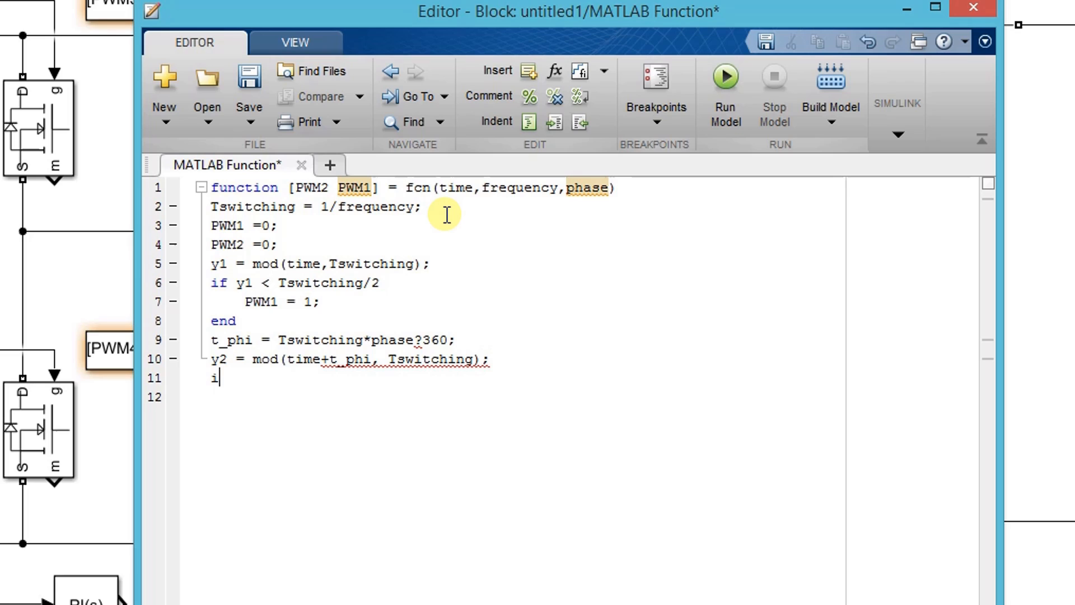
Step: Add an if block setting PWM2 = 1 when y2 < Tswitching/2, closed with end
type("f")
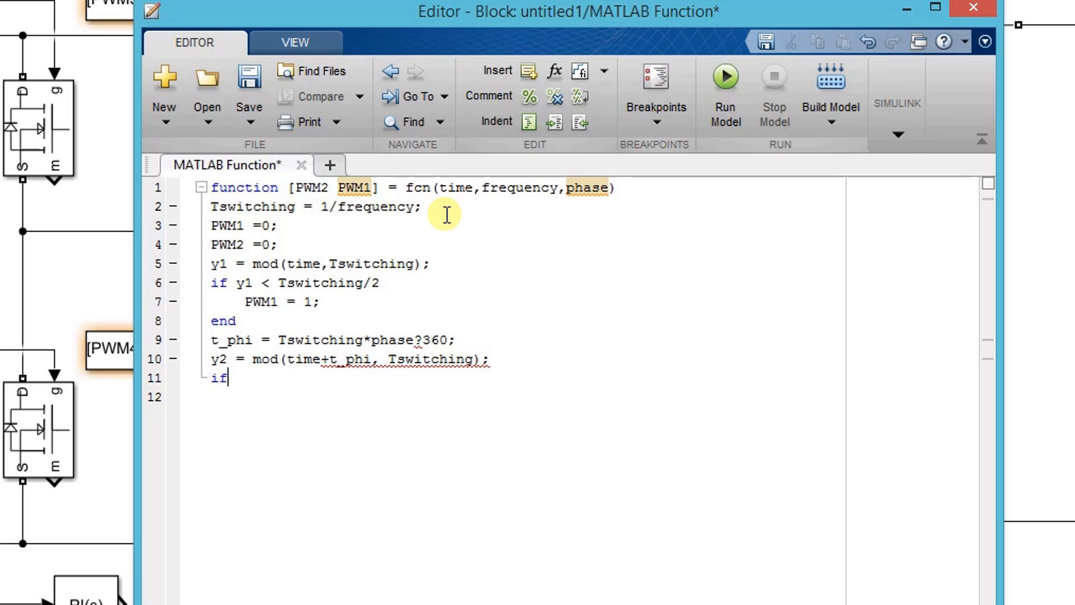
type("y2")
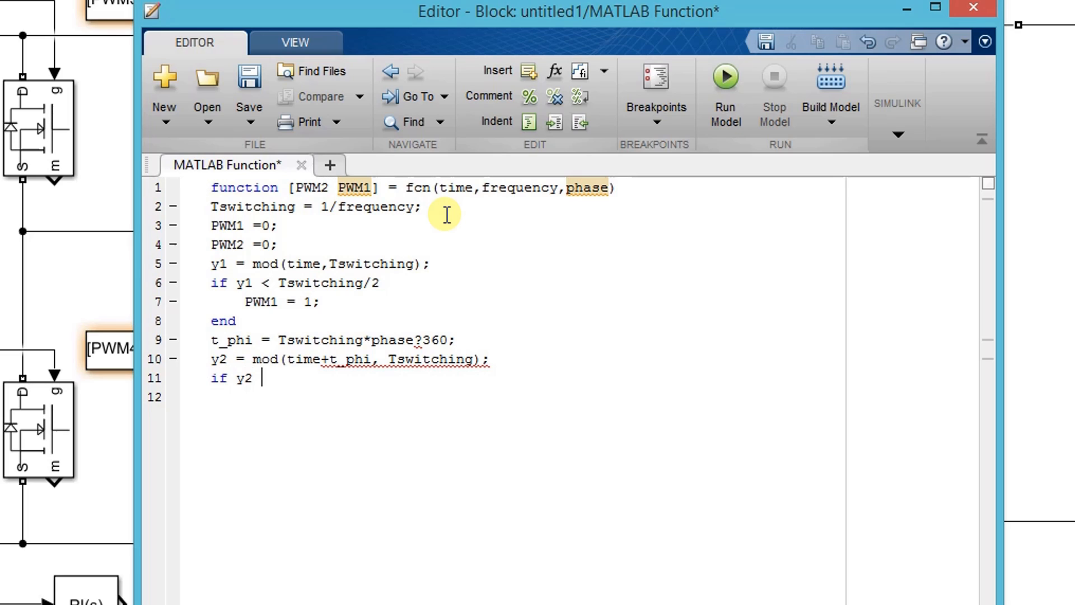
type("<")
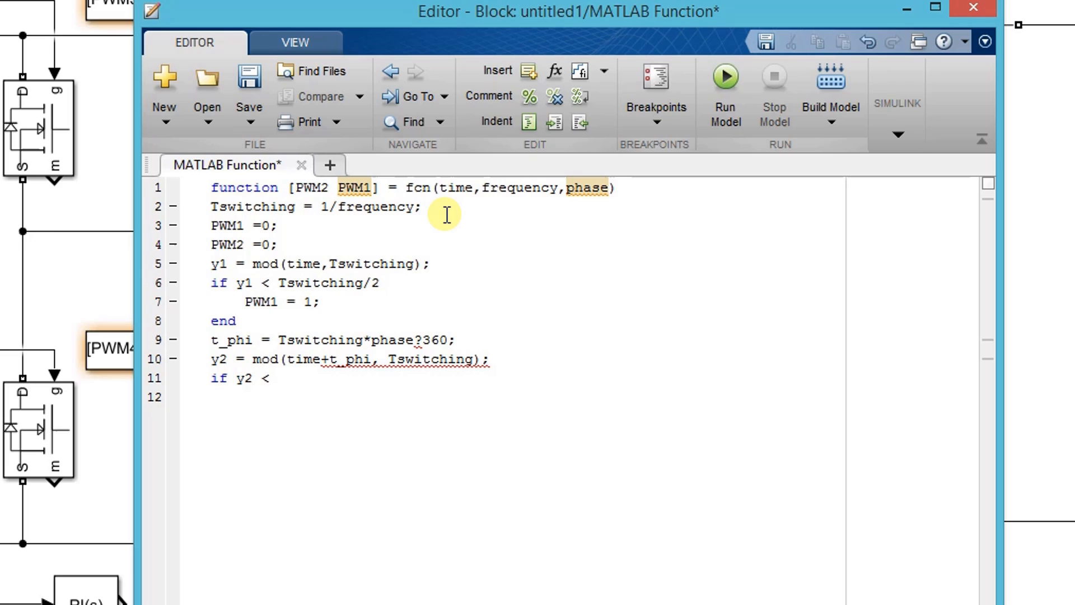
type("Tswitch")
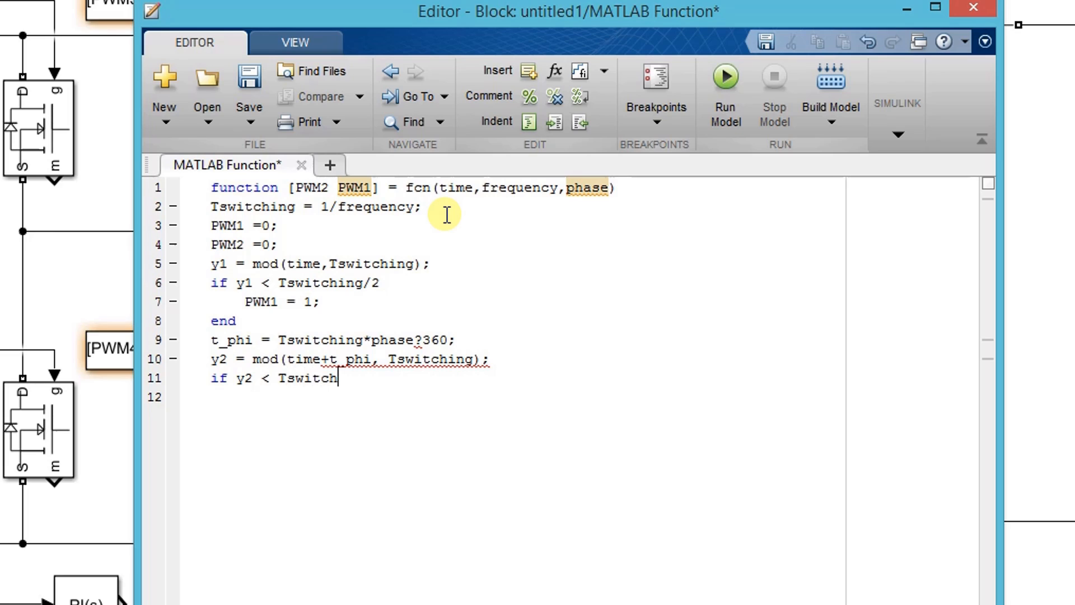
type("ing")
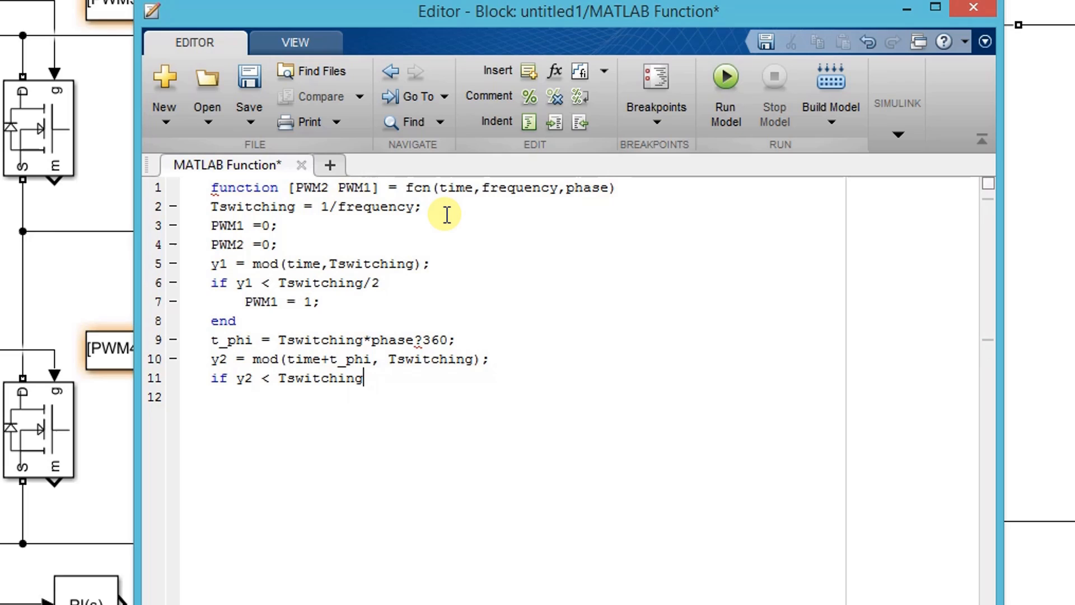
type("/2")
left_click(525, 397)
type("P")
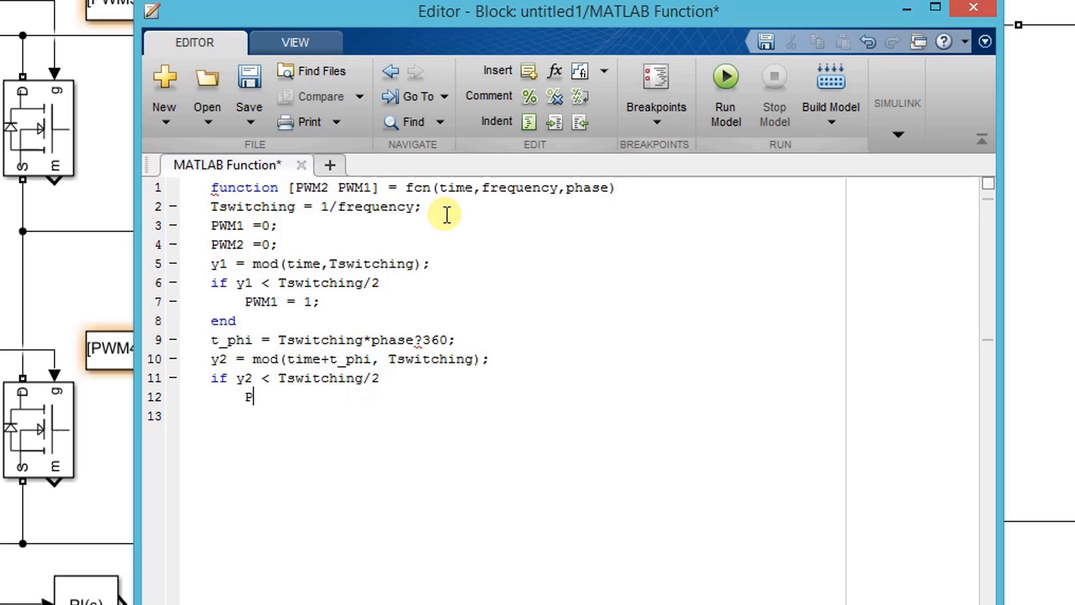
type("WM2")
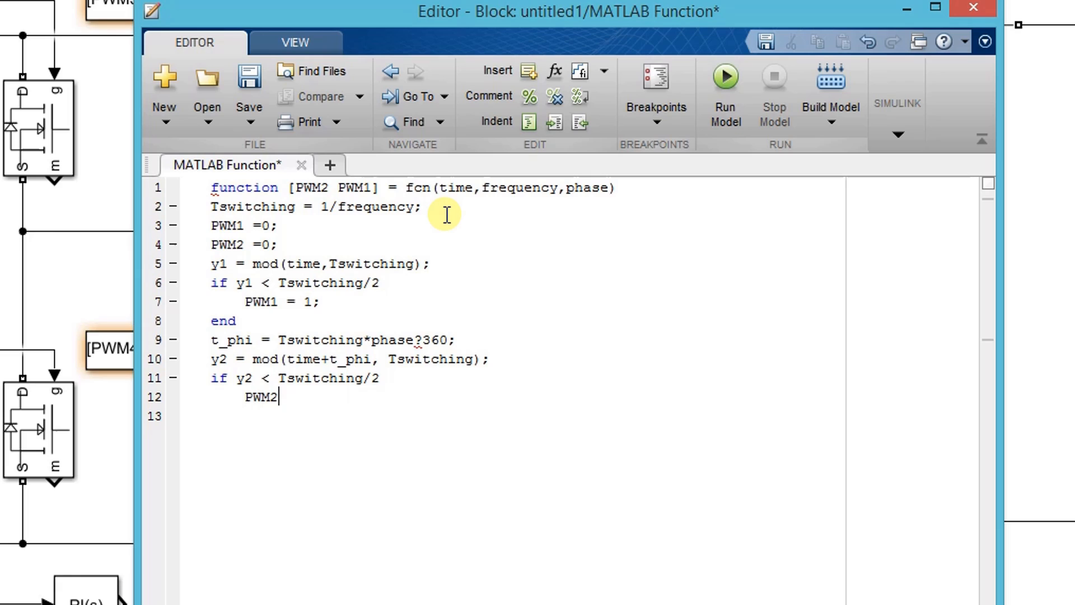
type("=")
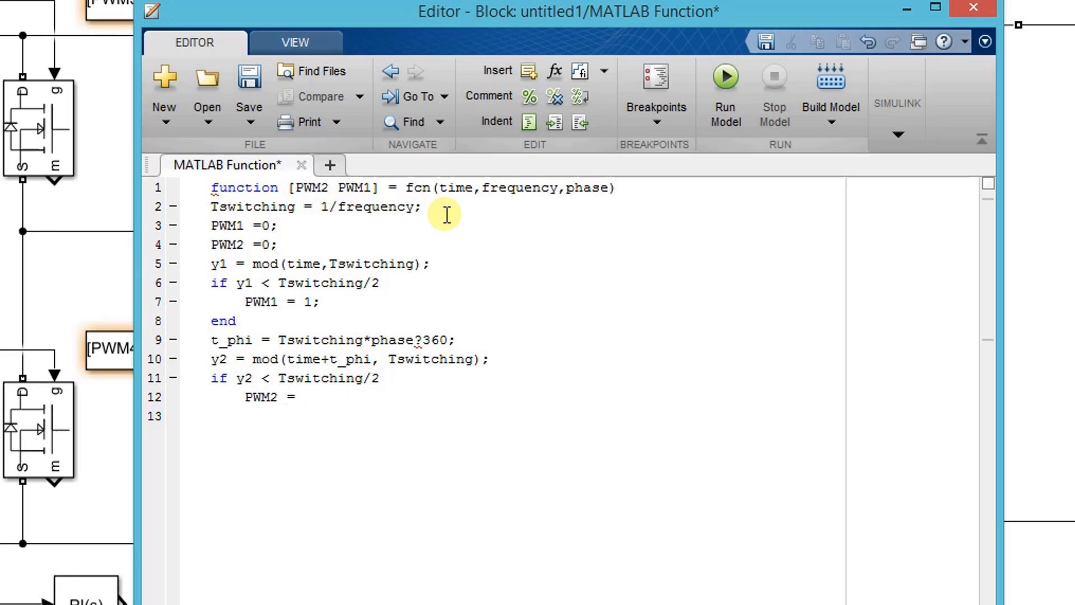
type("1;")
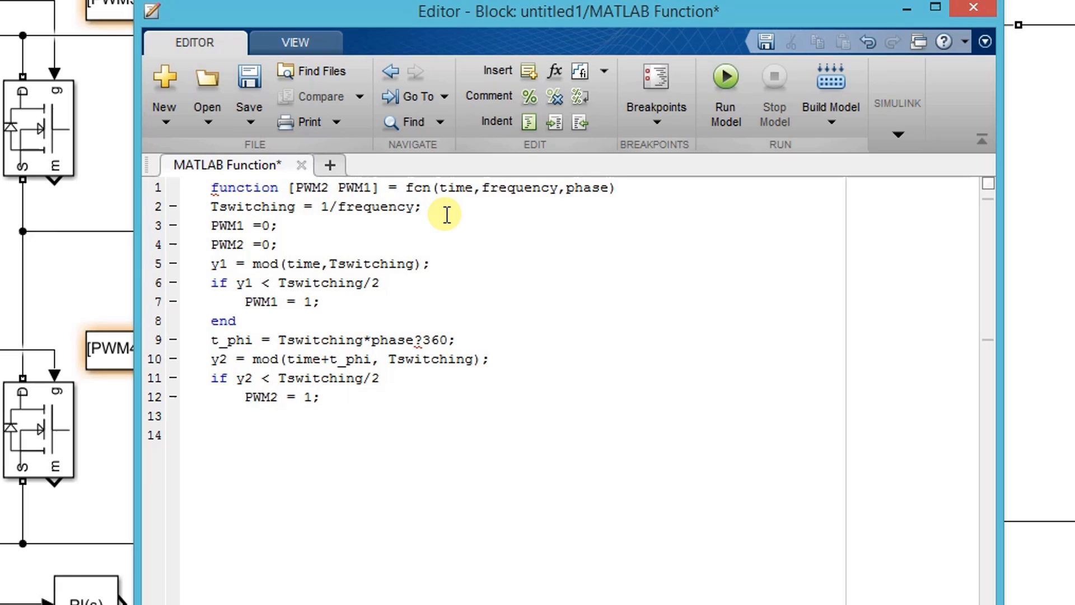
type("end")
type(",")
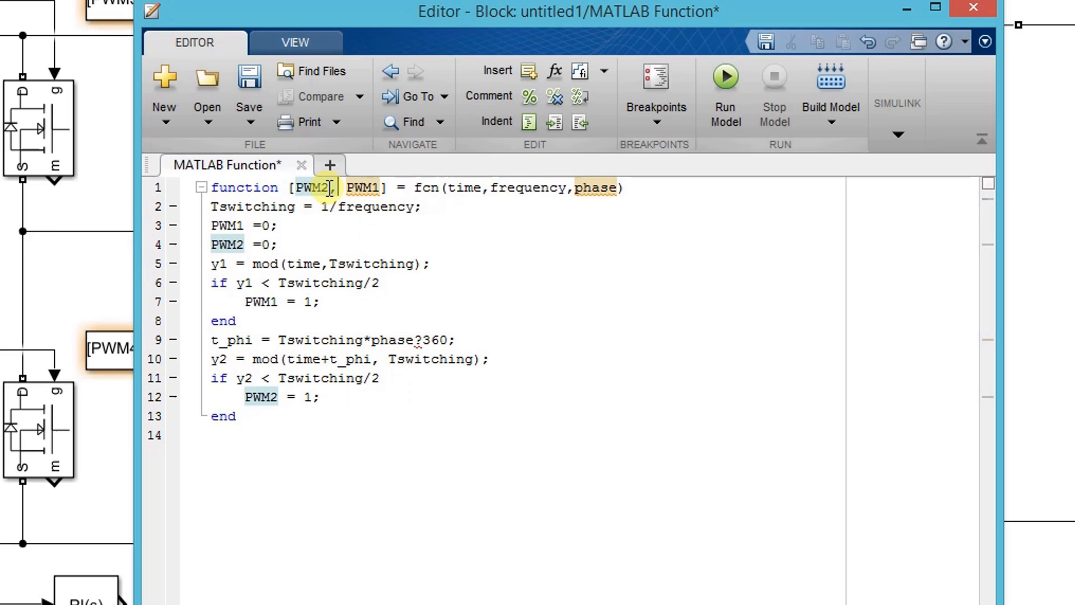
Step: Insert a comma between PWM2 and PWM1 and replace '?' with '/' in t_phi
left_click(352, 188)
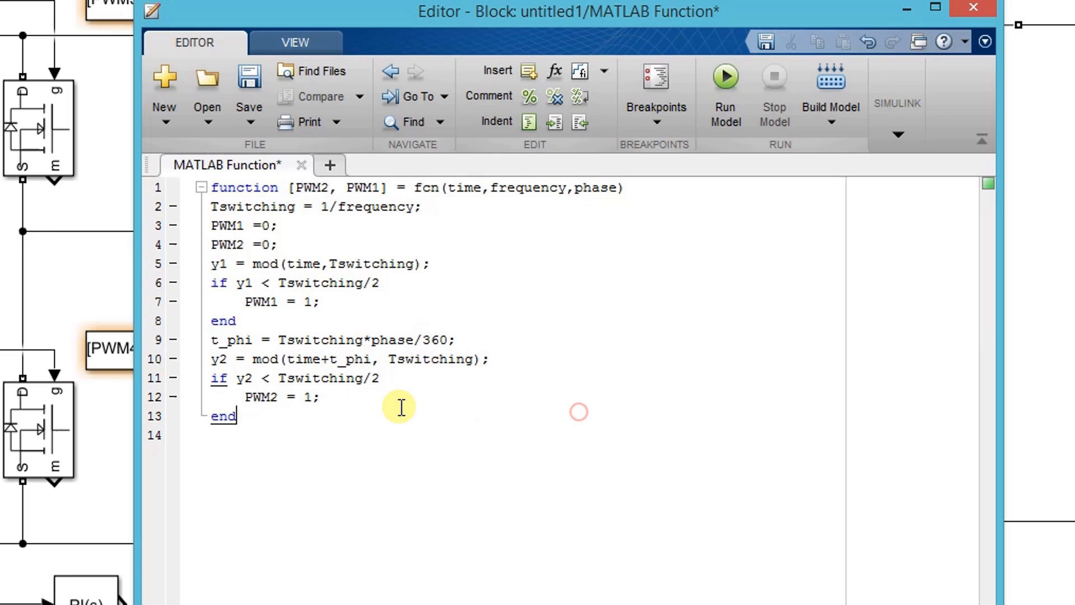
left_click(969, 9)
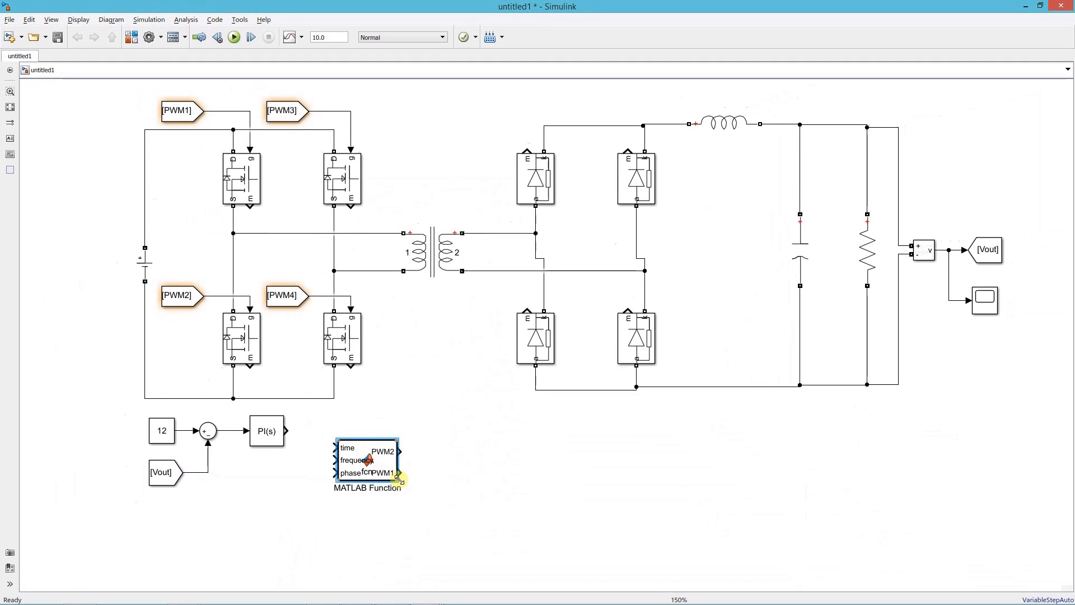
Step: Enlarge the function block, wire PI to phase, add a 100e3 Constant and a Clock
left_click_drag(401, 482, 455, 521)
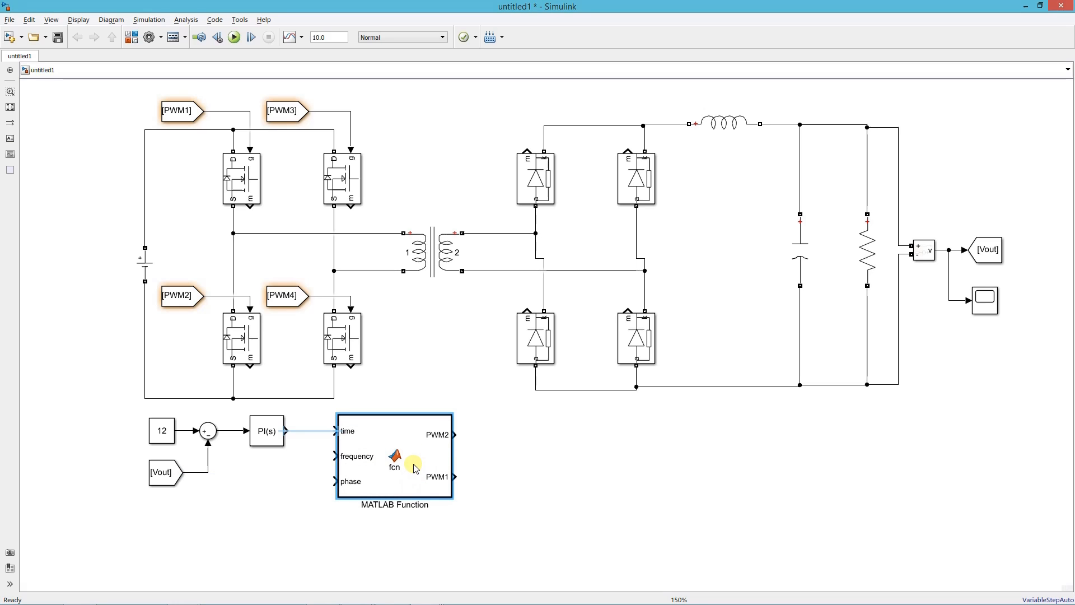
left_click(122, 428)
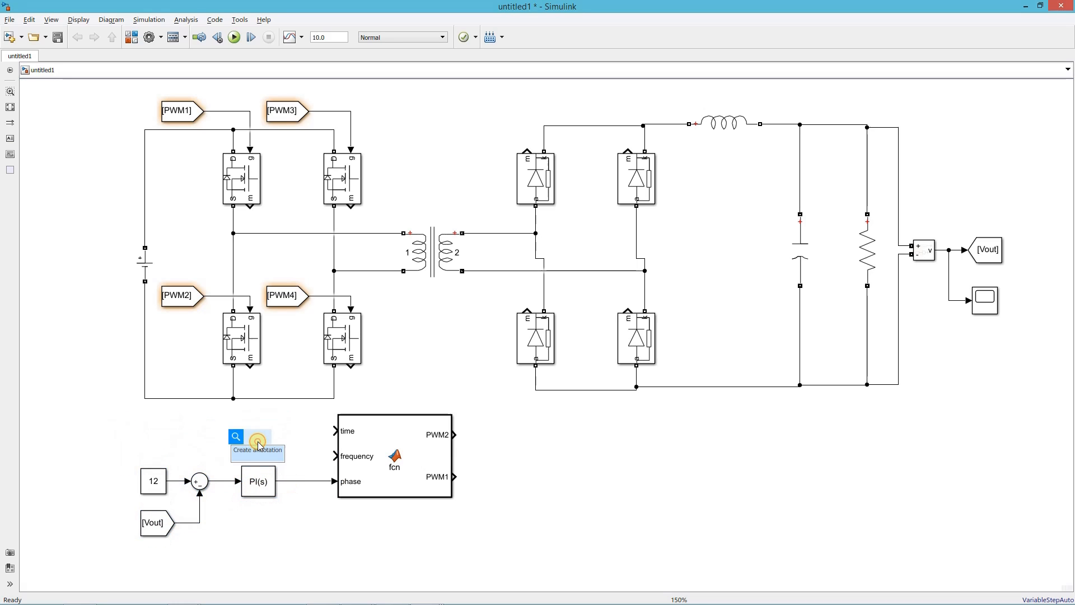
type("constan")
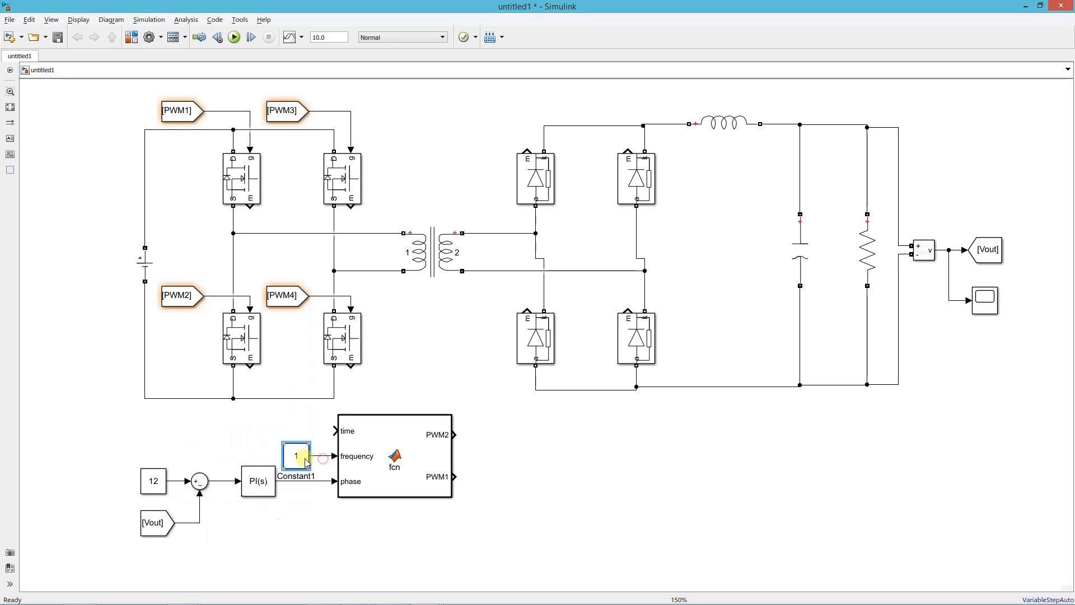
double_click(294, 456)
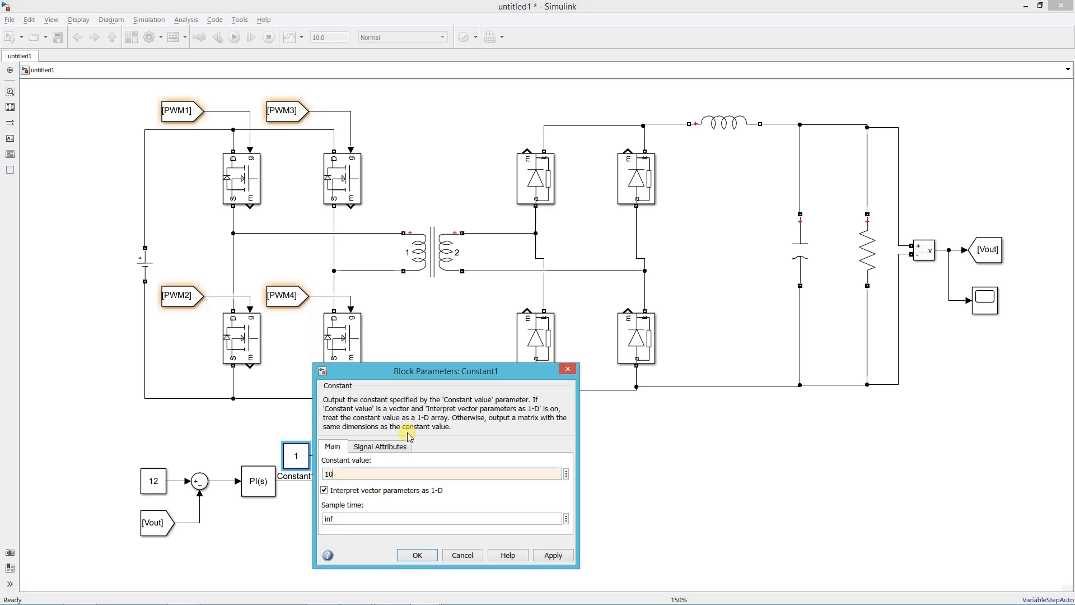
type("100e3")
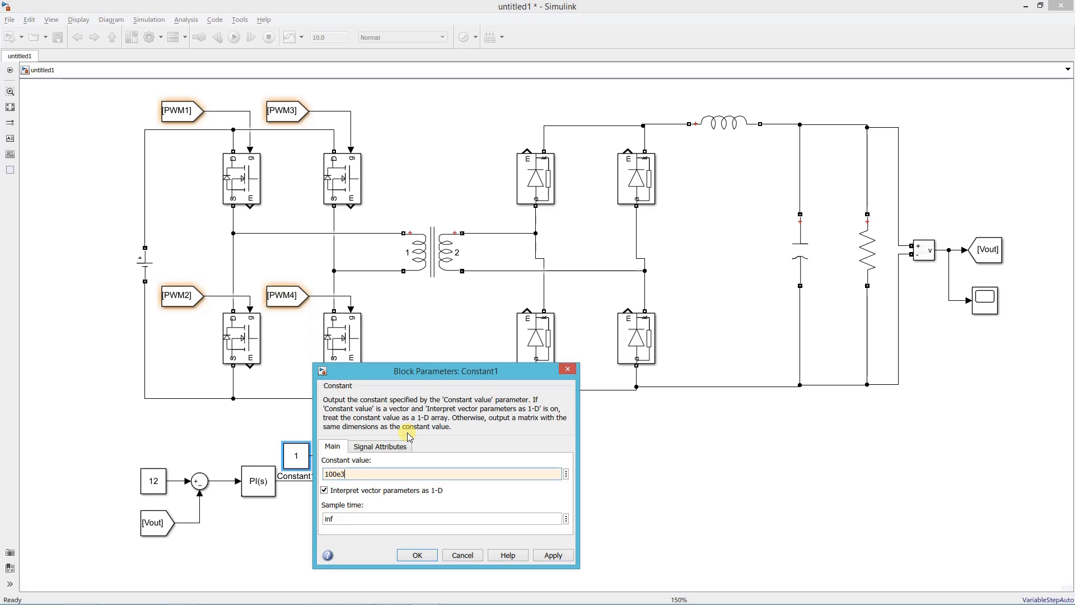
left_click(417, 555)
type("clock")
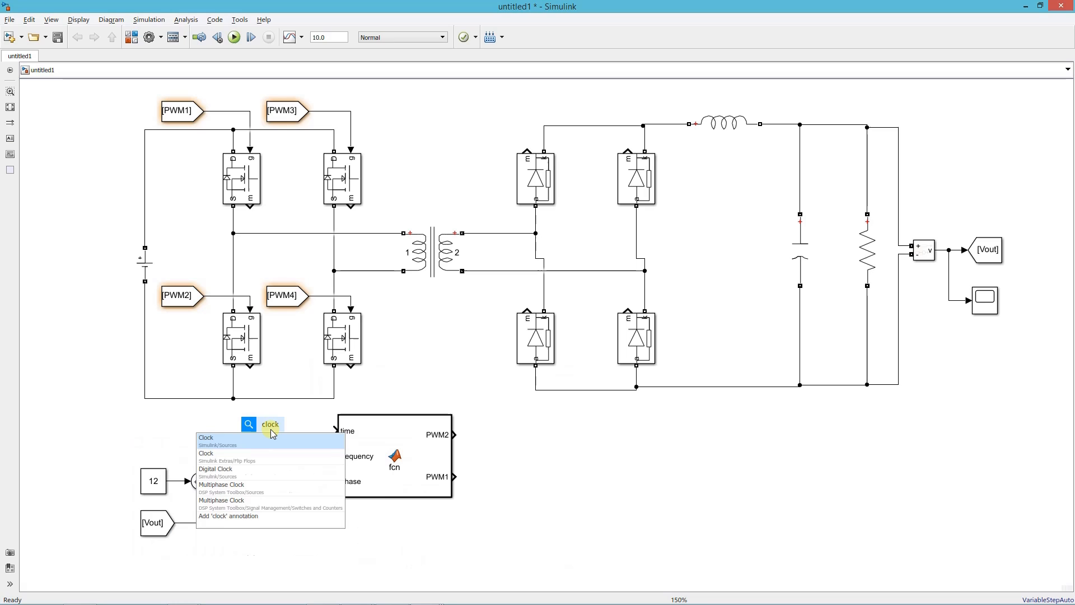
left_click(206, 437)
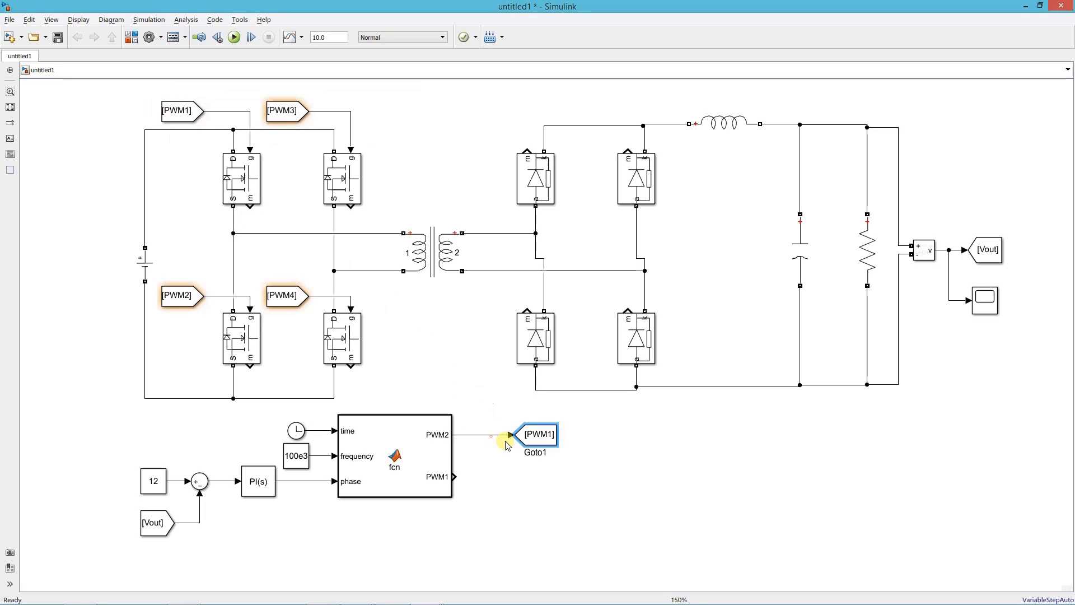
Step: Add a Logical Operator NOT block and branch the PWM2 output into it
type("logi")
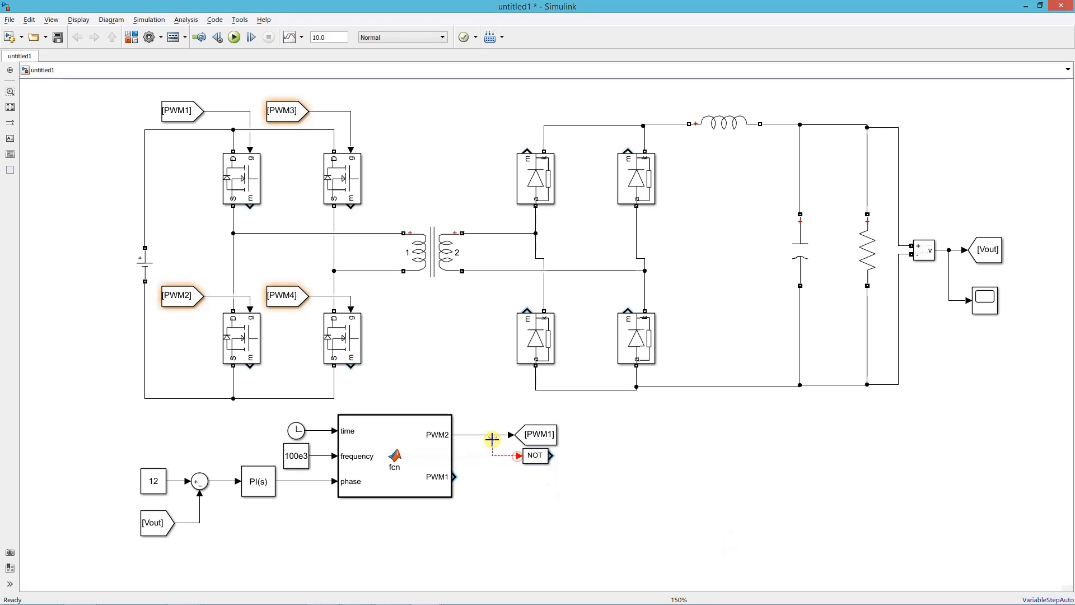
left_click(488, 440)
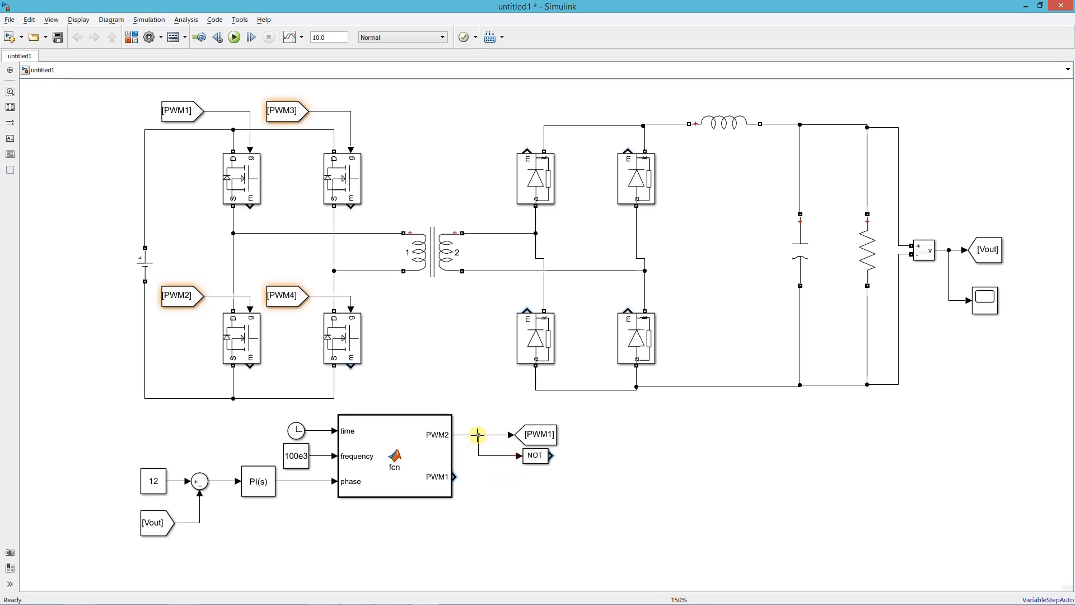
left_click(506, 455)
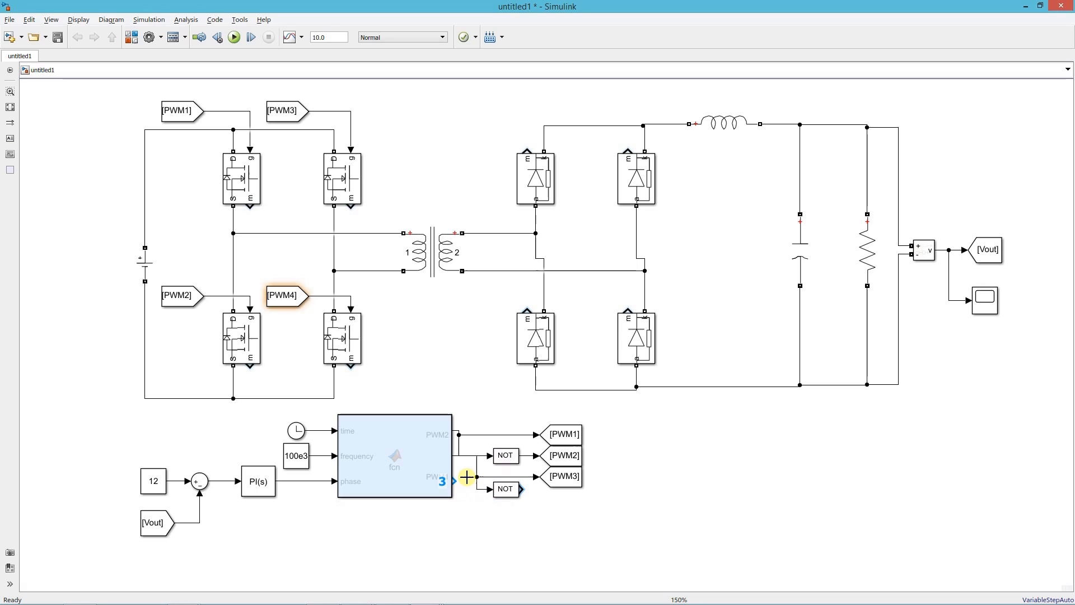
Step: Route the PWM1 output branch through the lower NOT into a copied PWM4 tag
left_click(498, 488)
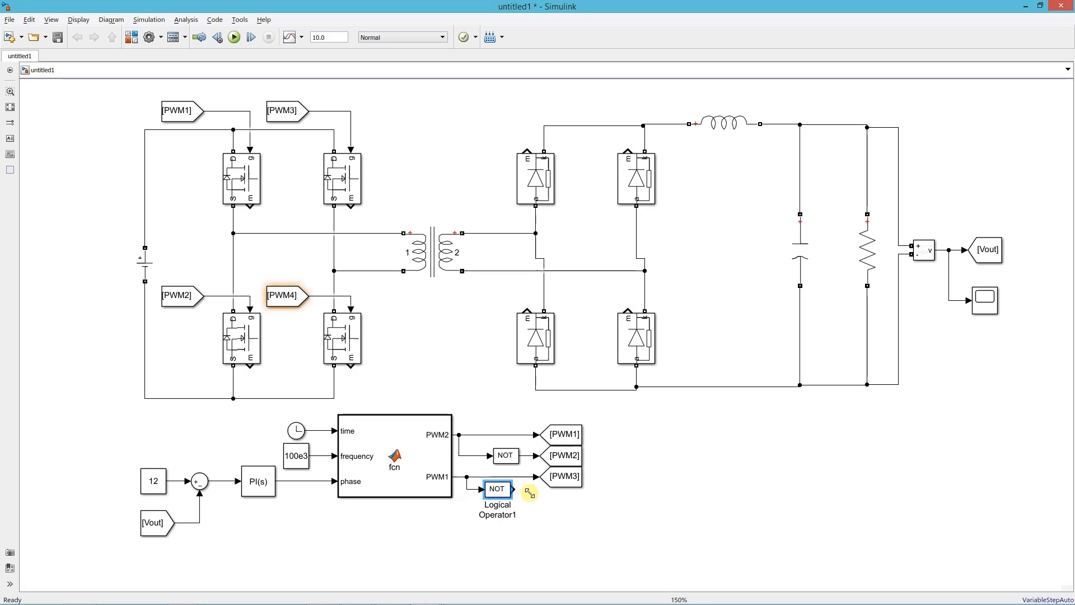
left_click(285, 308)
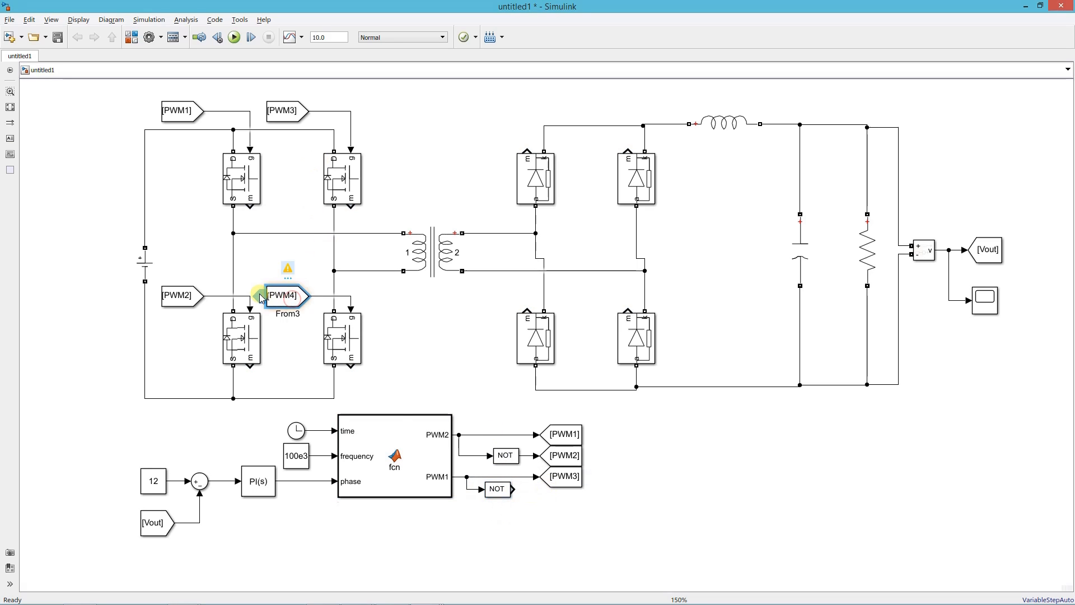
left_click_drag(287, 296, 556, 493)
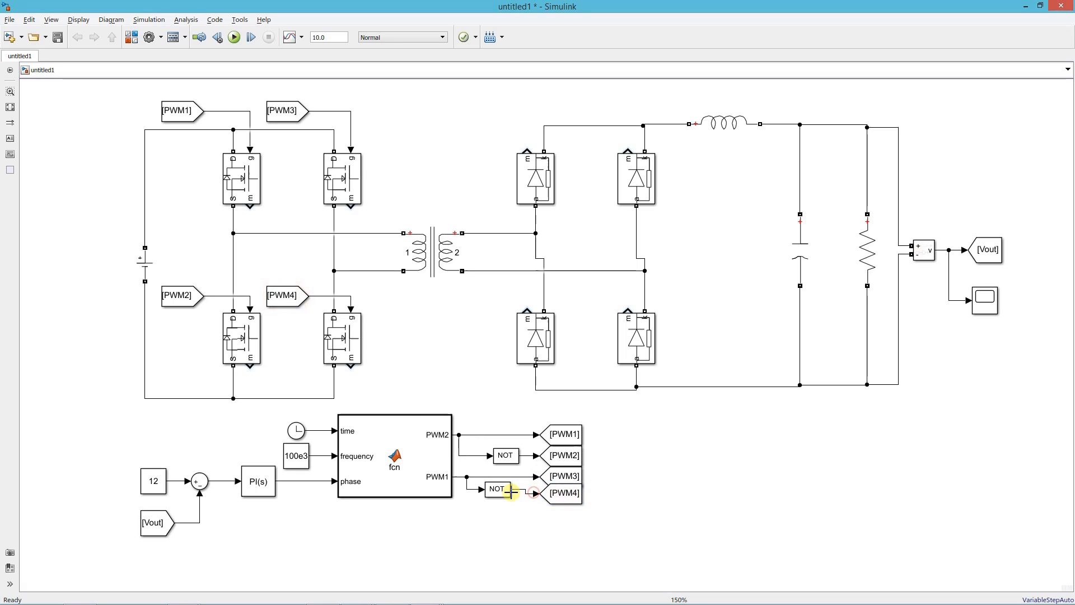
left_click(565, 493)
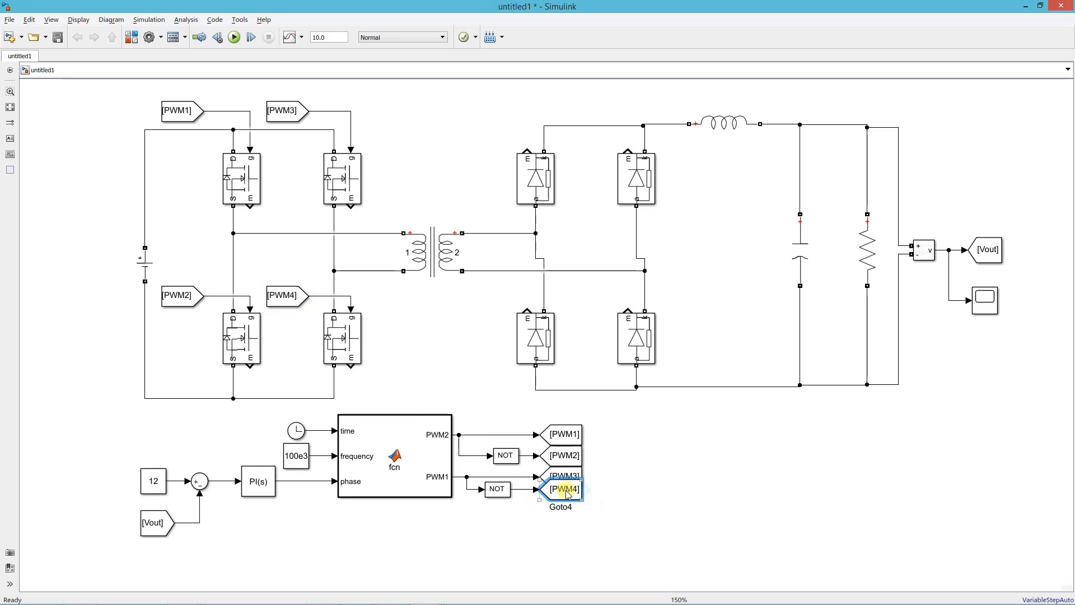
left_click(610, 499)
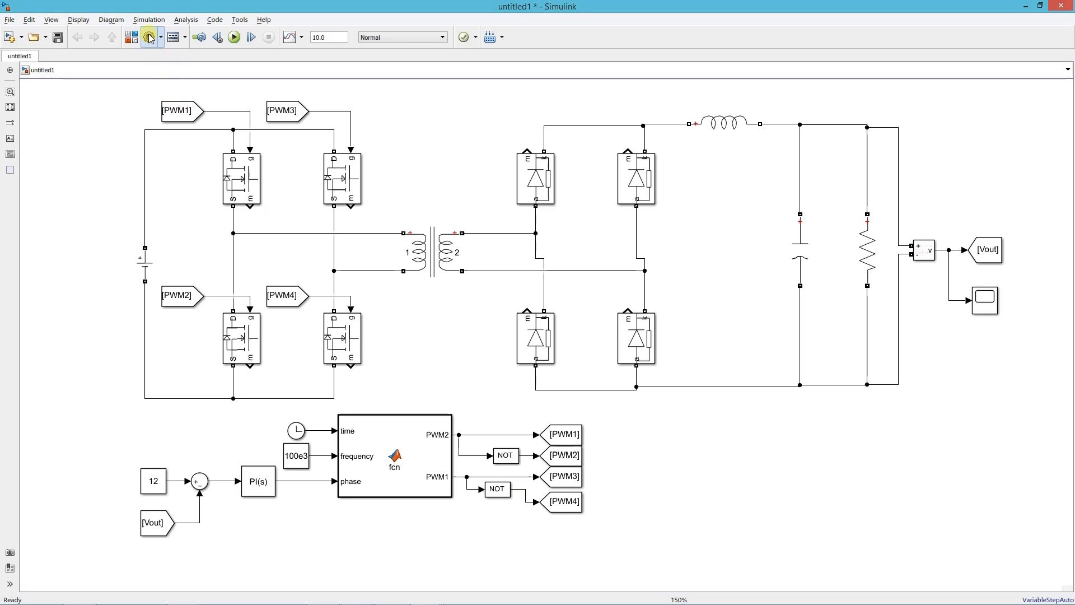
Step: Set the model solver to ode23t (mod. stiff/Trapezoidal) and apply it
left_click(151, 37)
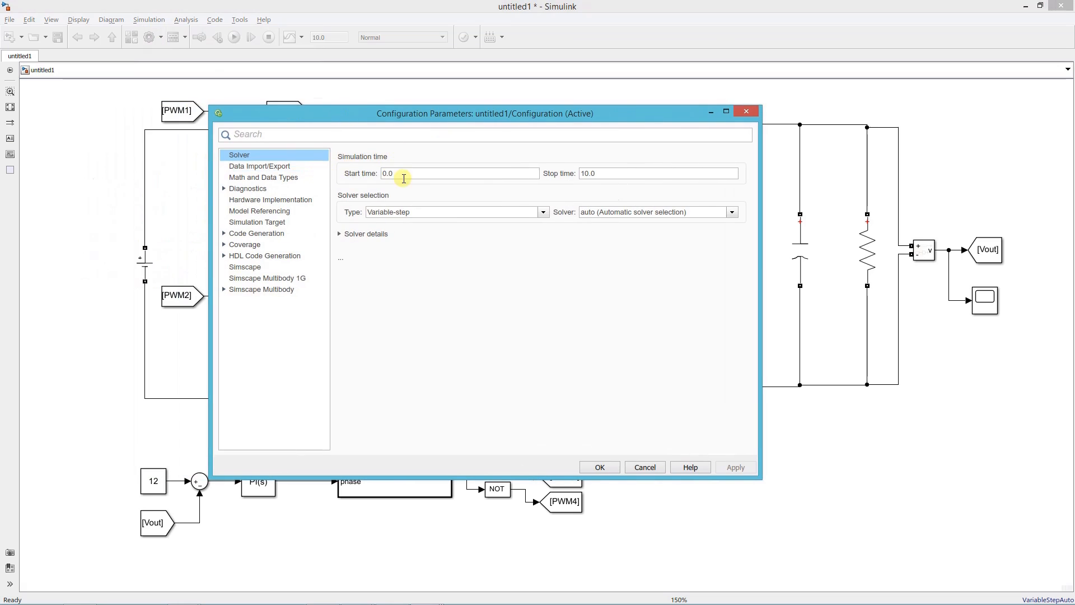
left_click(732, 212)
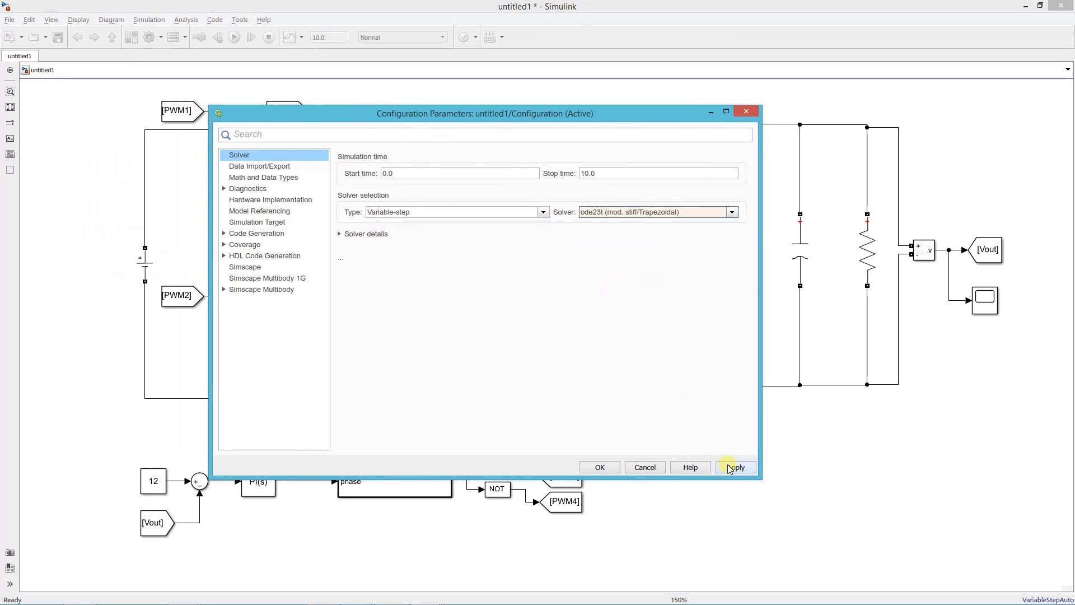
left_click(737, 467)
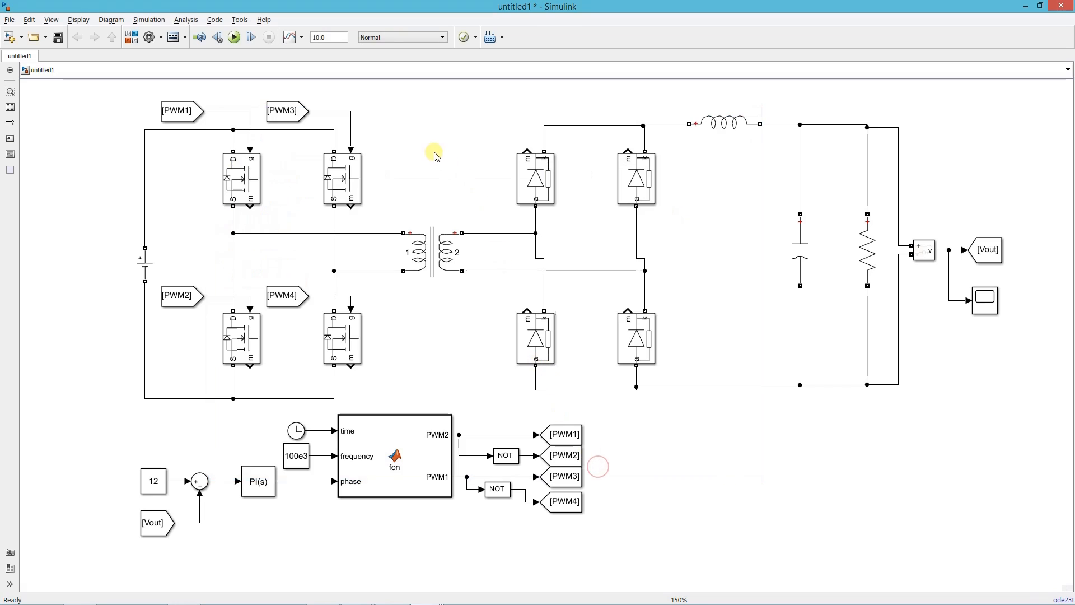
Step: Add a powergui with discrete 1e-8 s sample time and set stop time to 0.1
type("powergu")
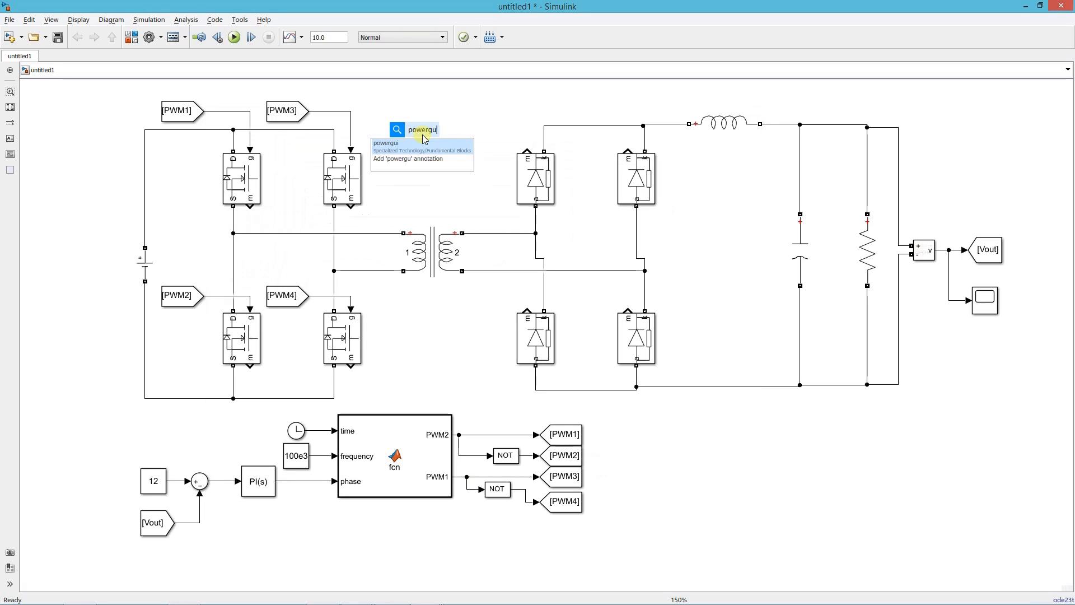
left_click(385, 147)
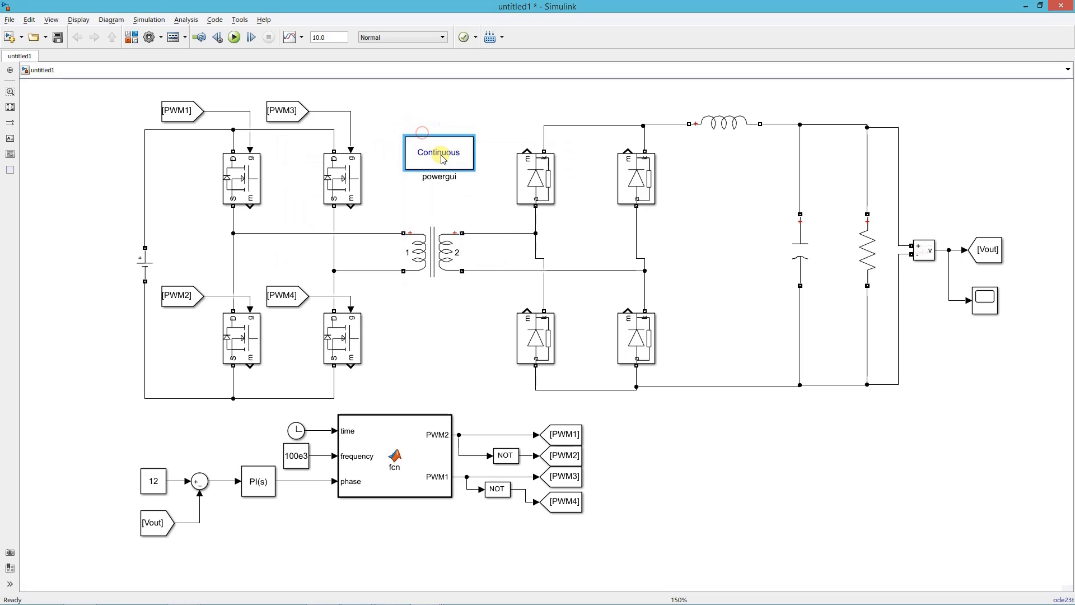
double_click(439, 153)
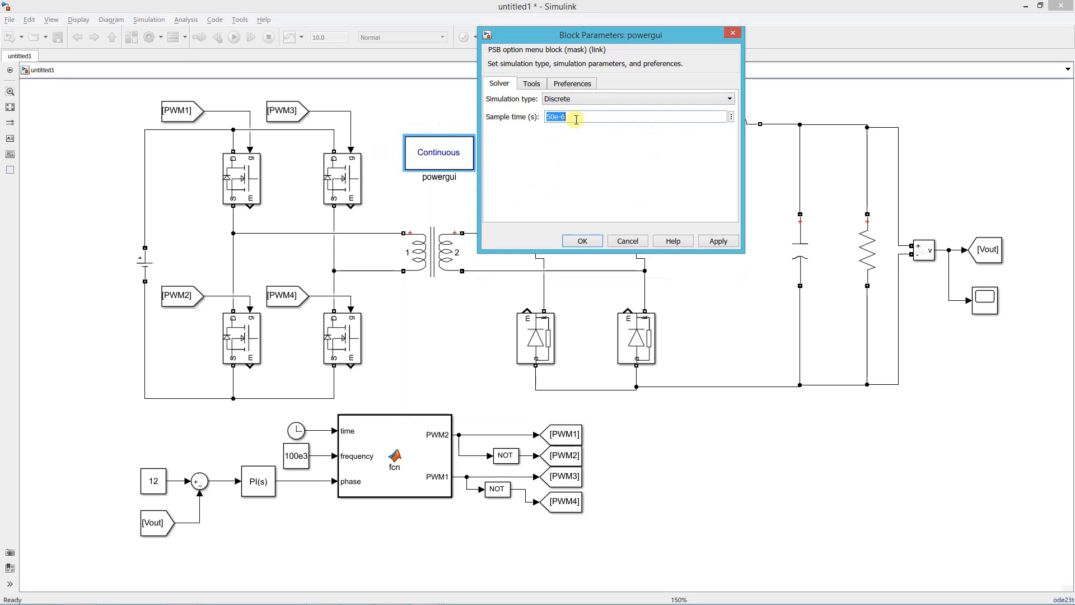
type("1e-8")
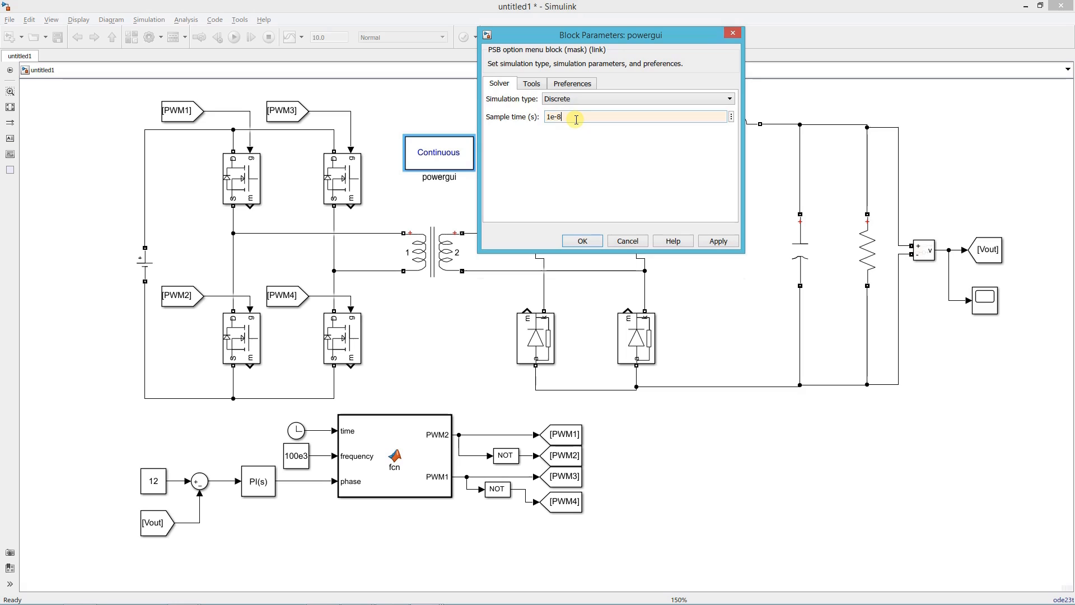
left_click(582, 241)
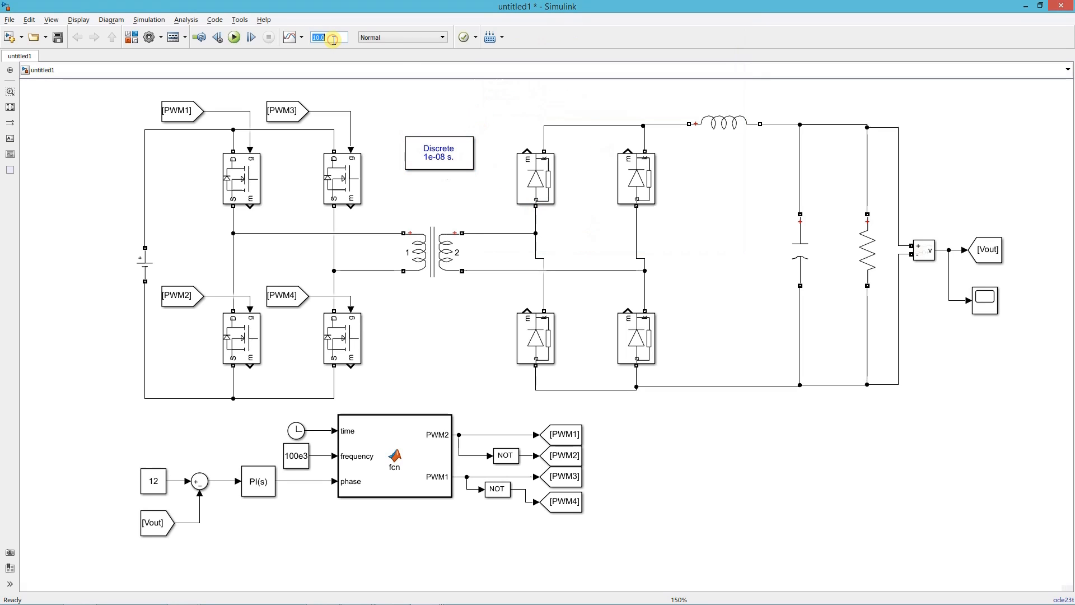
type("0.1")
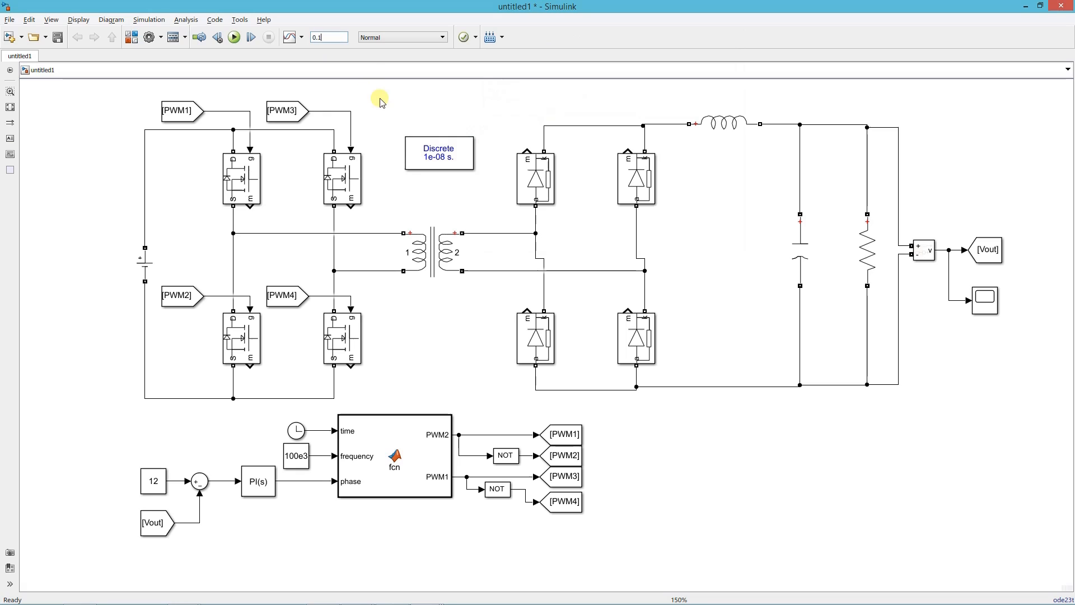
left_click(258, 478)
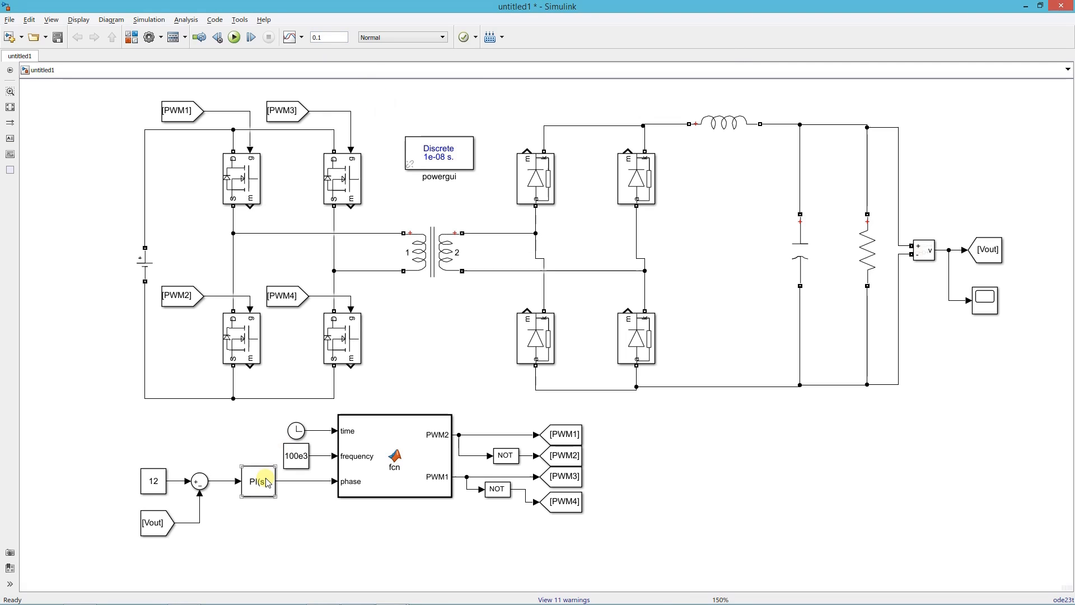
Step: Enable Limit output on the PI controller with upper limit 180 and lower limit 0
double_click(258, 481)
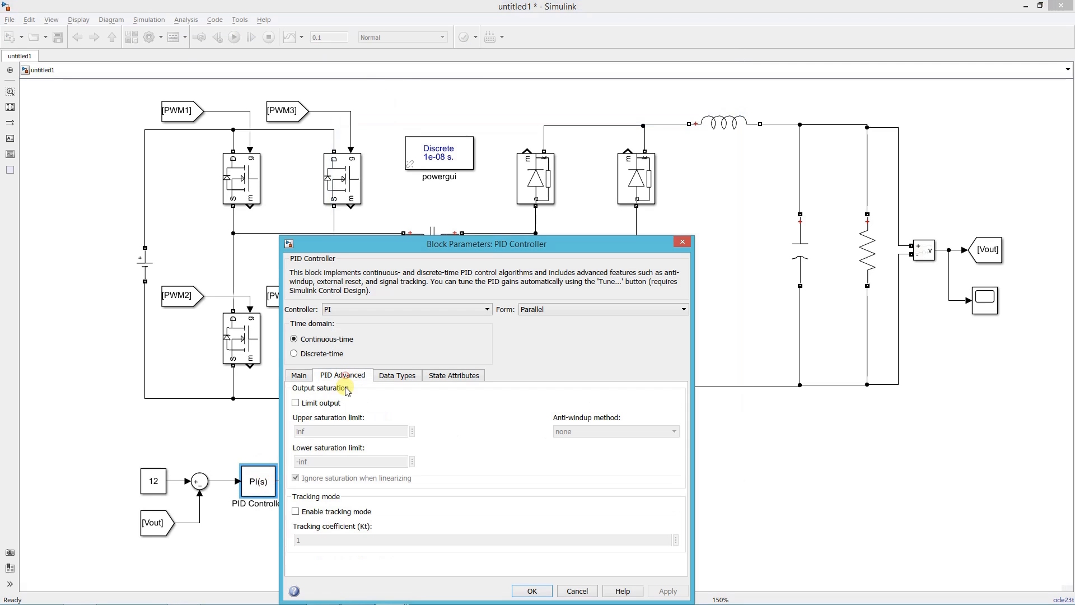
left_click(295, 403)
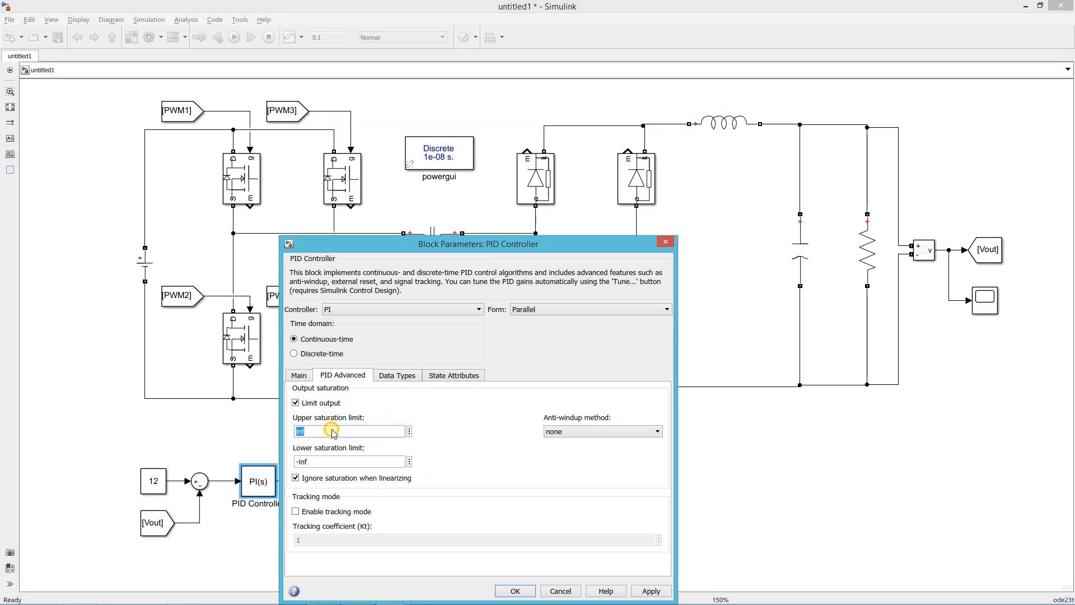
type("180")
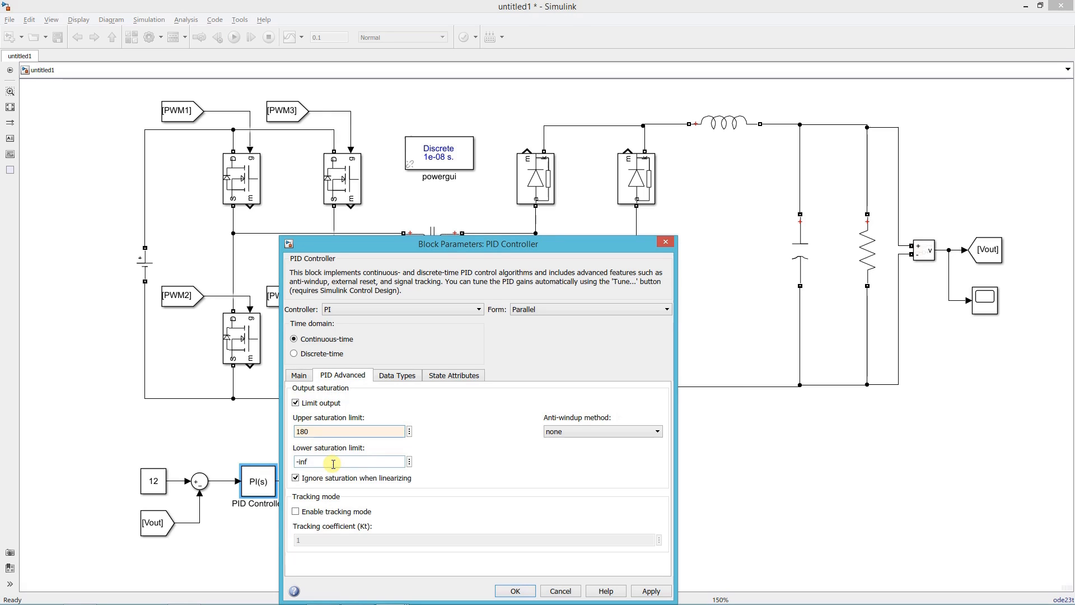
type("0")
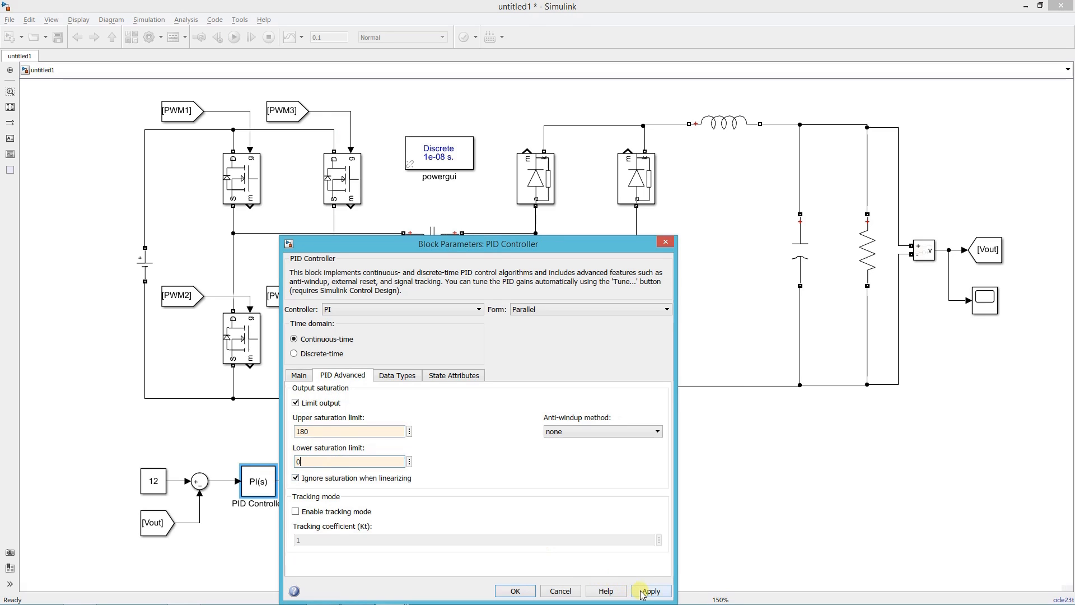
left_click(650, 591)
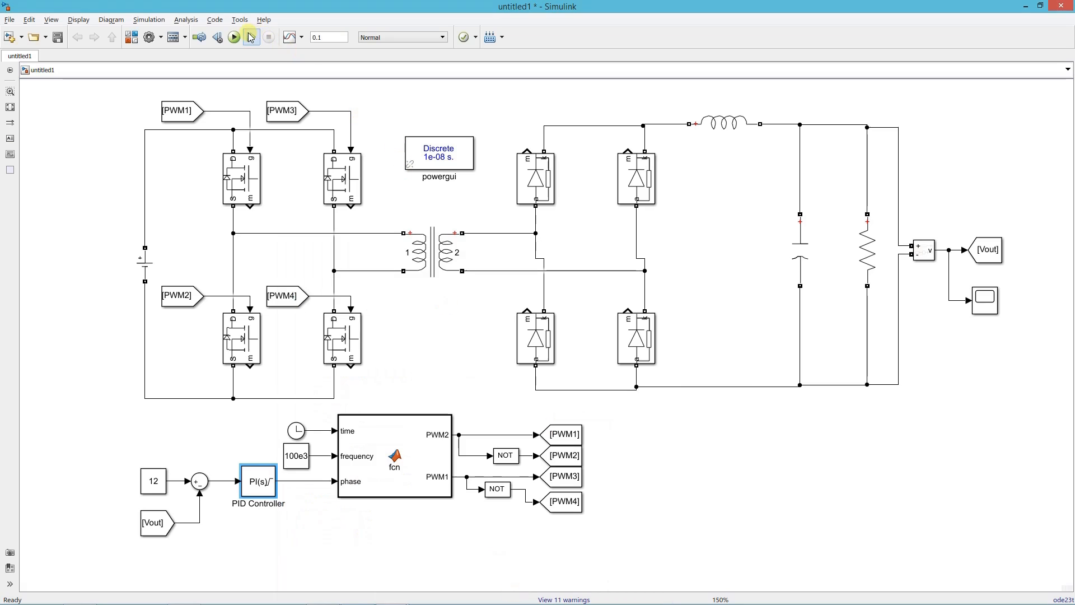
Step: Run the simulation, open the output voltage scope, then return to the diagram
left_click(250, 37)
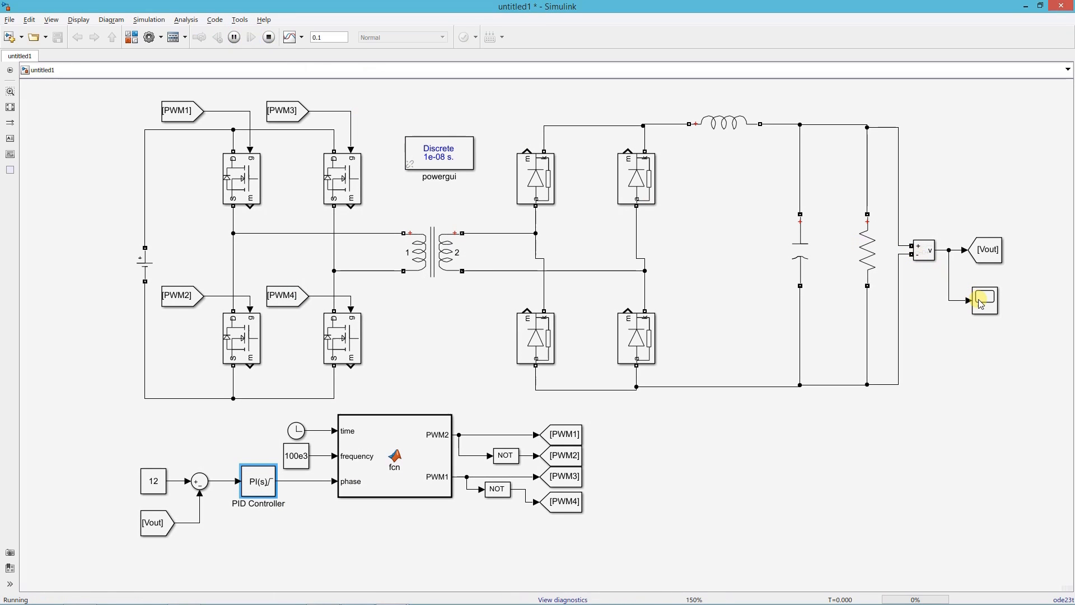
double_click(984, 300)
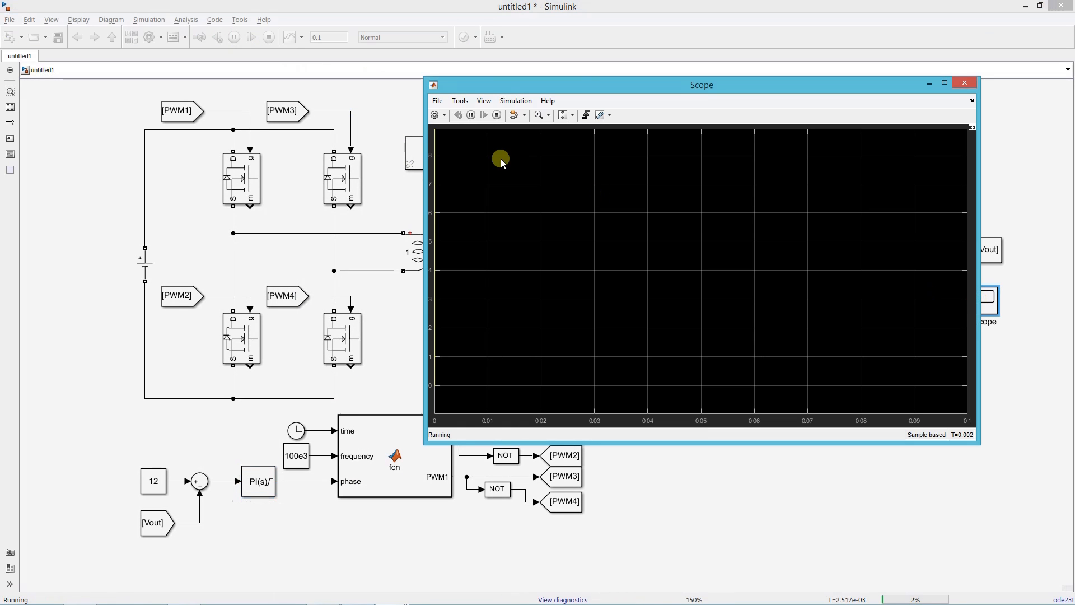
left_click(562, 115)
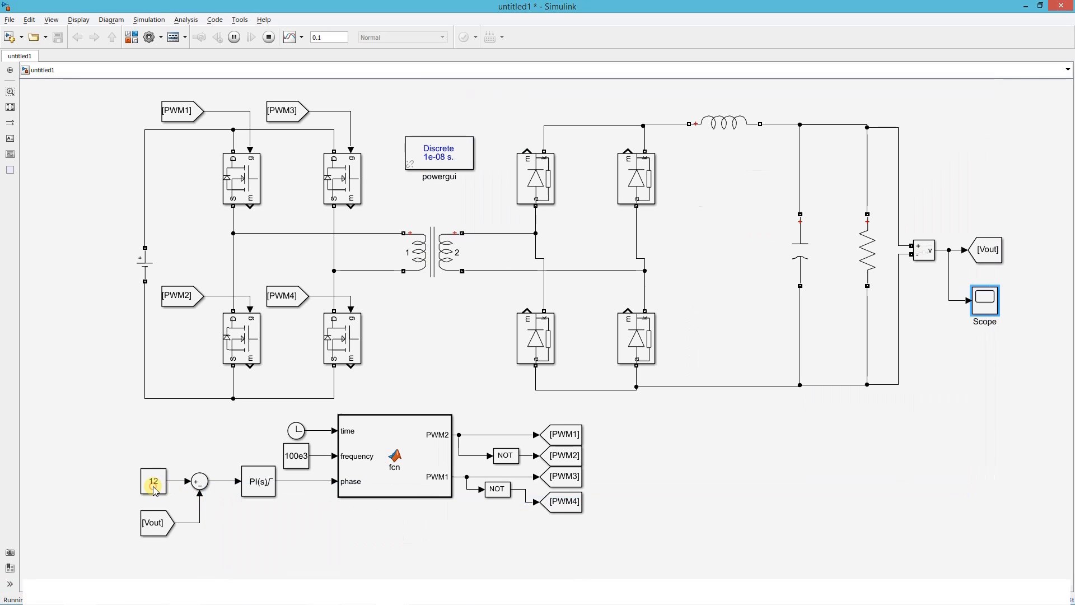
Step: Step the reference constant to 10, 5, 7.5, then 10, applying each value
double_click(152, 481)
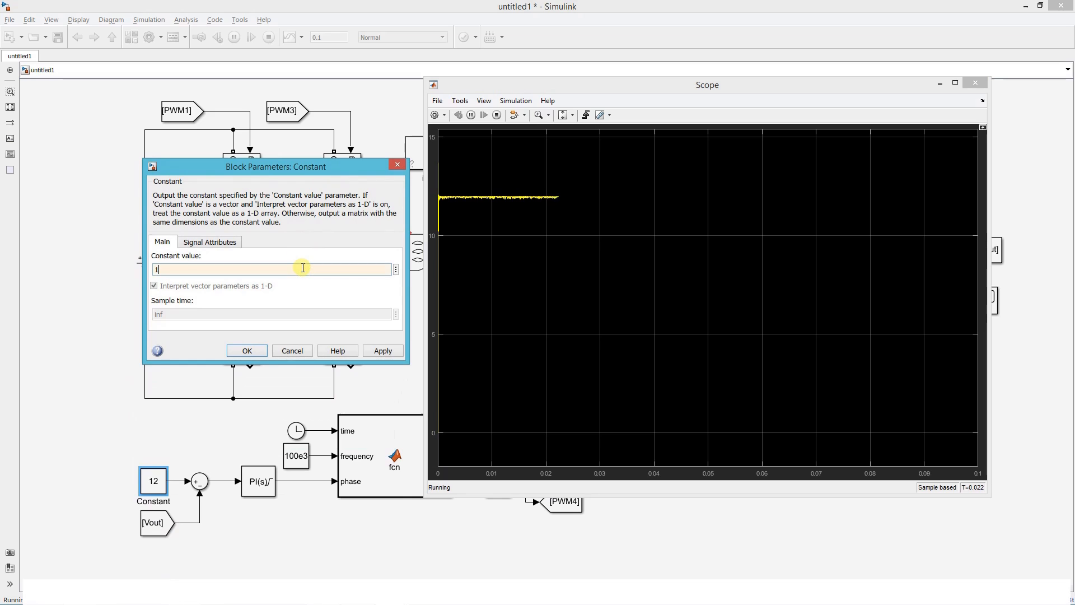
left_click(381, 351)
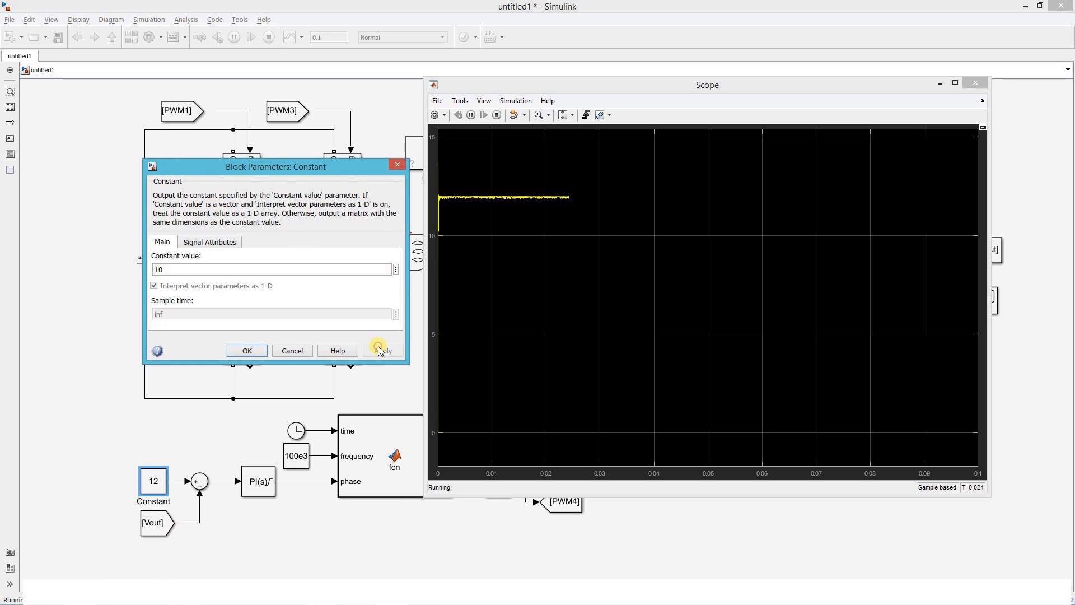
left_click(382, 350)
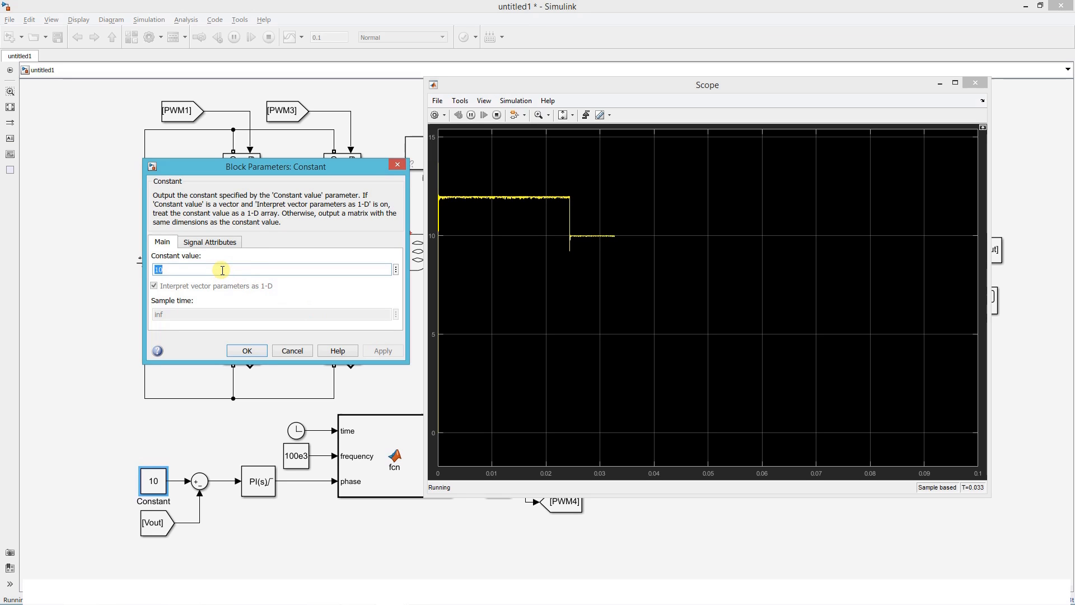
type("5")
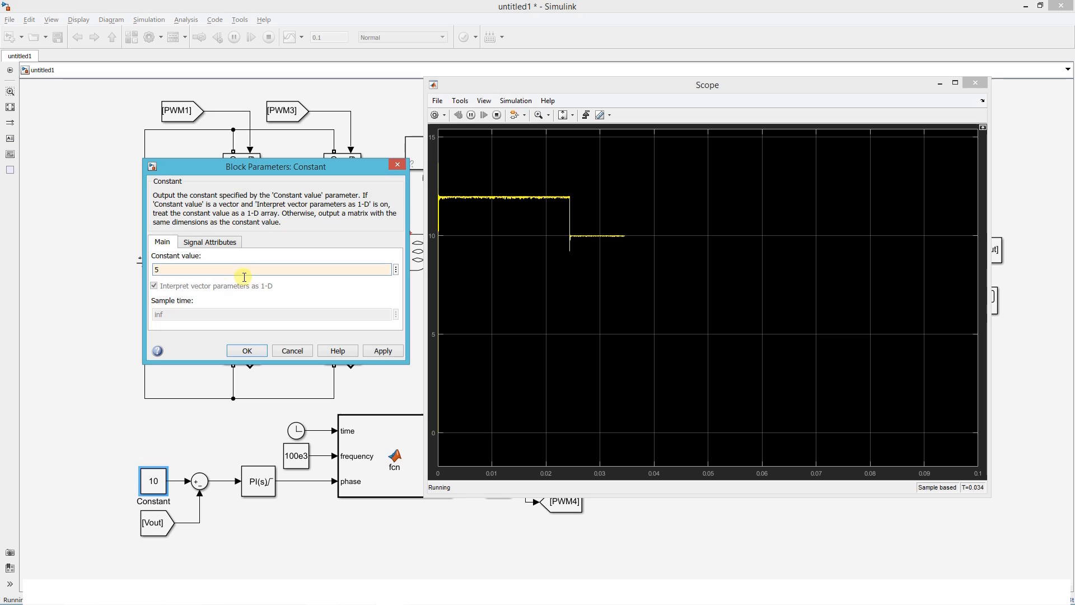
left_click(382, 351)
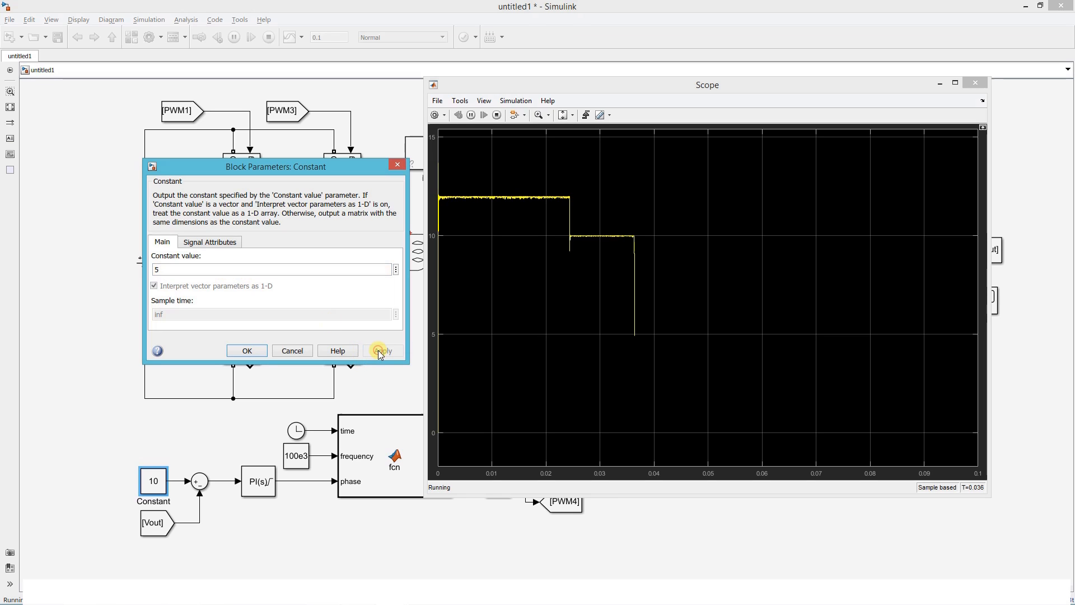
left_click(381, 350)
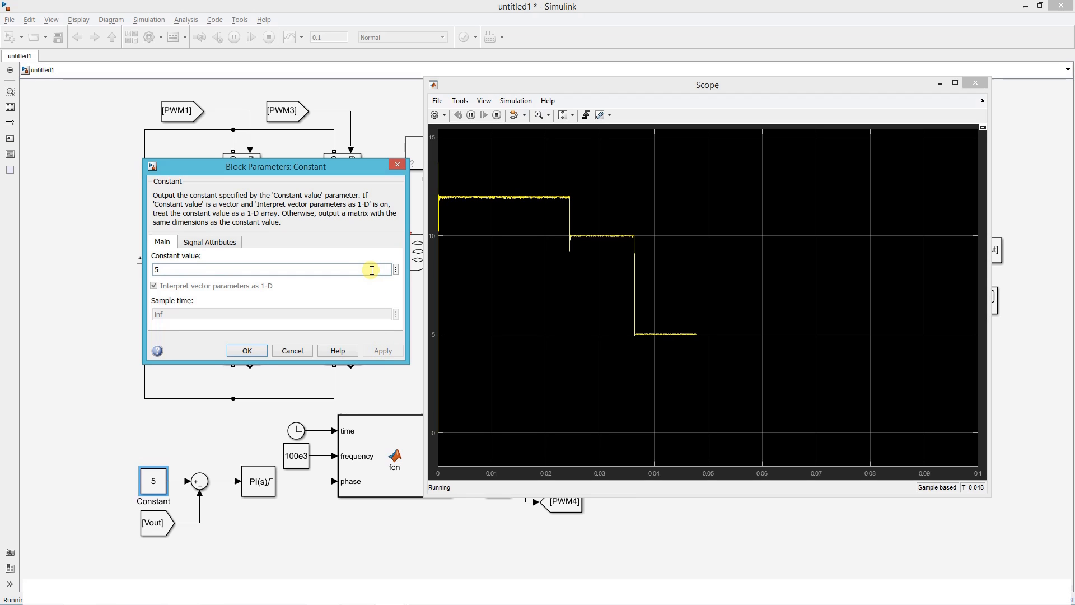
type("7.")
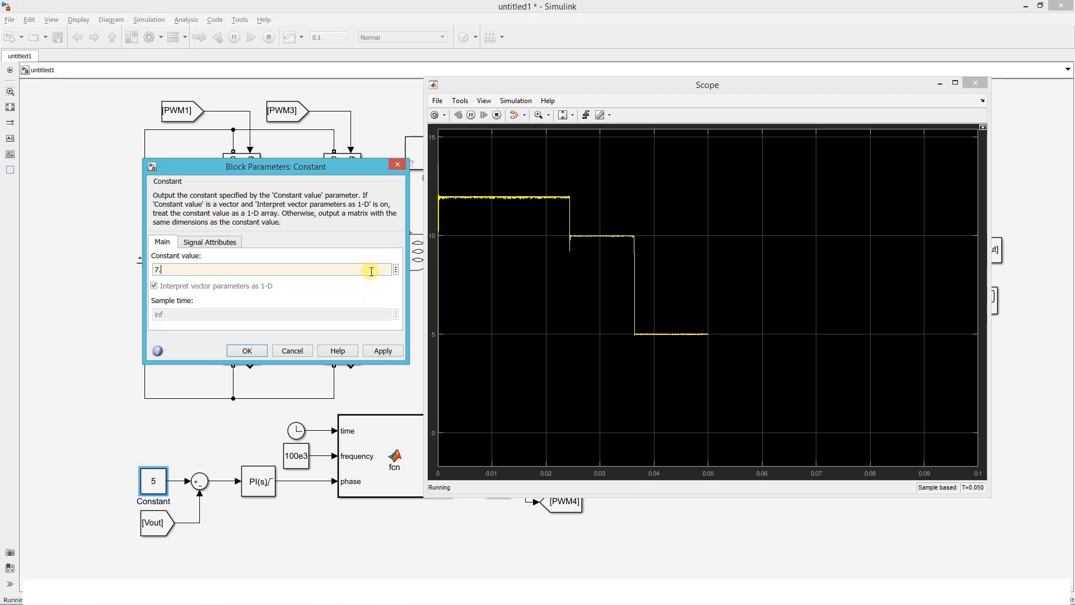
left_click(382, 351)
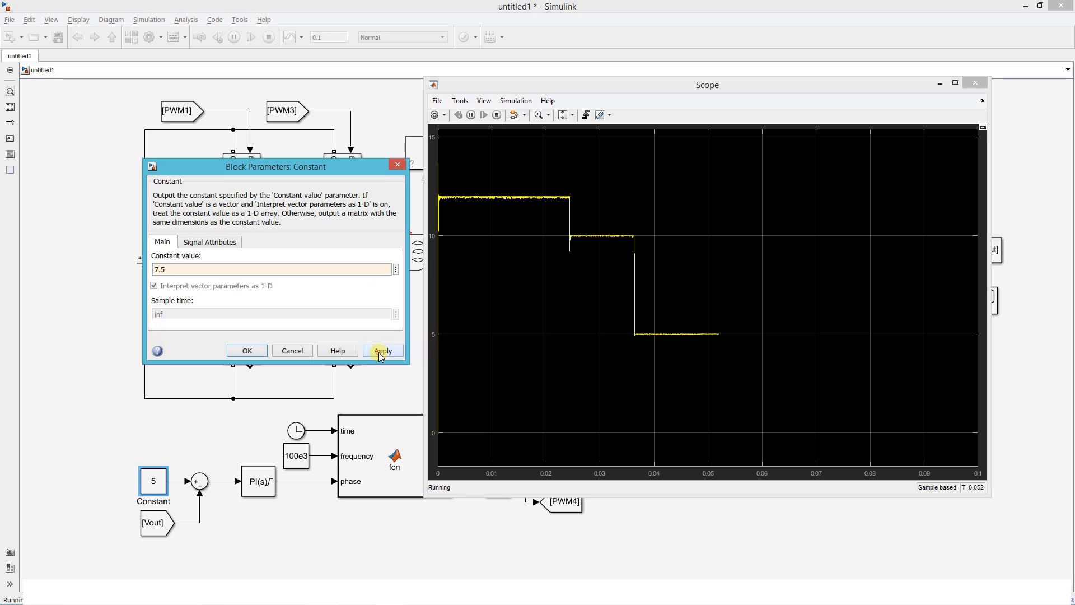
left_click(382, 350)
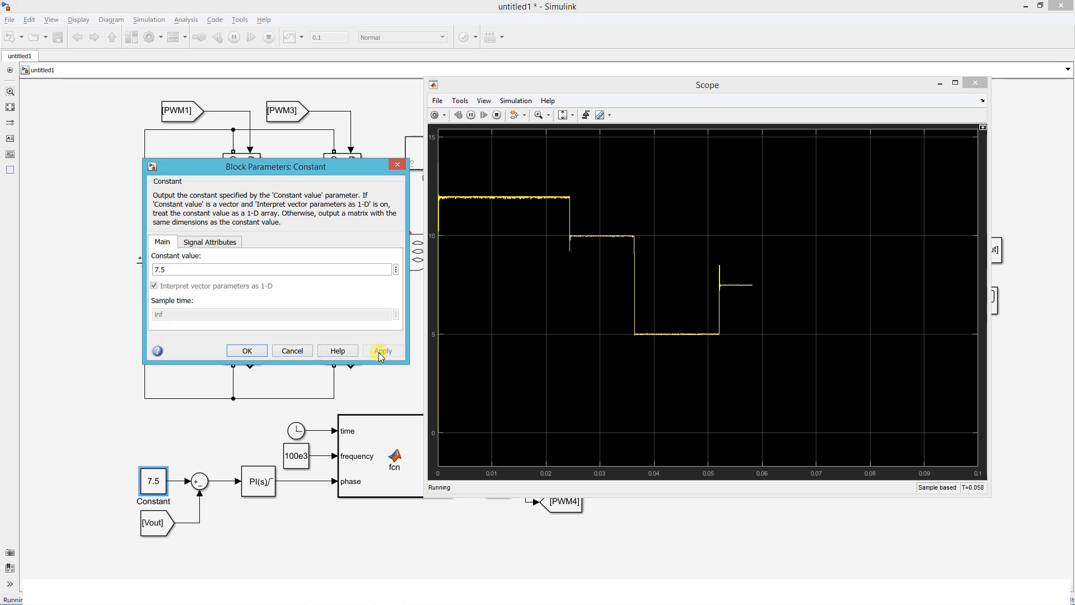
left_click(270, 270)
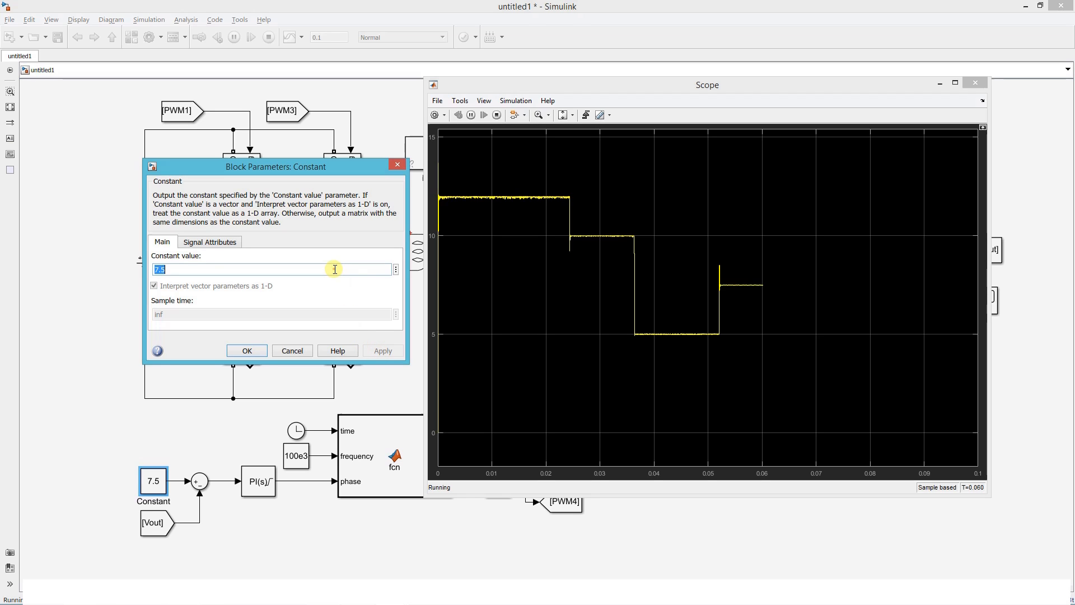
type("10")
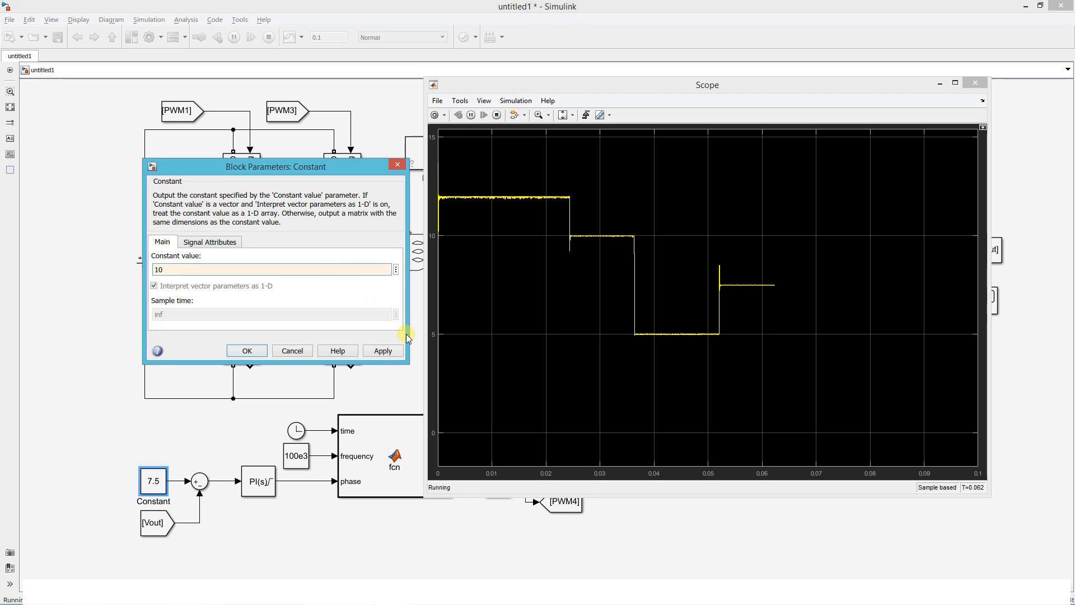
left_click(383, 350)
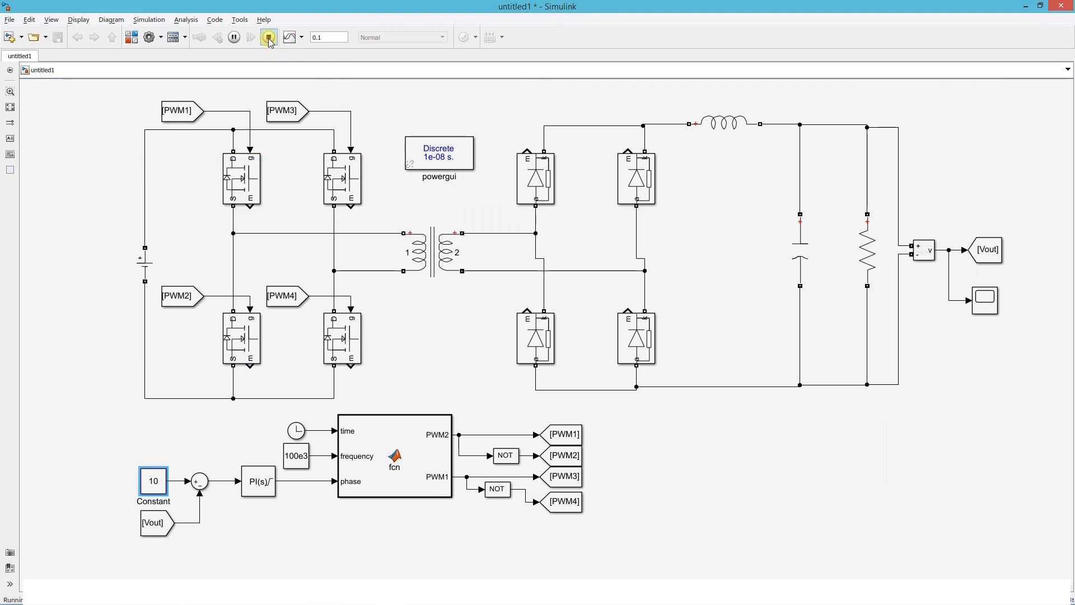
Step: Stop the simulation, wire a Voltage Measurement across the transformer primary into Scope1, and rerun briefly
left_click(268, 37)
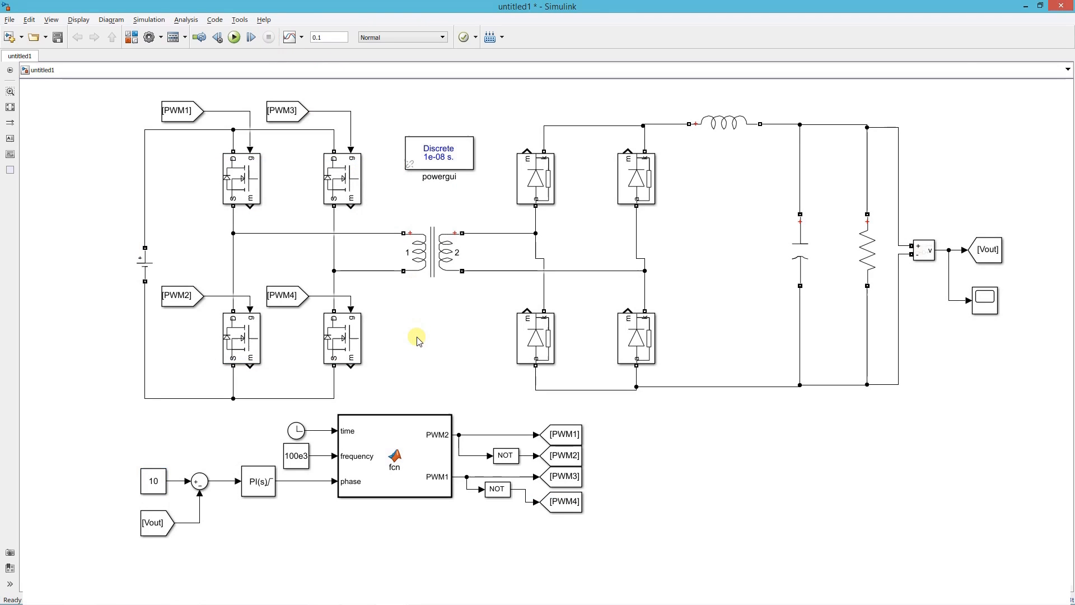
type("volta")
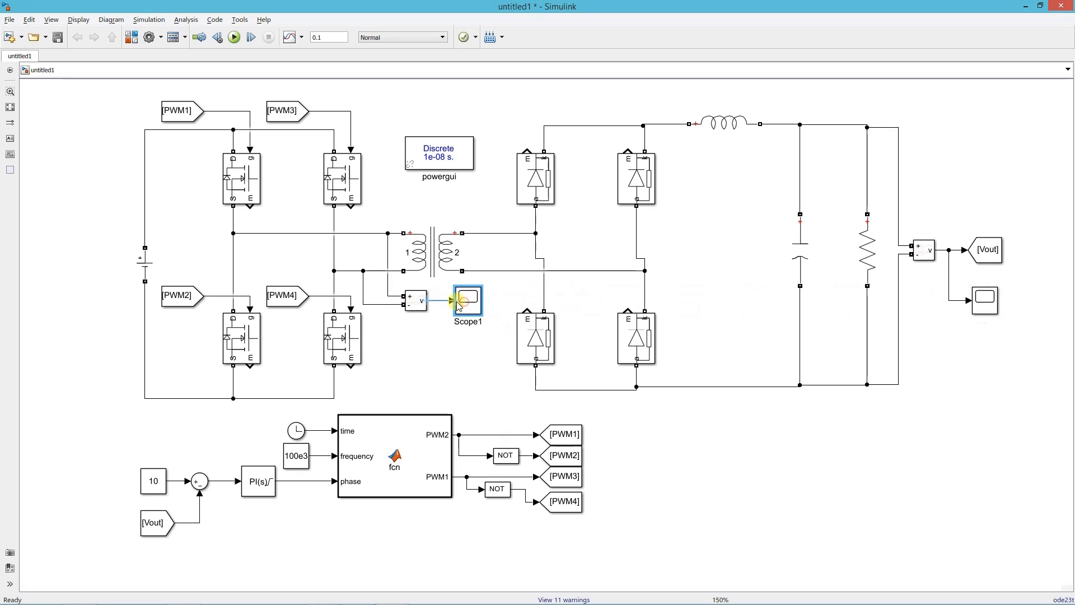
left_click(233, 37)
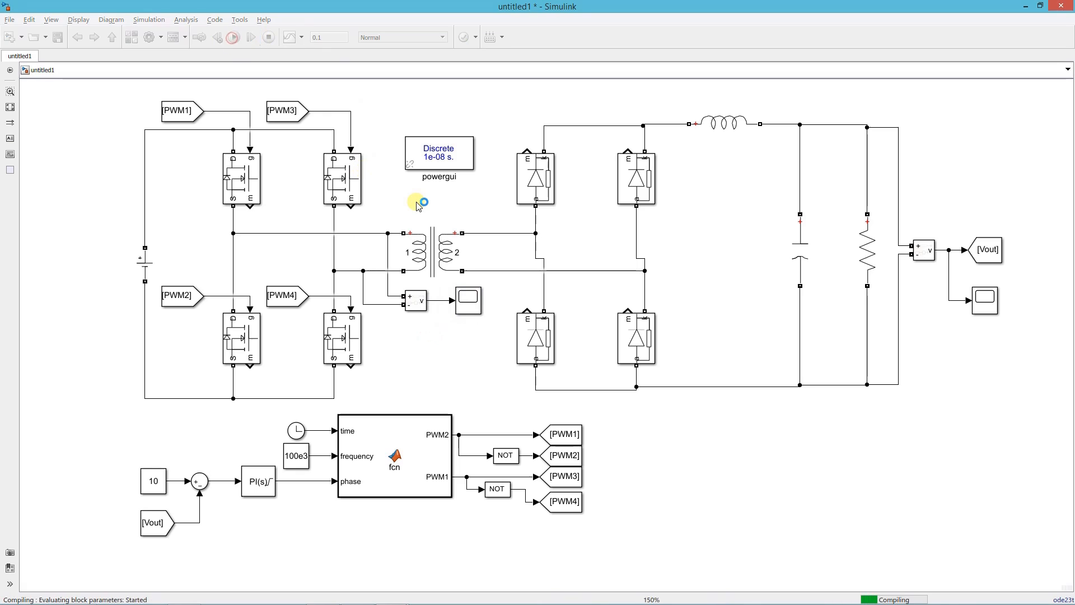
left_click(233, 37)
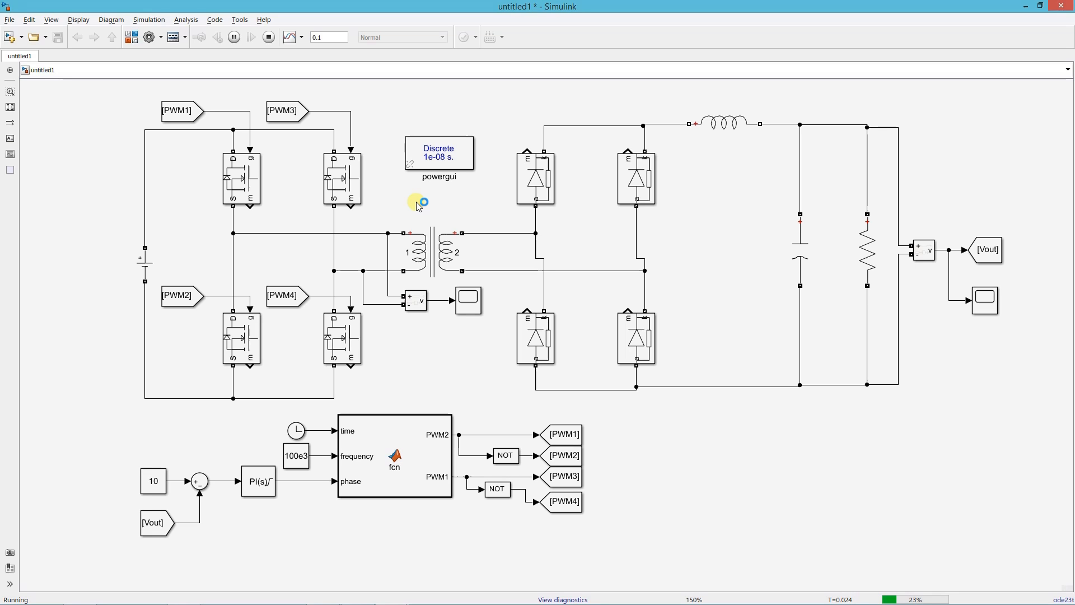
left_click(269, 37)
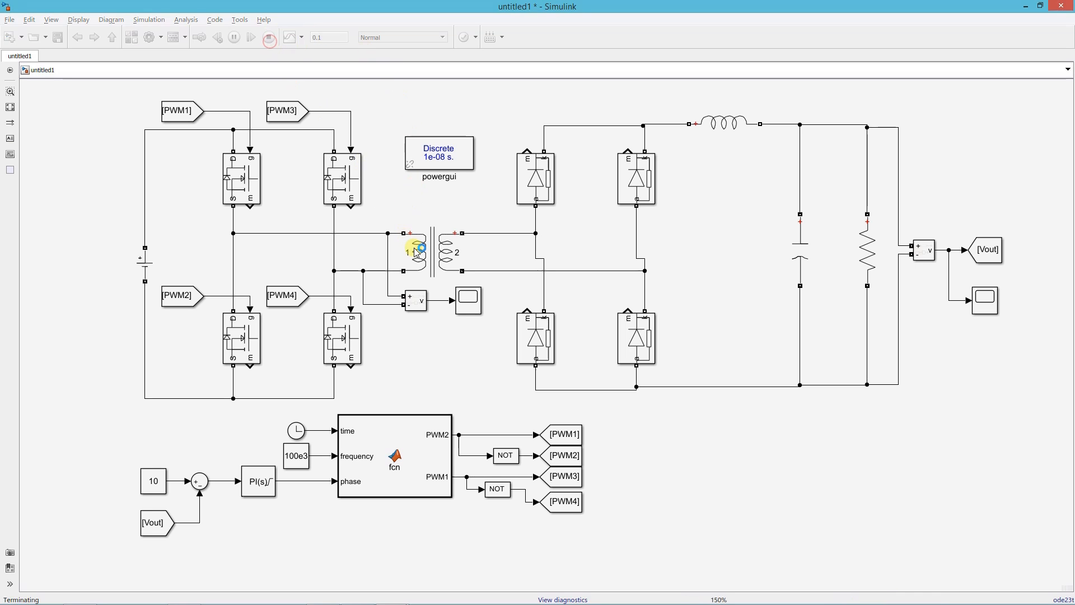
left_click(467, 301)
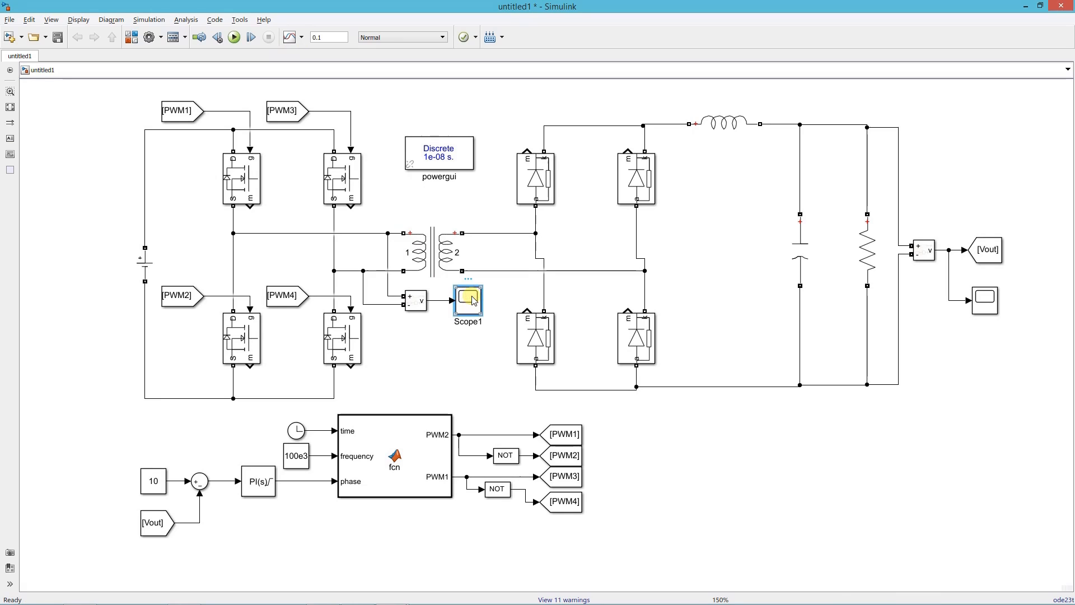
Step: Open Scope1 and zoom the time axis to show the ±400 V three-level primary waveform
double_click(469, 299)
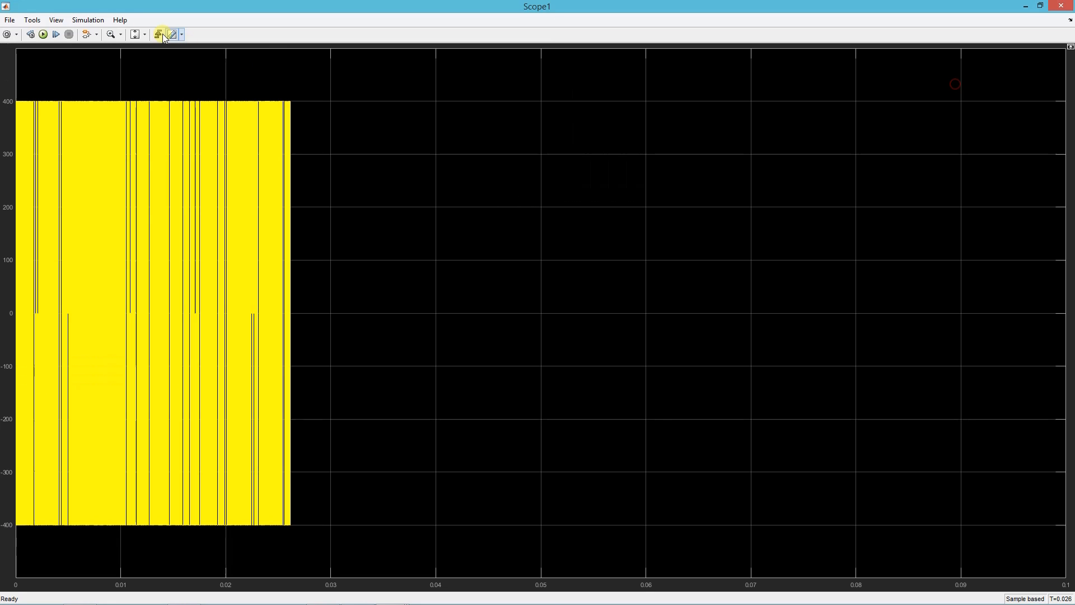
left_click(117, 34)
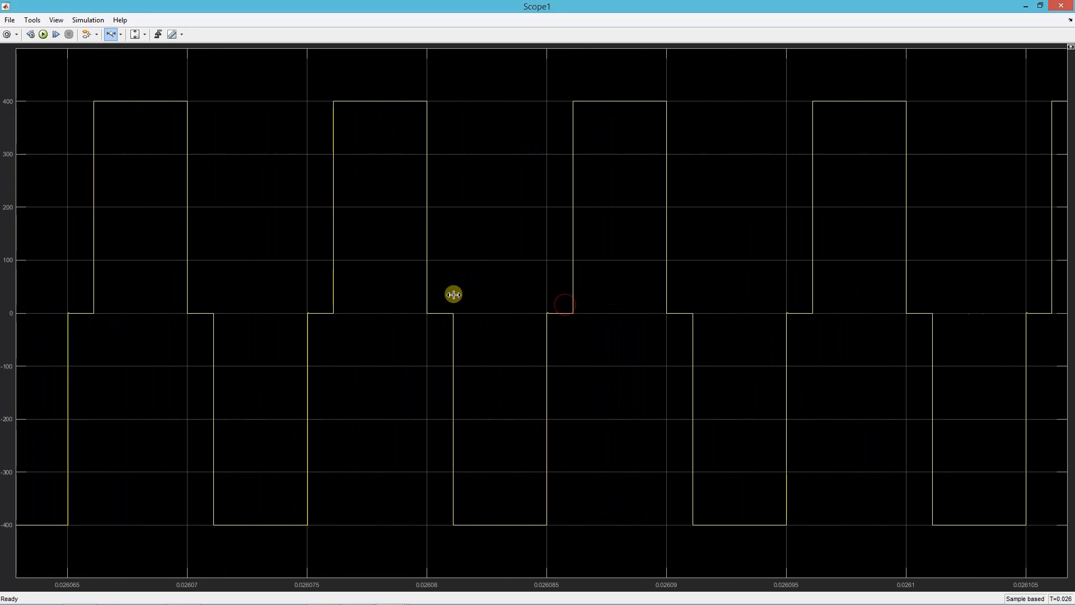
mouse_move(1050, 220)
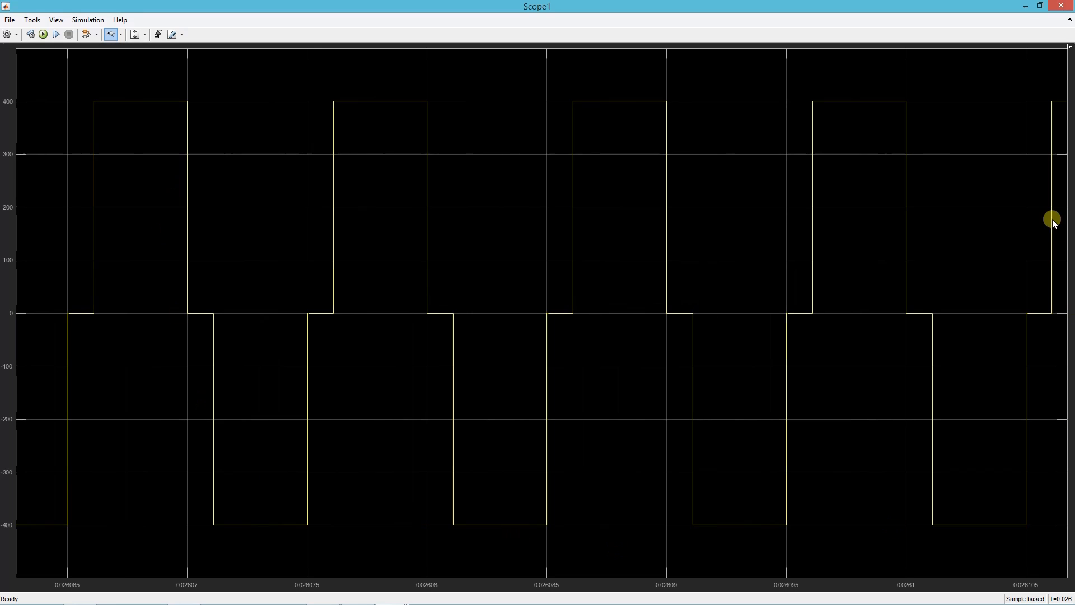
mouse_move(843, 296)
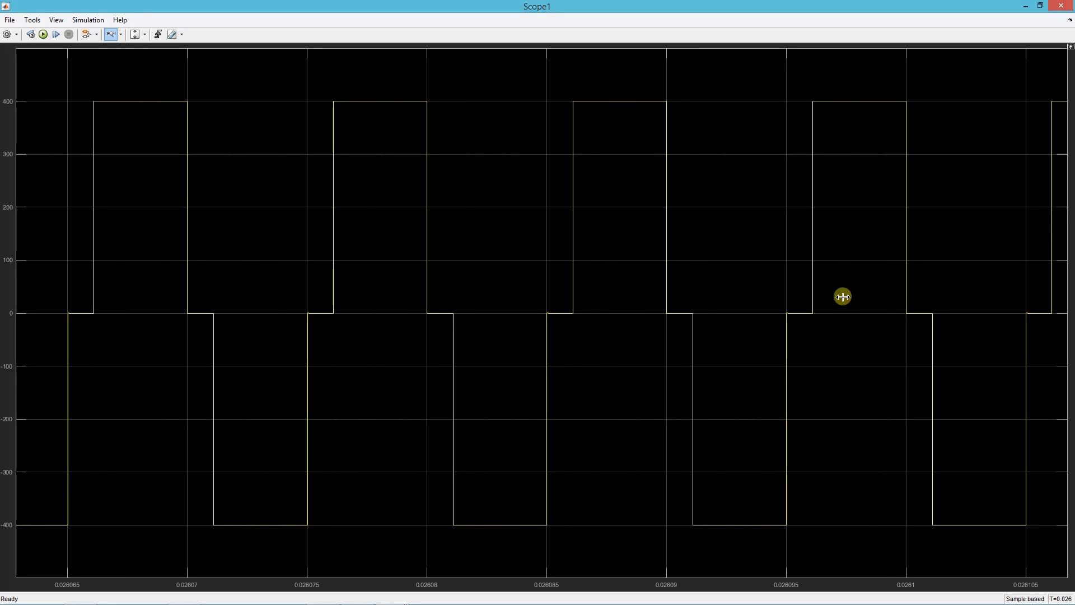
mouse_move(525, 128)
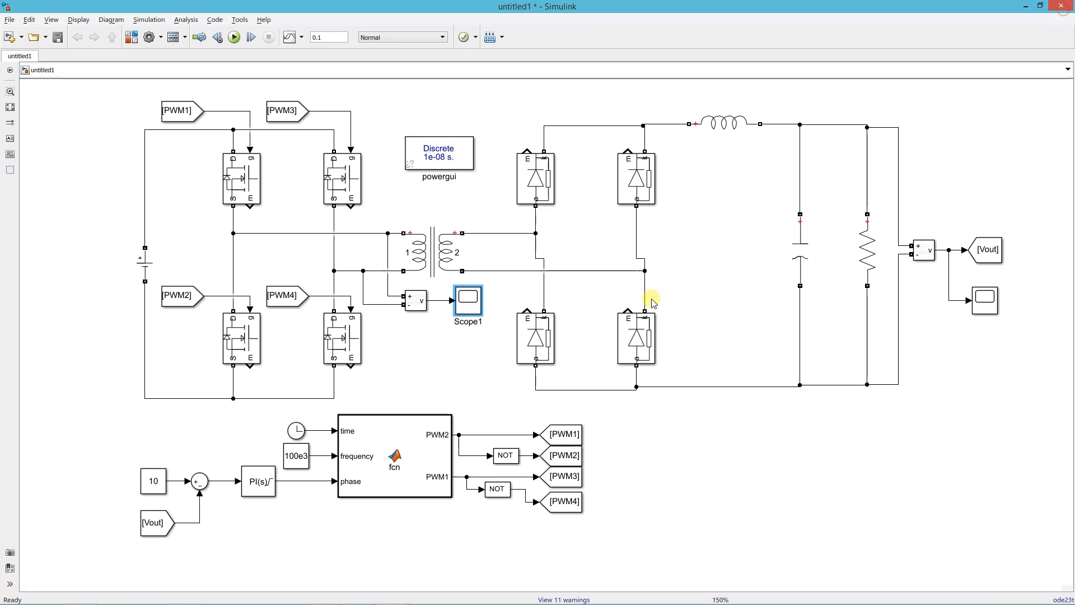
Step: Change the reference Constant block value to 2 and rerun the simulation
left_click(151, 481)
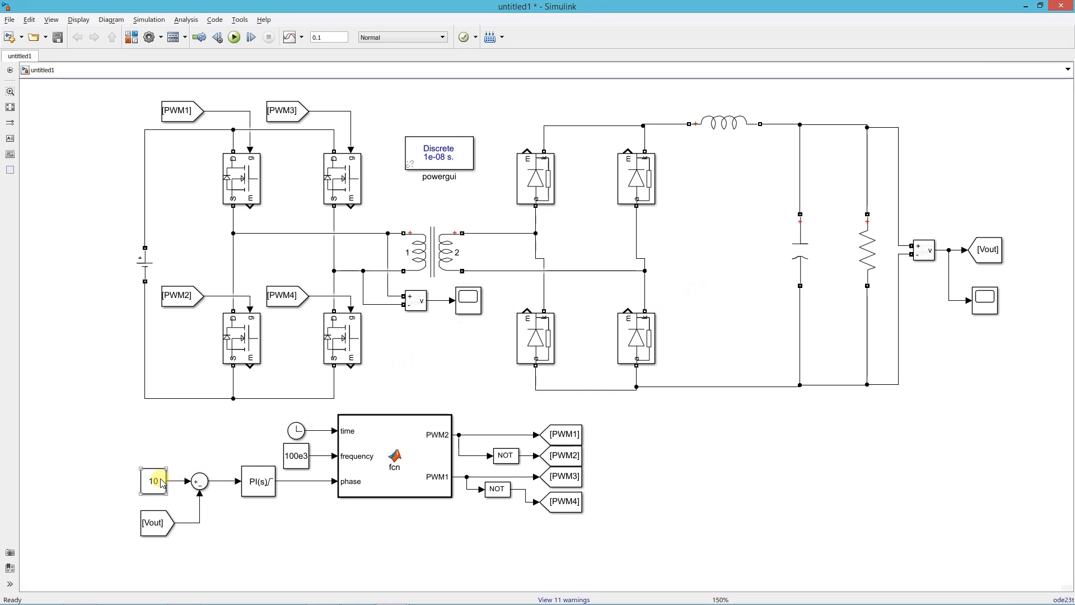
double_click(154, 481)
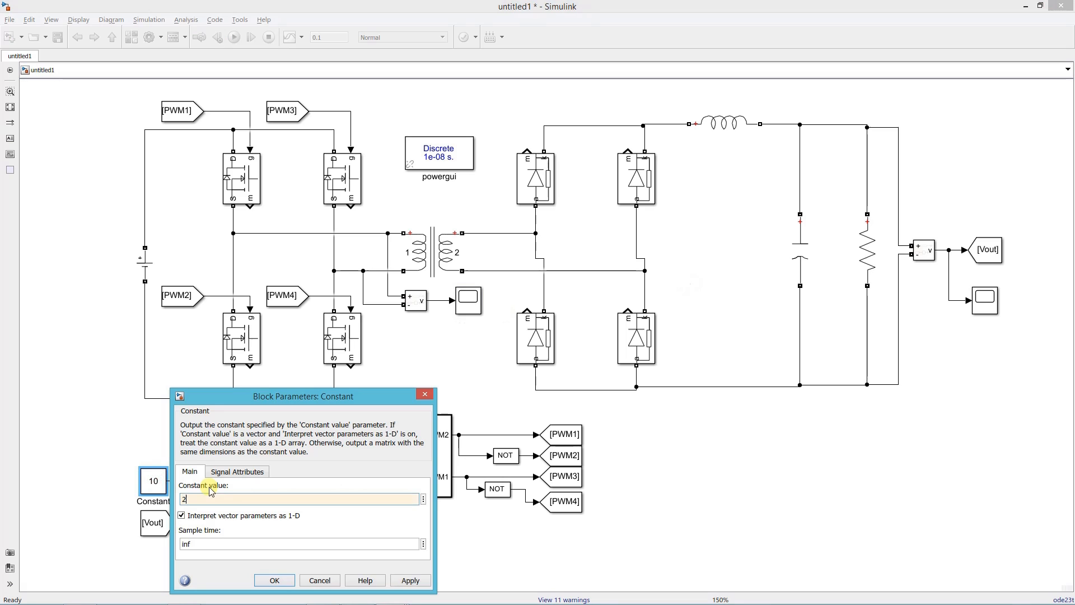
left_click(274, 580)
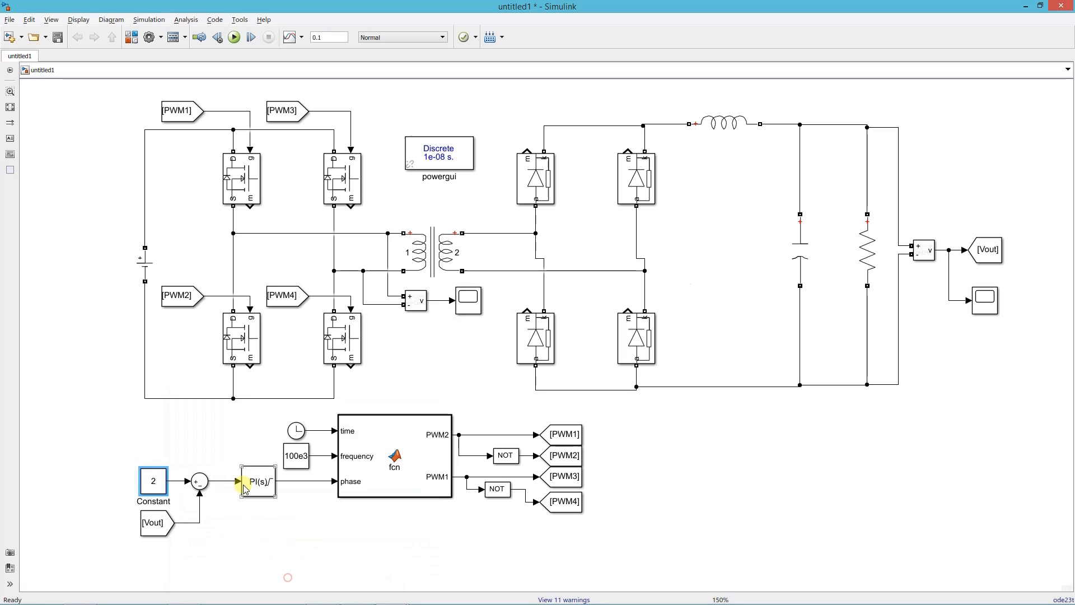
left_click(235, 37)
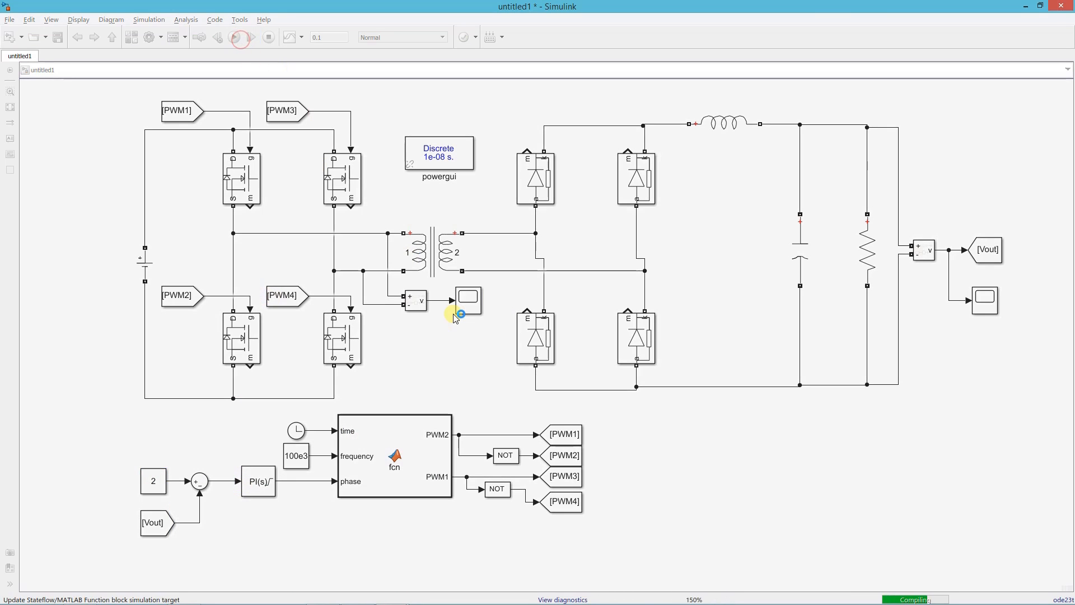
left_click(234, 37)
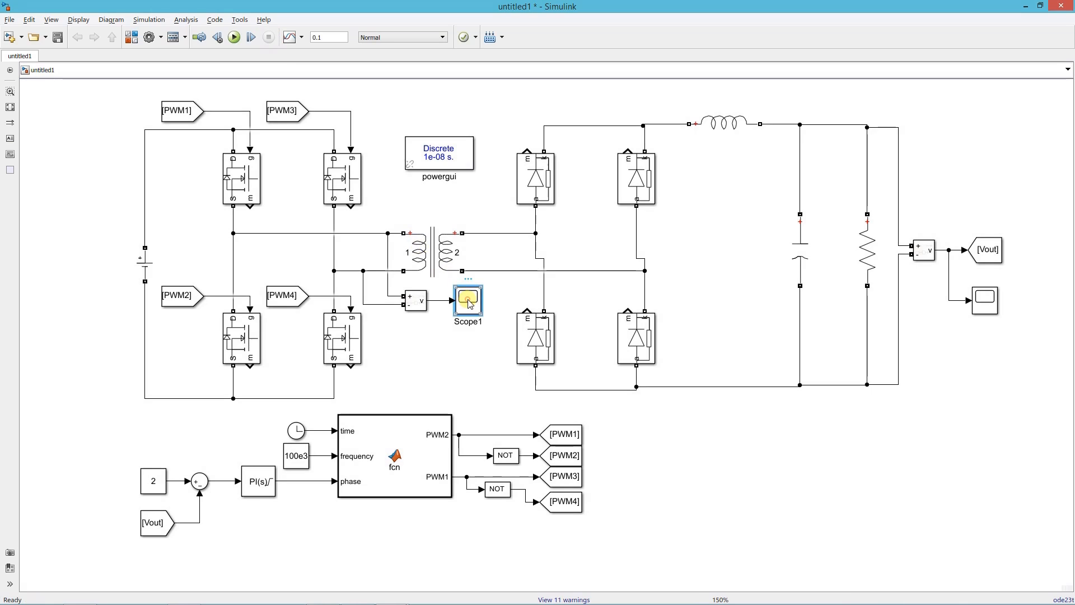
Step: Open Scope1 to view the narrow ±400 V primary pulses at the 2 V reference
double_click(469, 301)
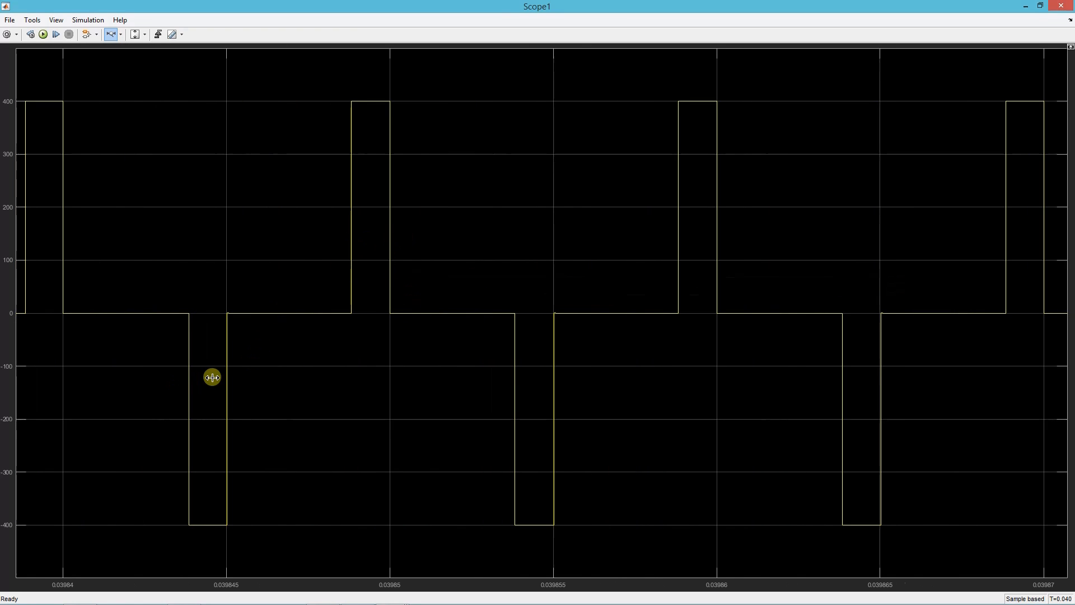
mouse_move(750, 204)
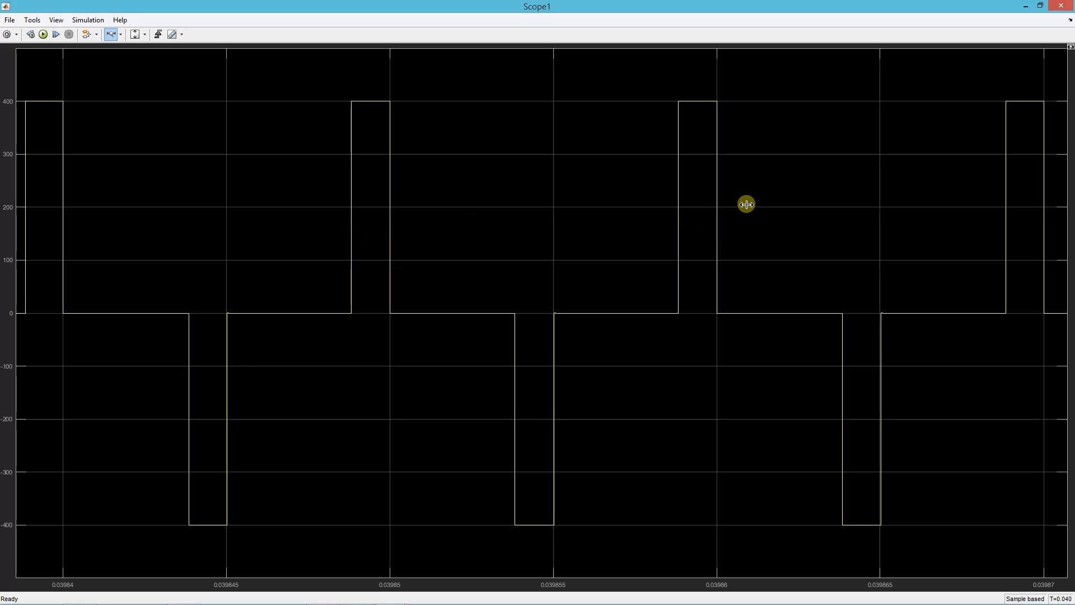